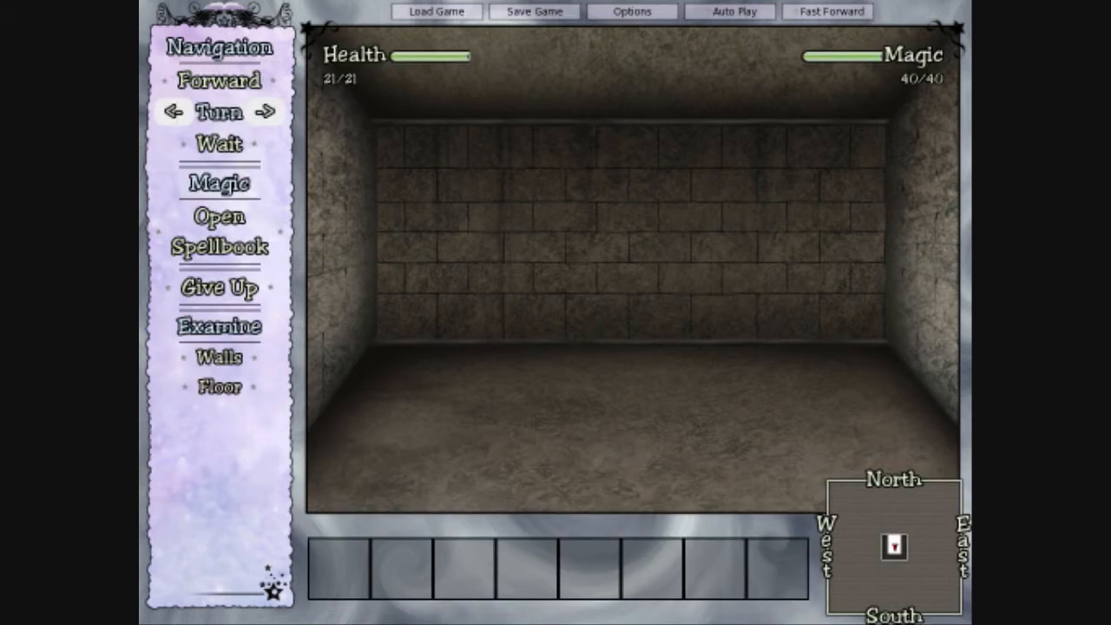
- Face the corridor, overwrite save slot 2 on page 1, and resume play
click(172, 113)
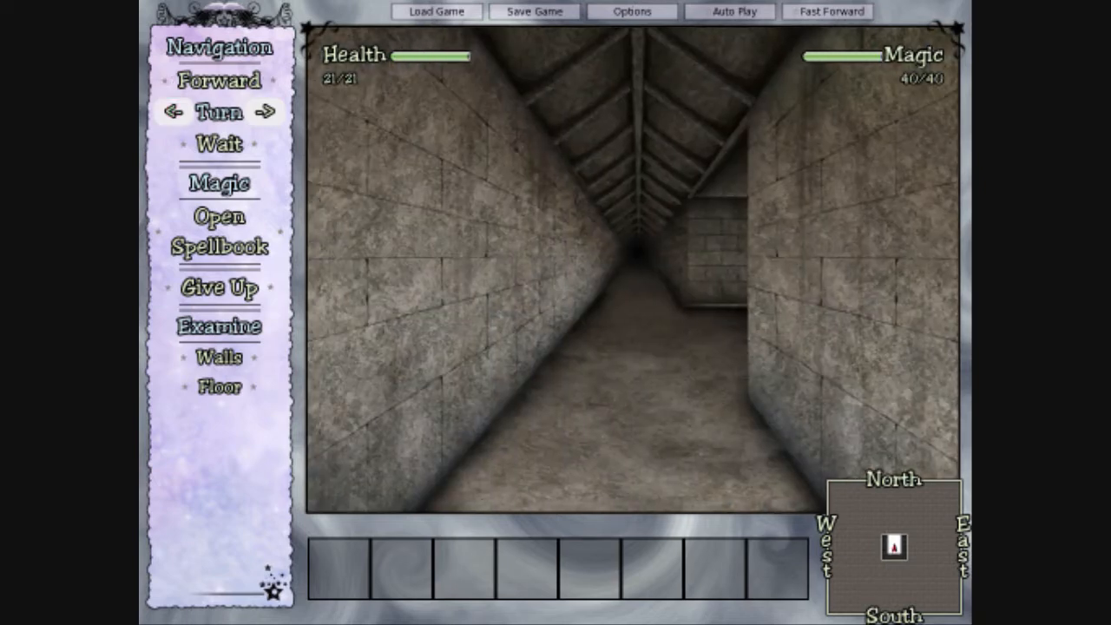
click(534, 11)
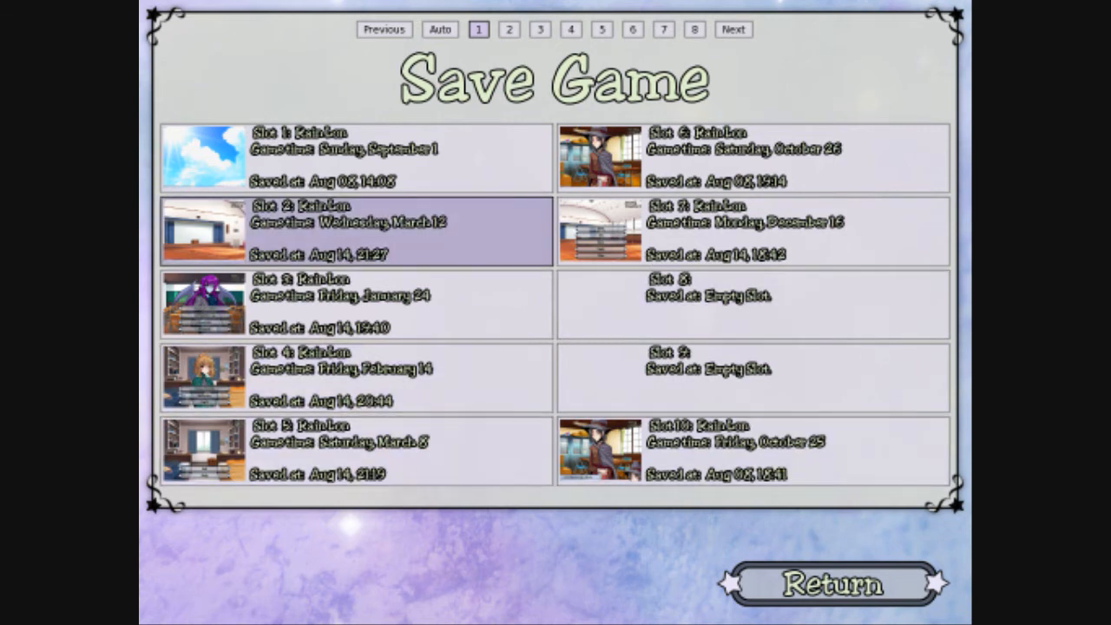
click(355, 230)
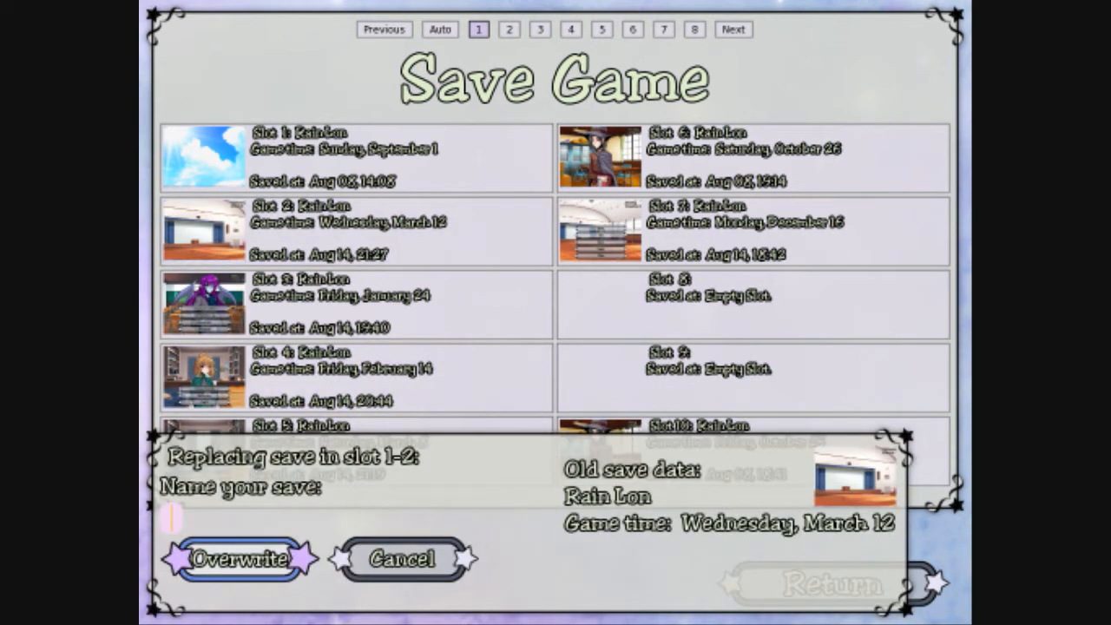
click(239, 558)
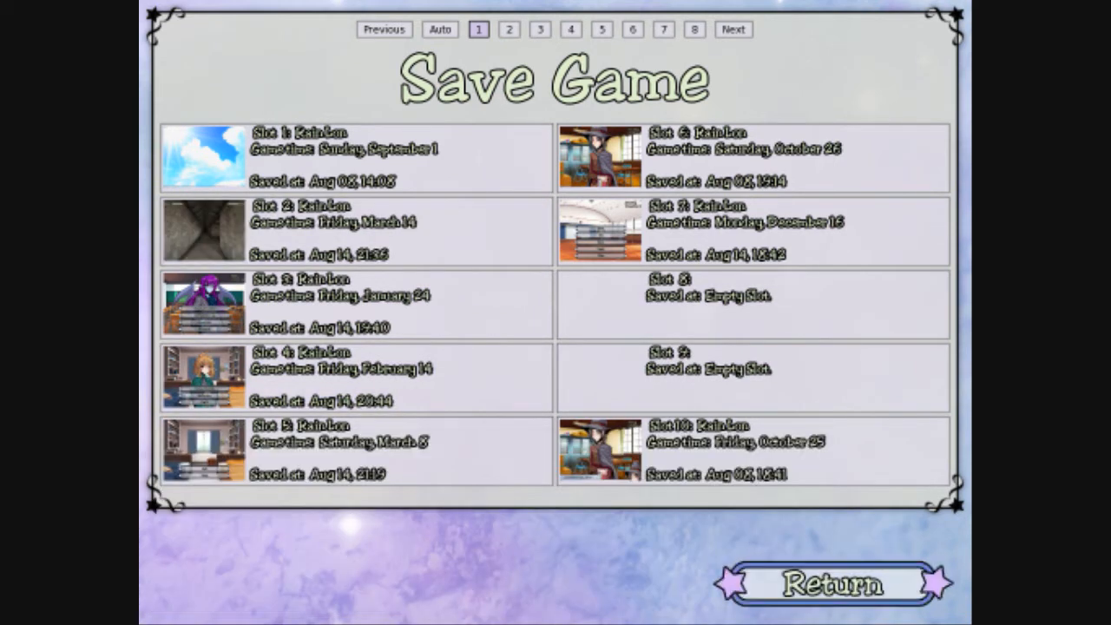
click(831, 583)
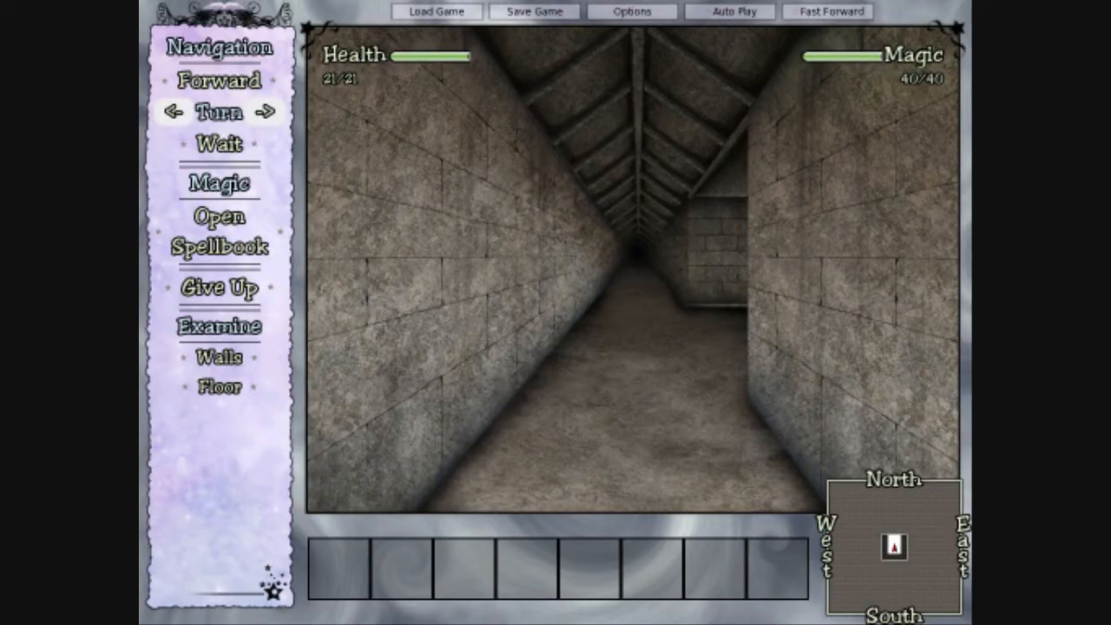
mouse_move(219, 80)
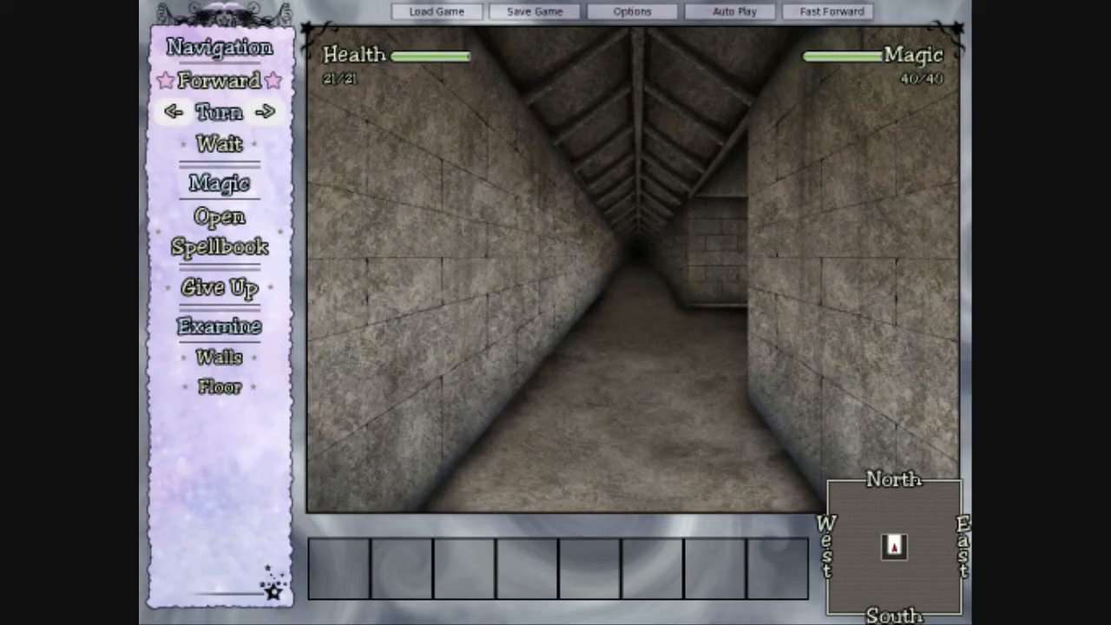
- Step forward twice to meet the hooded figure and open the spellbook
click(220, 82)
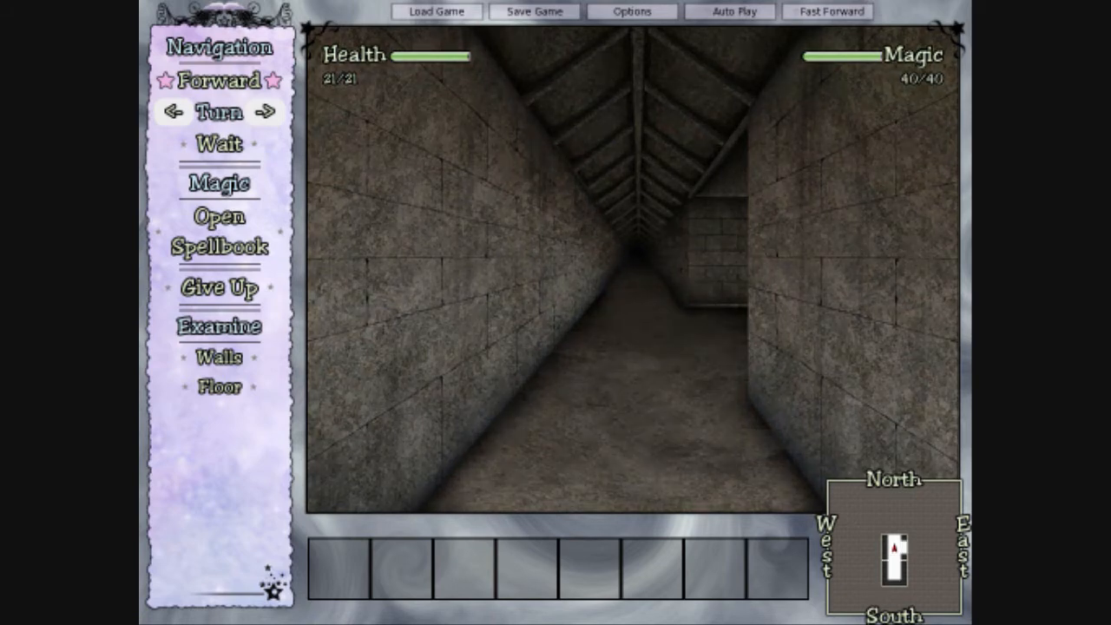
click(218, 82)
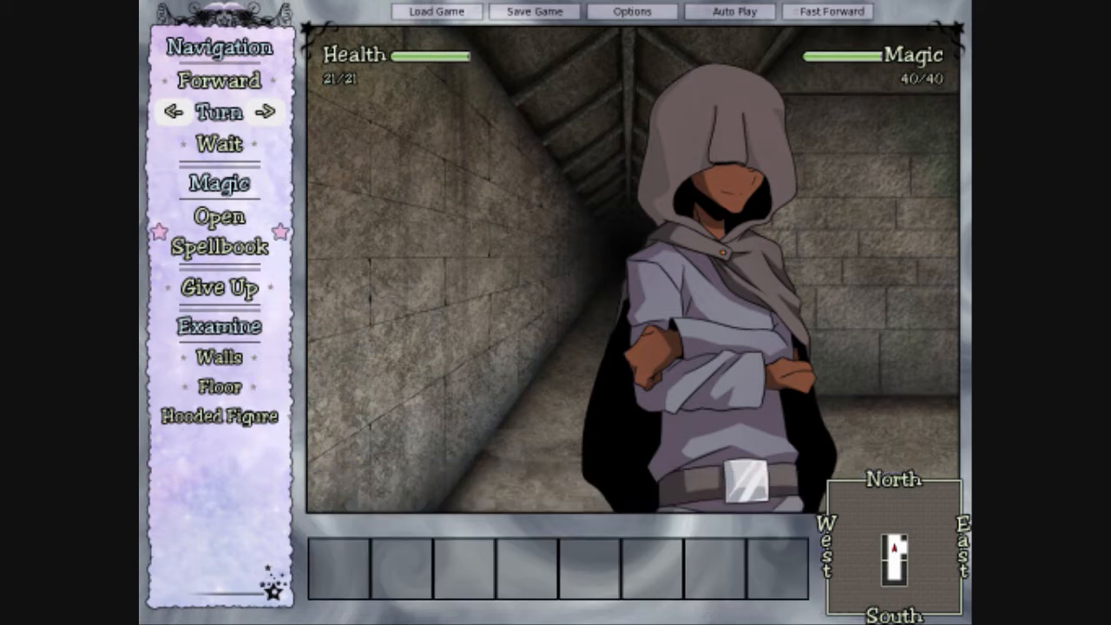
click(219, 231)
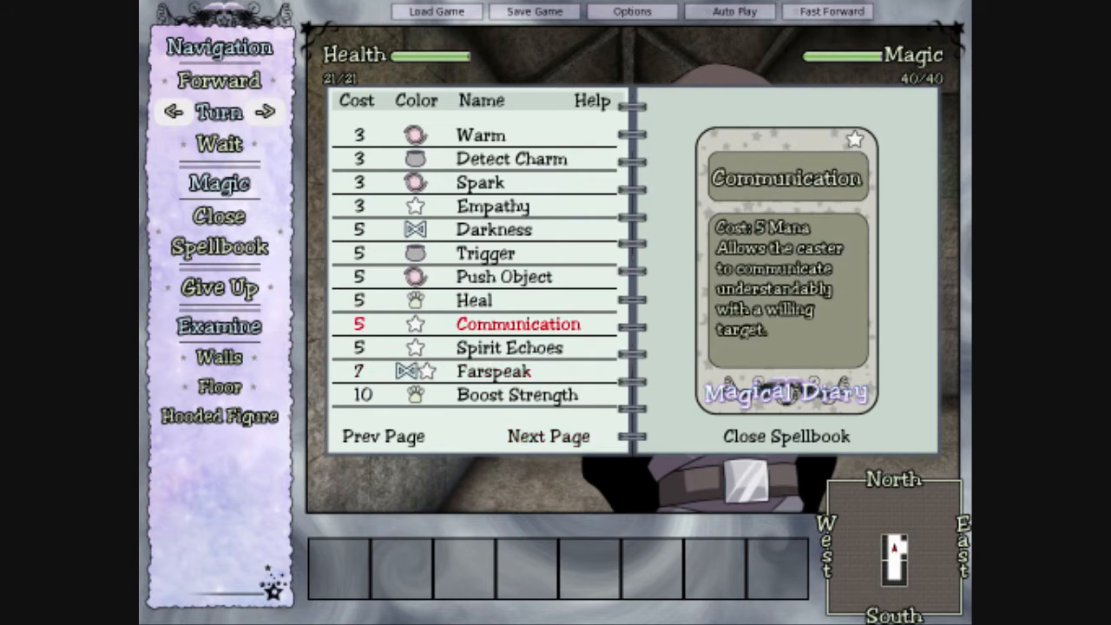
- Cast Communication from the spellbook on the hooded figure, dropping magic to 35/40
click(517, 323)
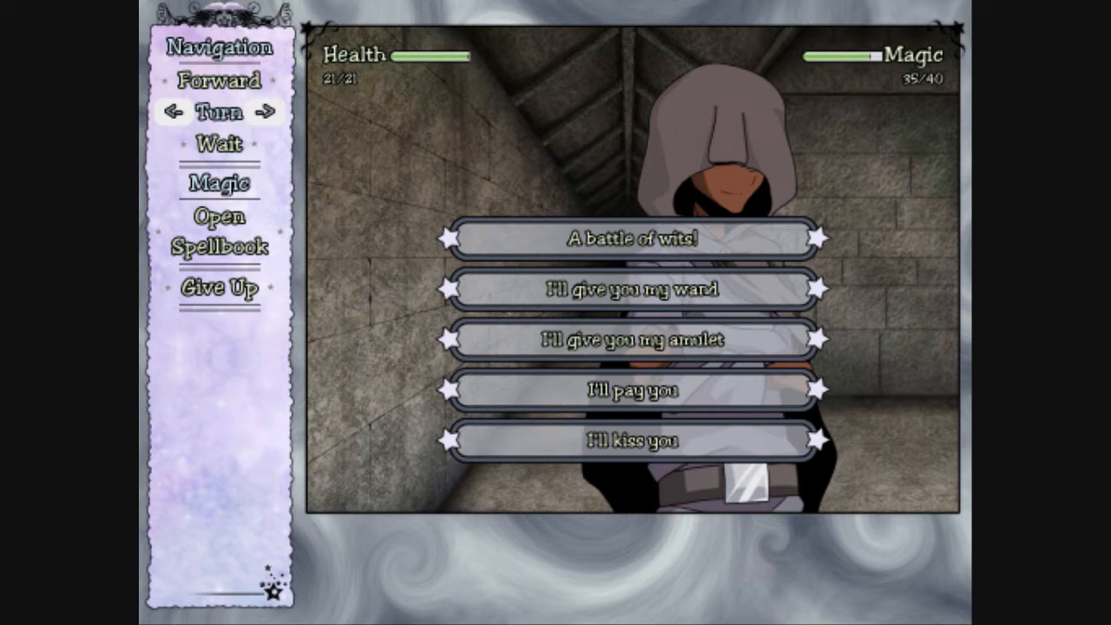
mouse_move(632, 439)
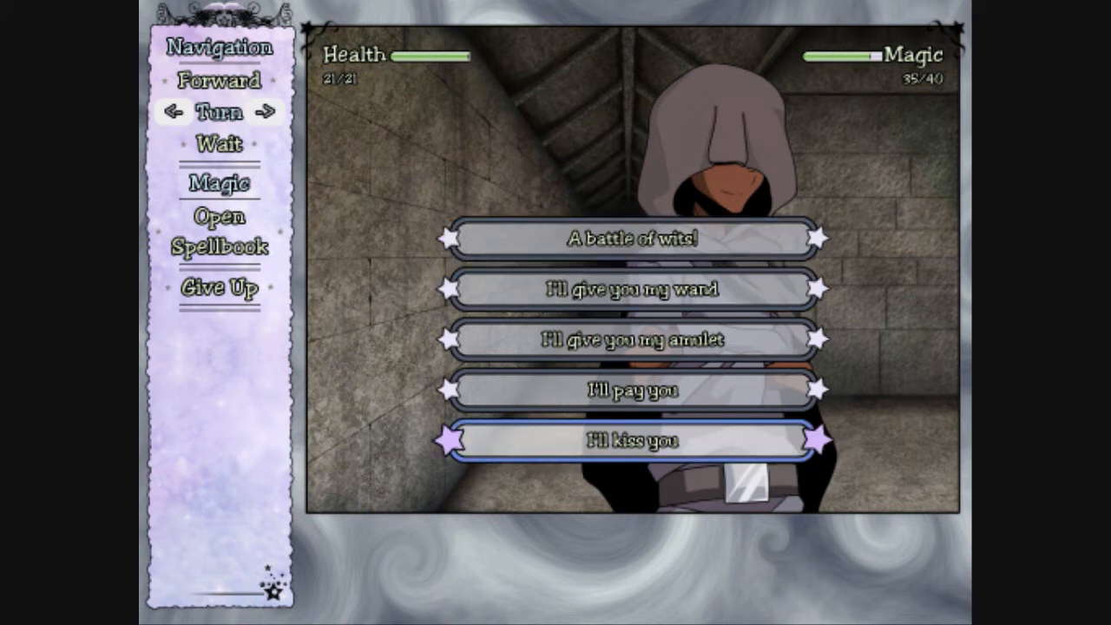
- Choose 'A battle of wits!' from the negotiation offers
click(631, 438)
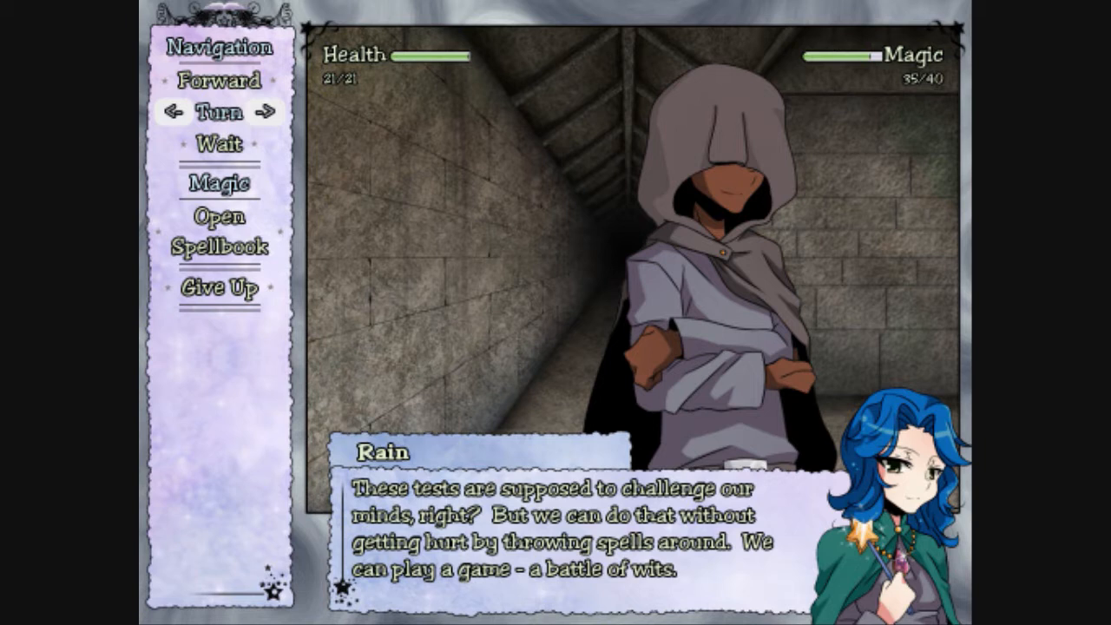
- Click through the battle-of-wits dialogue until the dungeon view returns
click(556, 512)
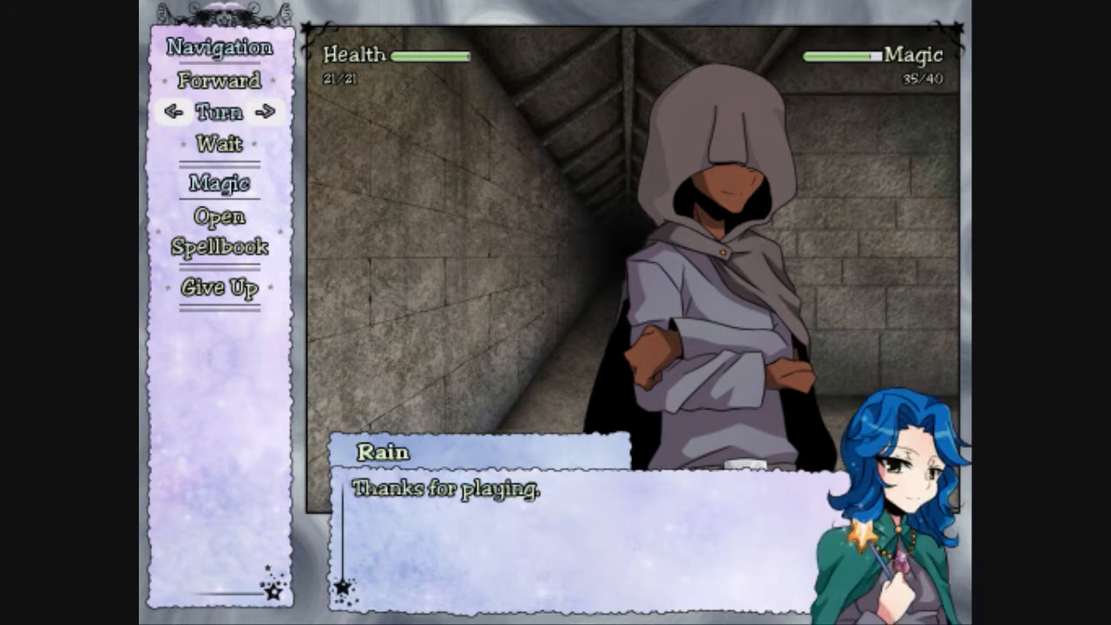
click(564, 521)
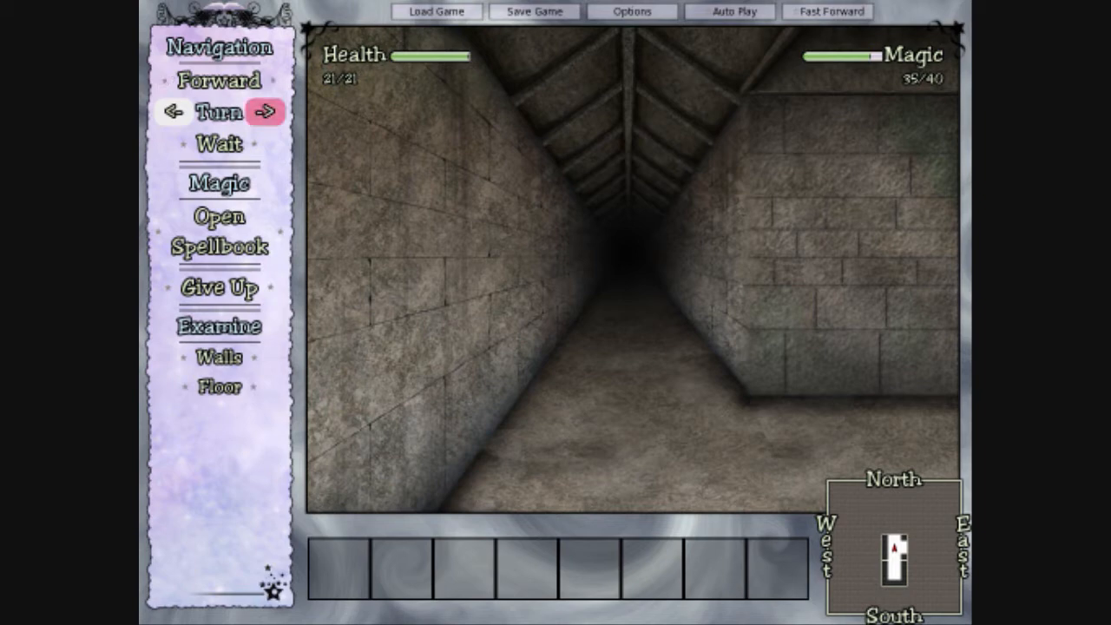
- Navigate to the stone basin and examine it, finding it empty
click(219, 79)
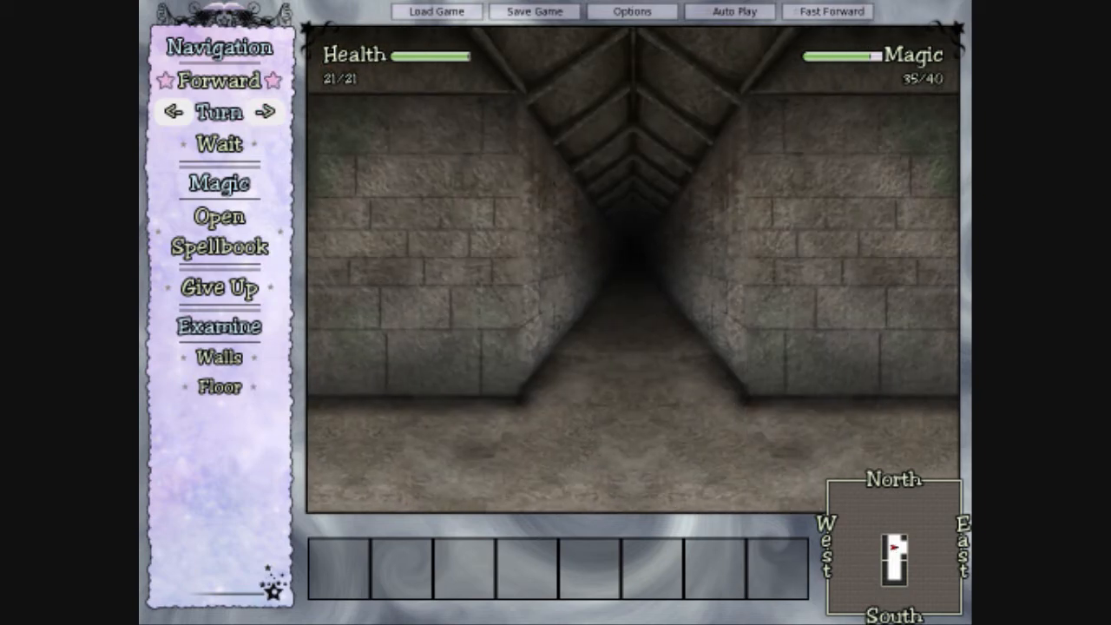
click(172, 112)
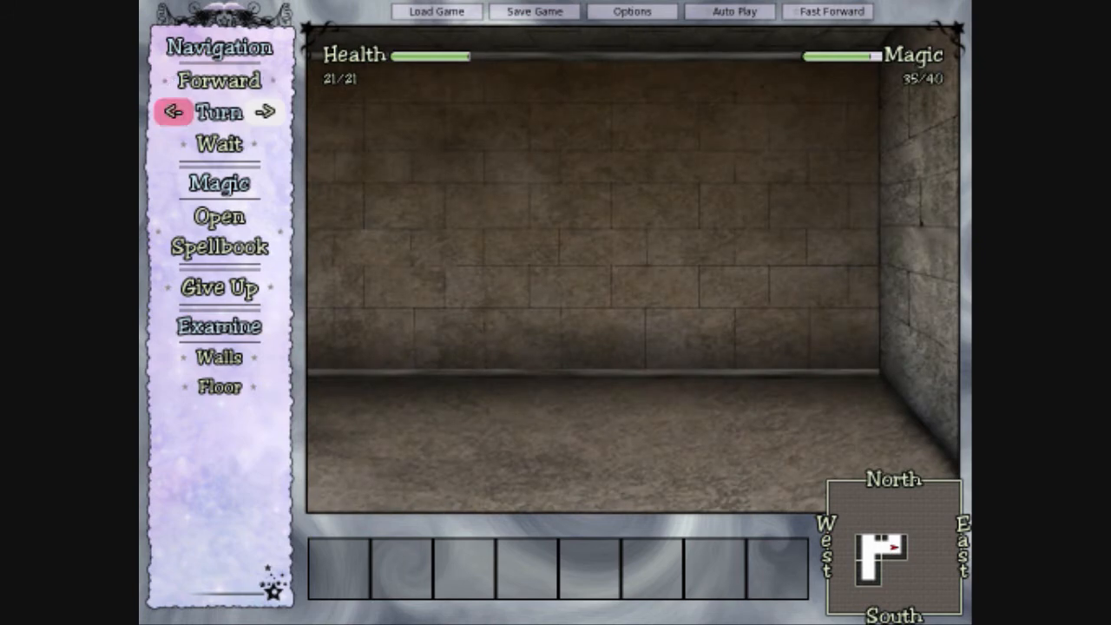
click(220, 81)
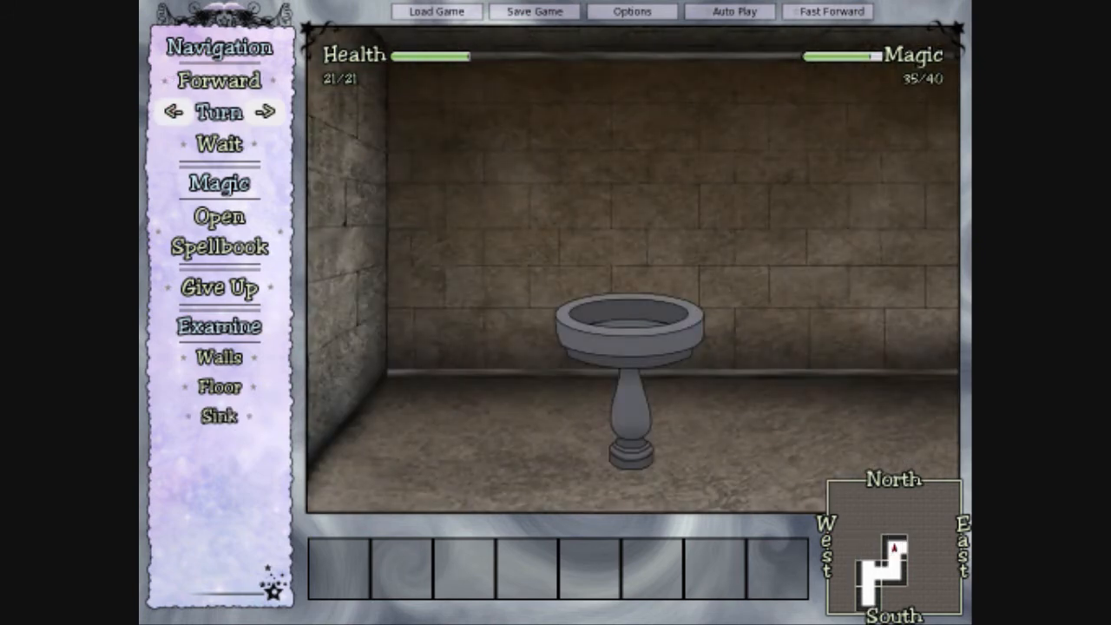
click(265, 112)
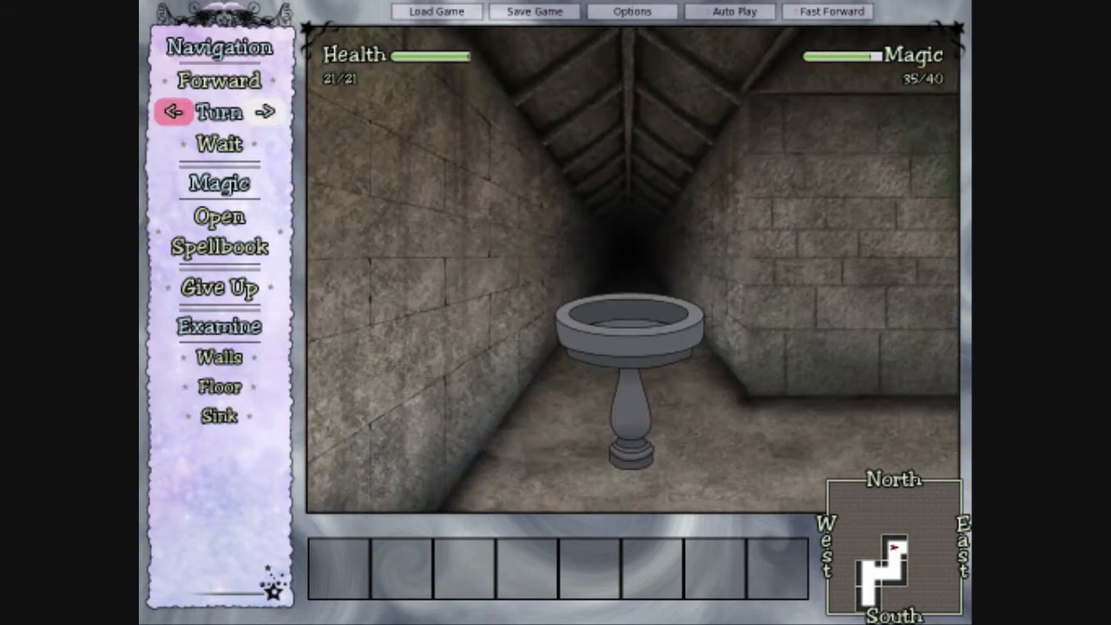
click(275, 112)
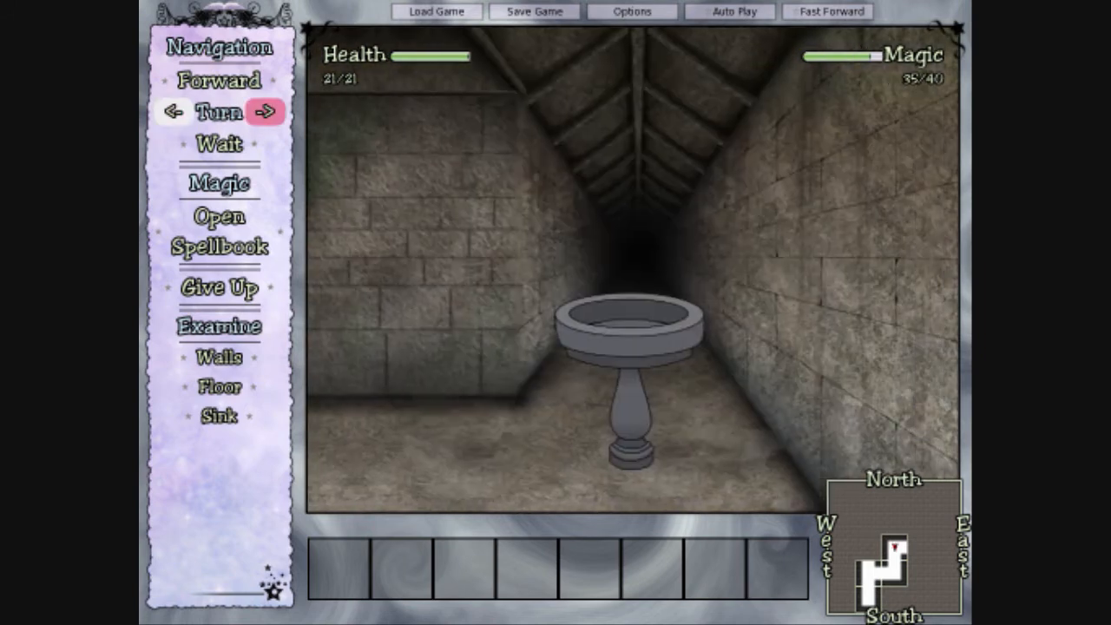
click(173, 111)
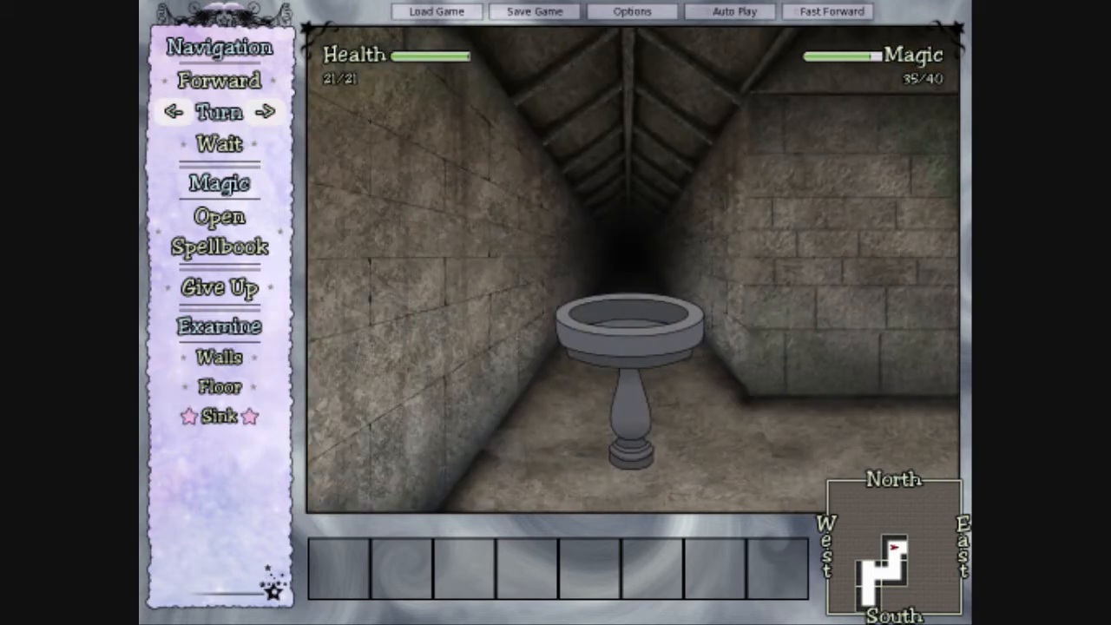
click(219, 415)
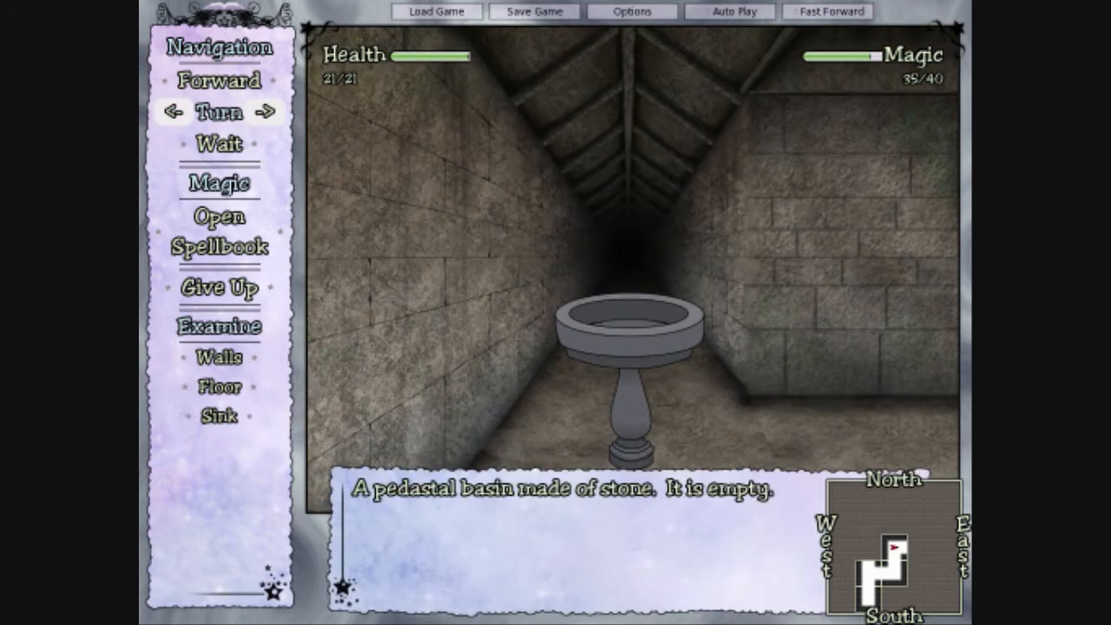
- Dismiss the basin description and move past it into new corridors
click(220, 80)
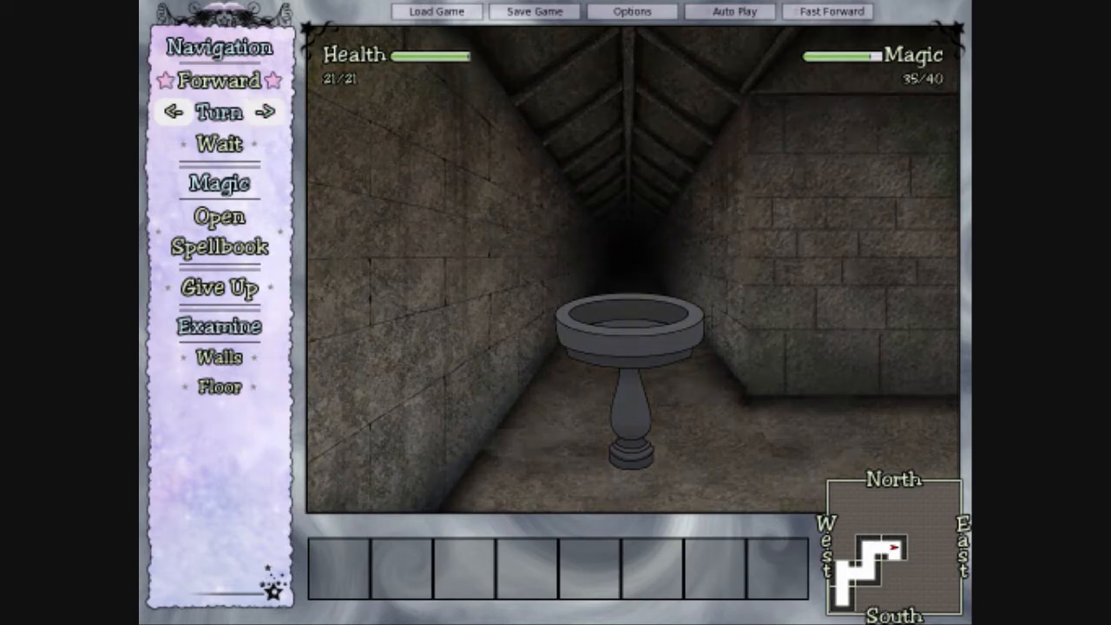
click(266, 112)
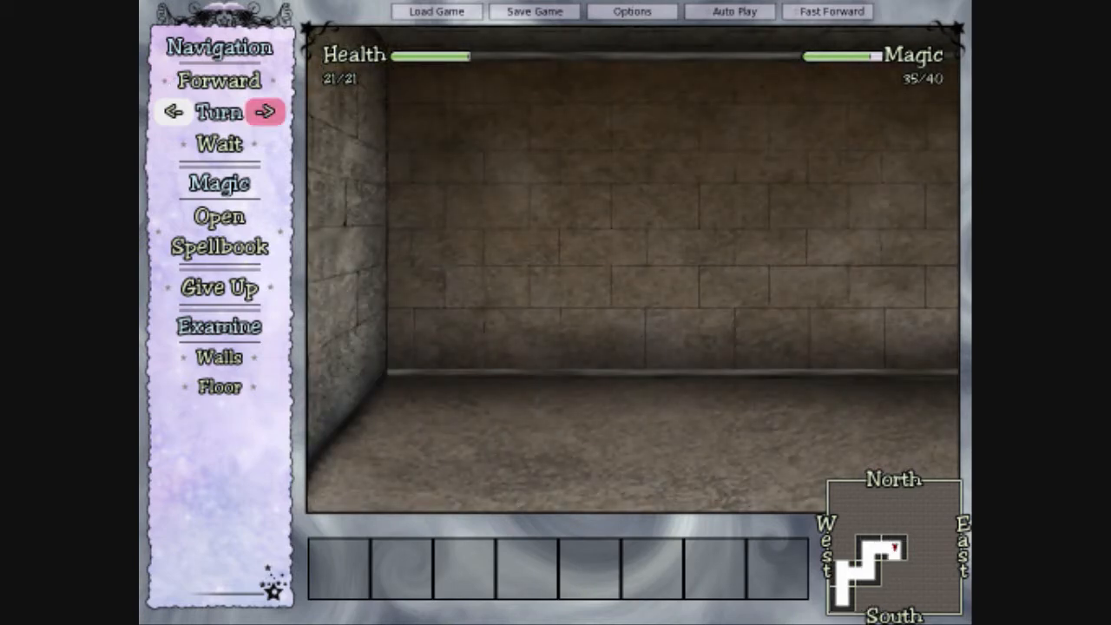
click(219, 79)
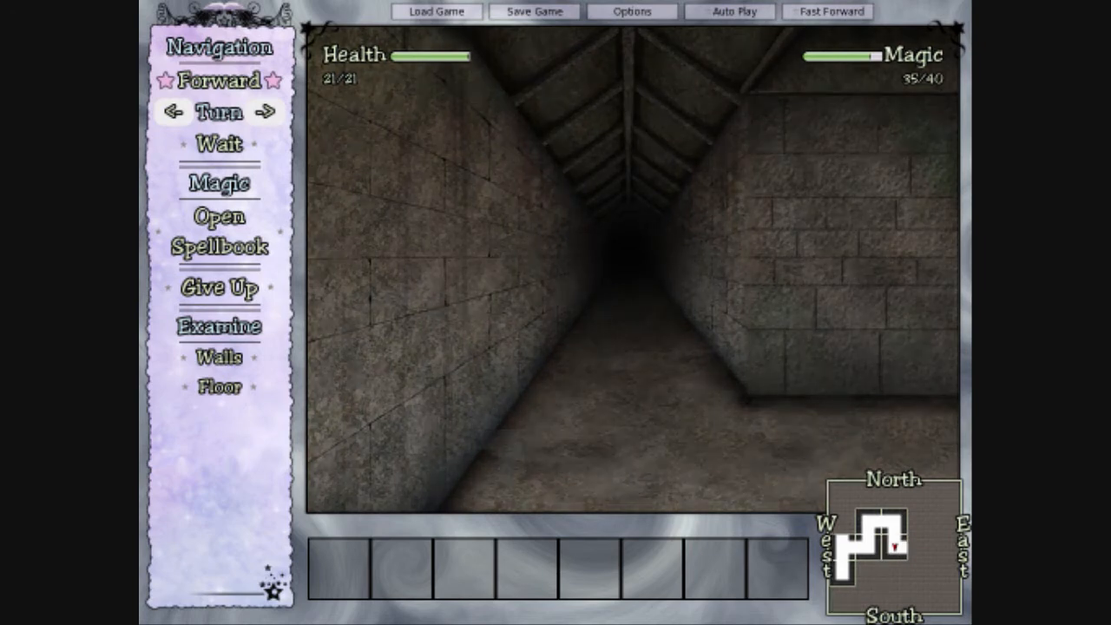
click(277, 112)
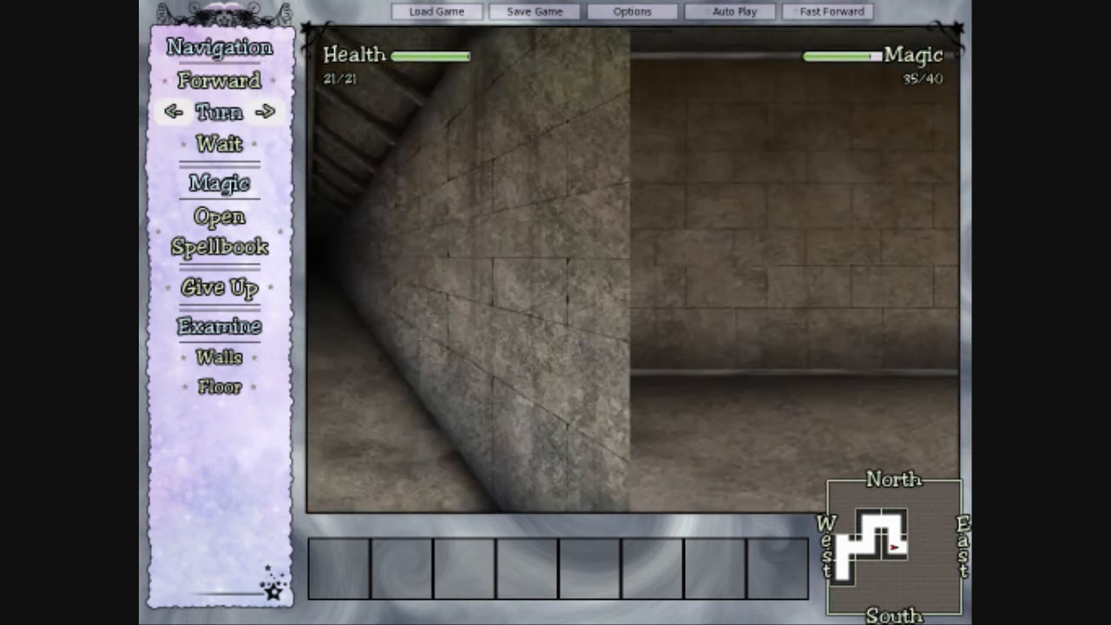
- Walk ahead, try the closed door, and dismiss its message
click(219, 81)
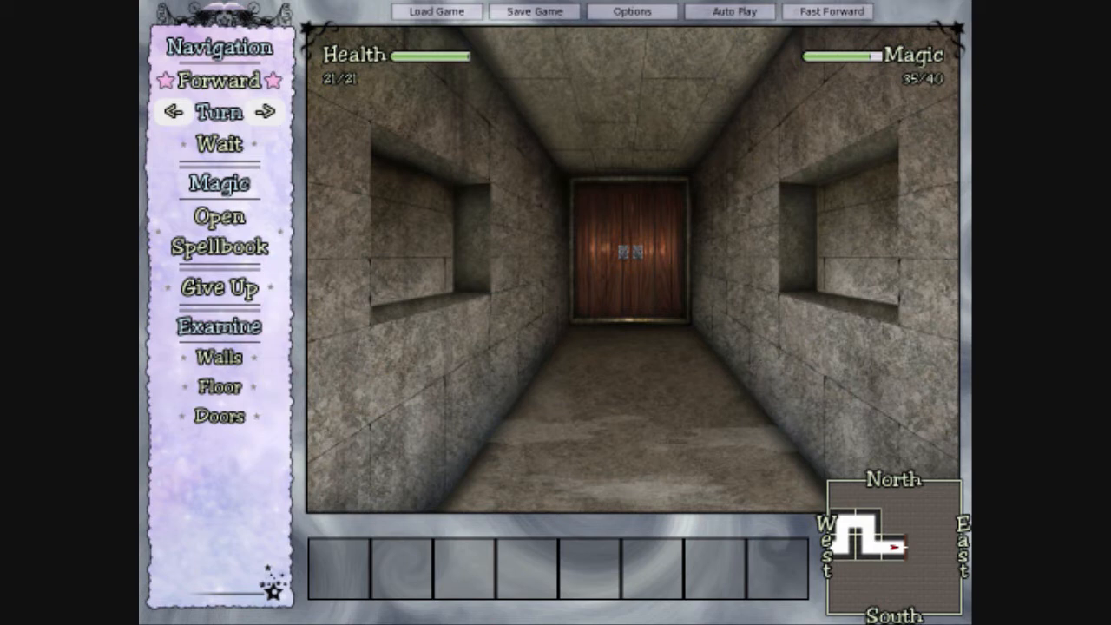
click(220, 81)
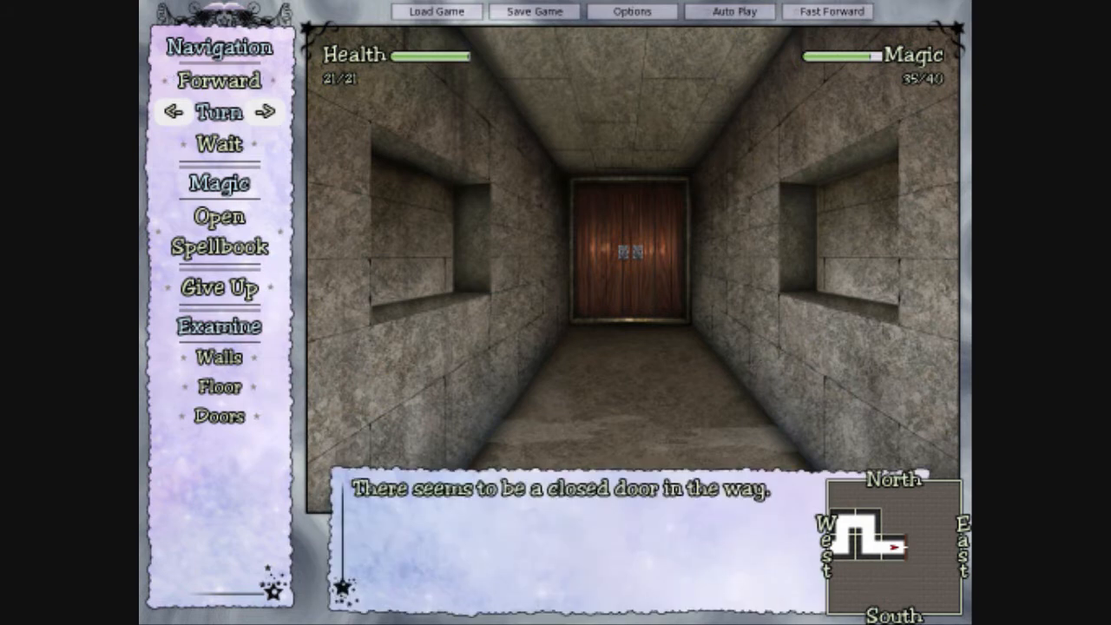
click(219, 143)
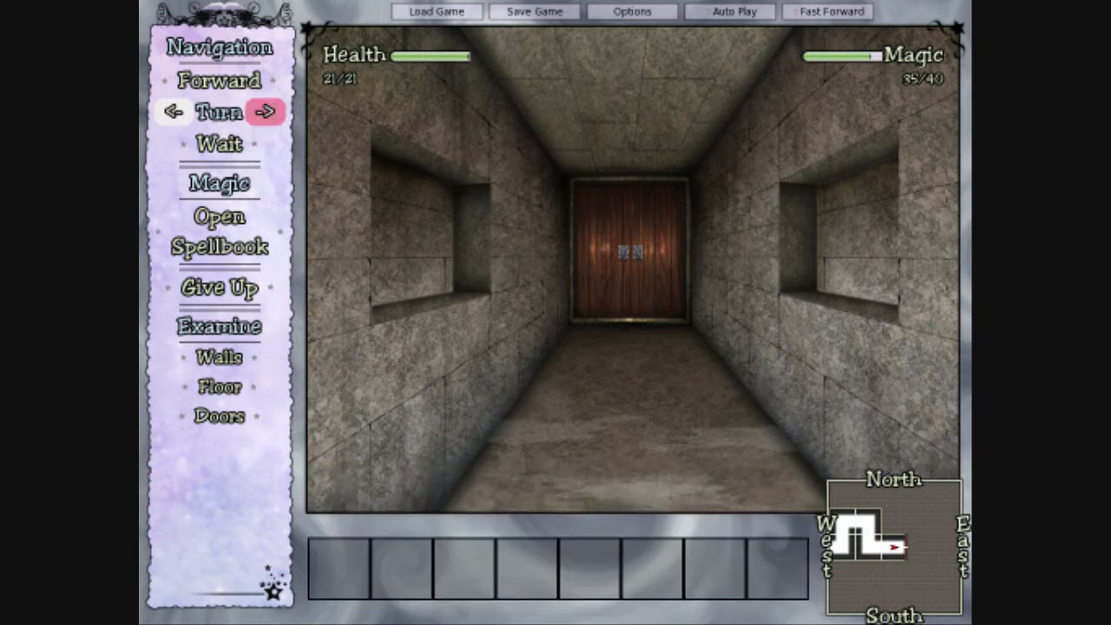
- Turn away and walk the niched corridor to the wooden door, examining it
click(267, 112)
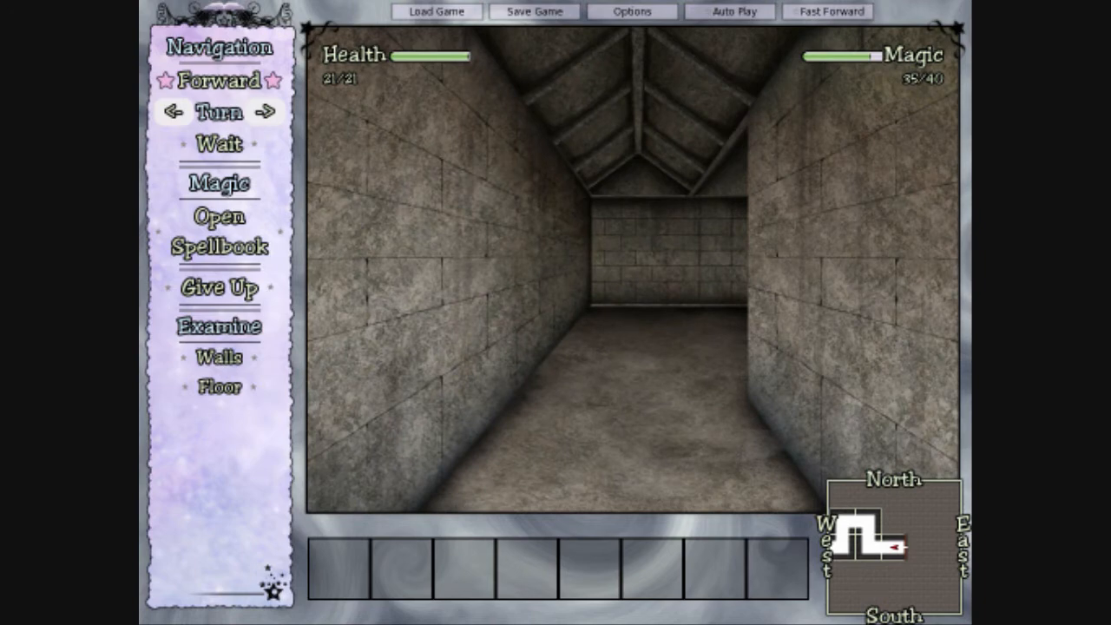
click(219, 80)
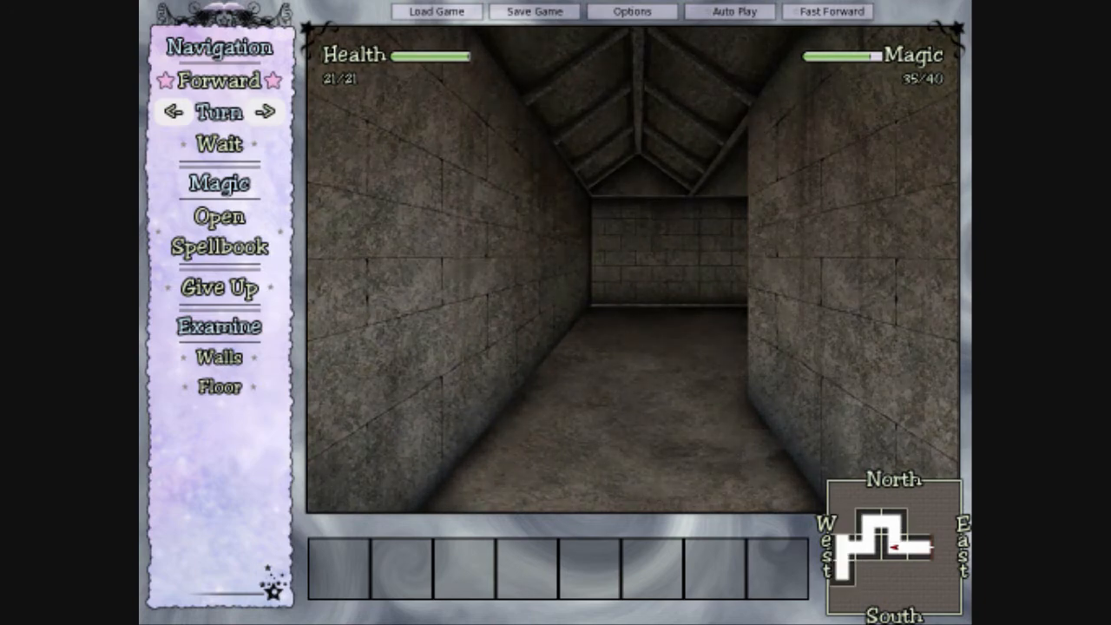
click(173, 112)
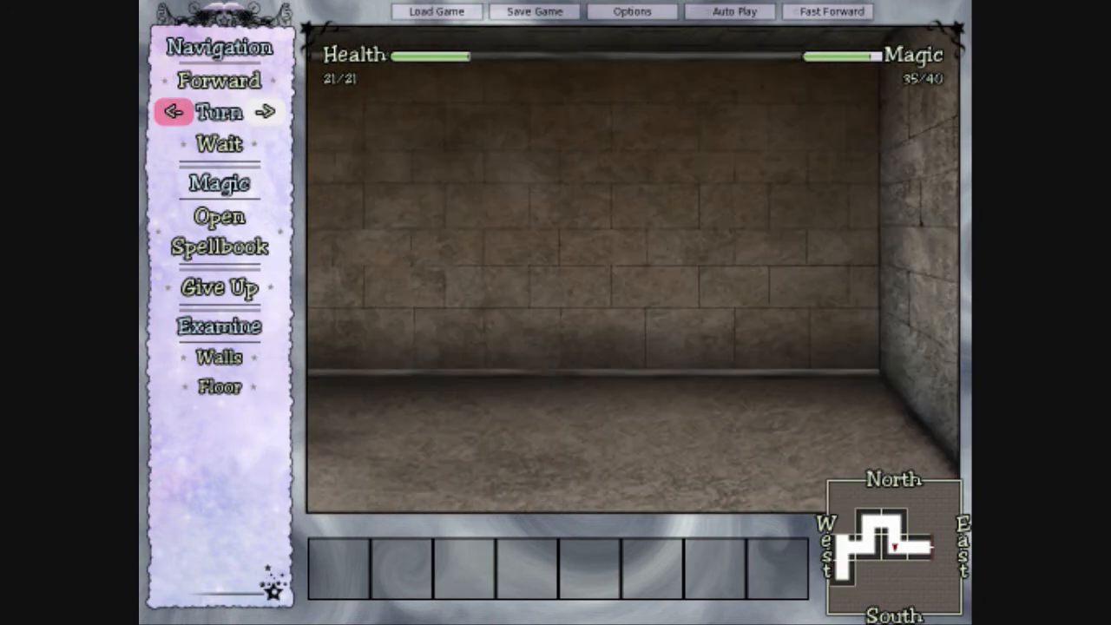
click(220, 81)
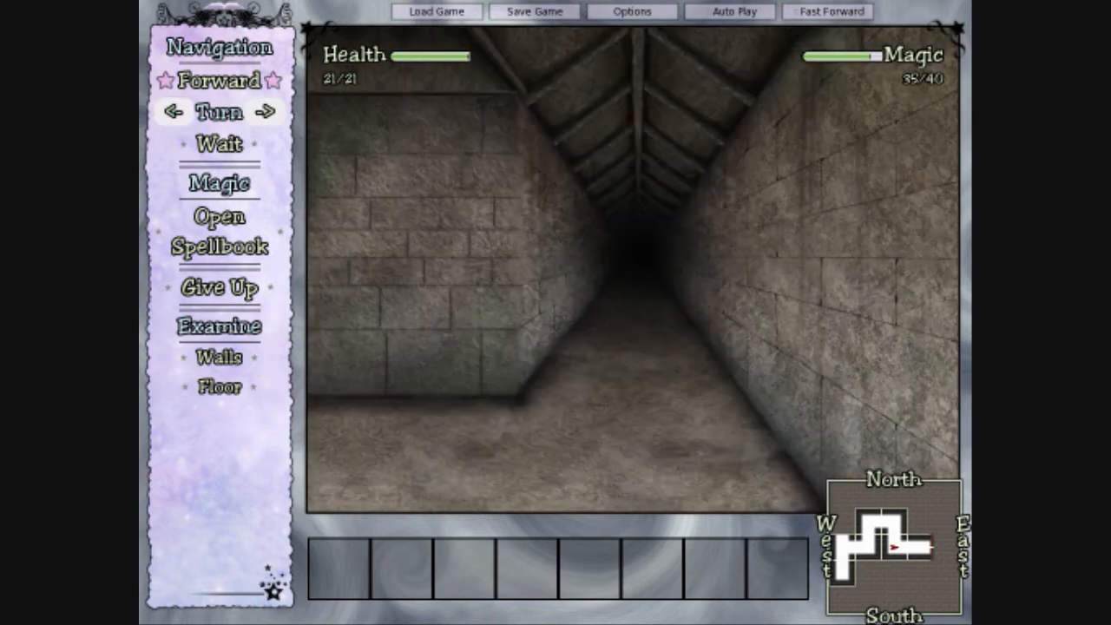
click(220, 79)
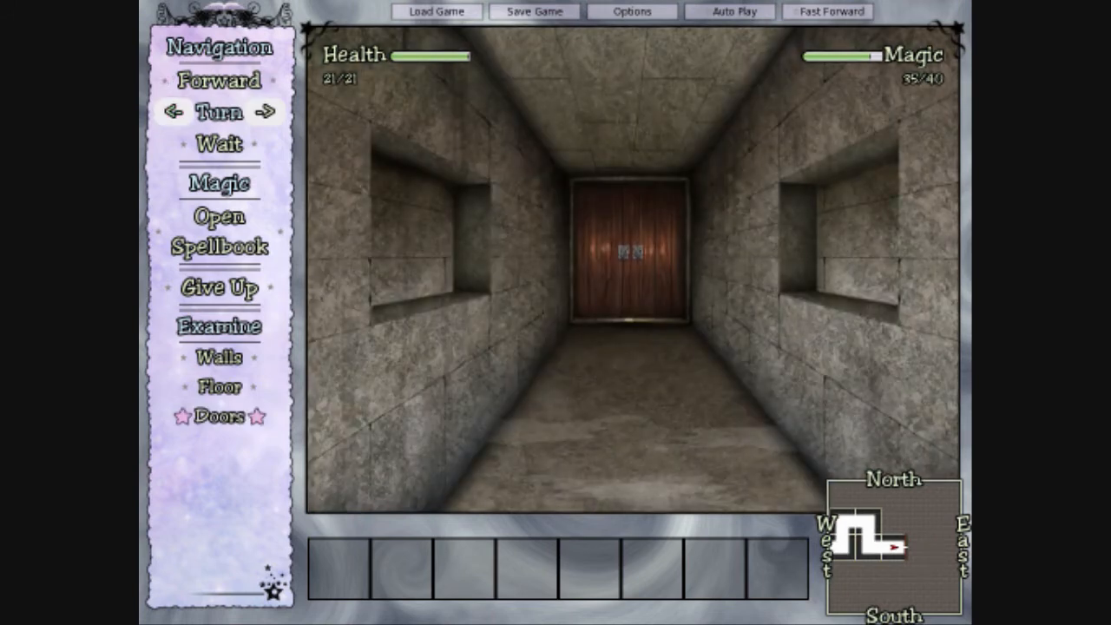
click(219, 415)
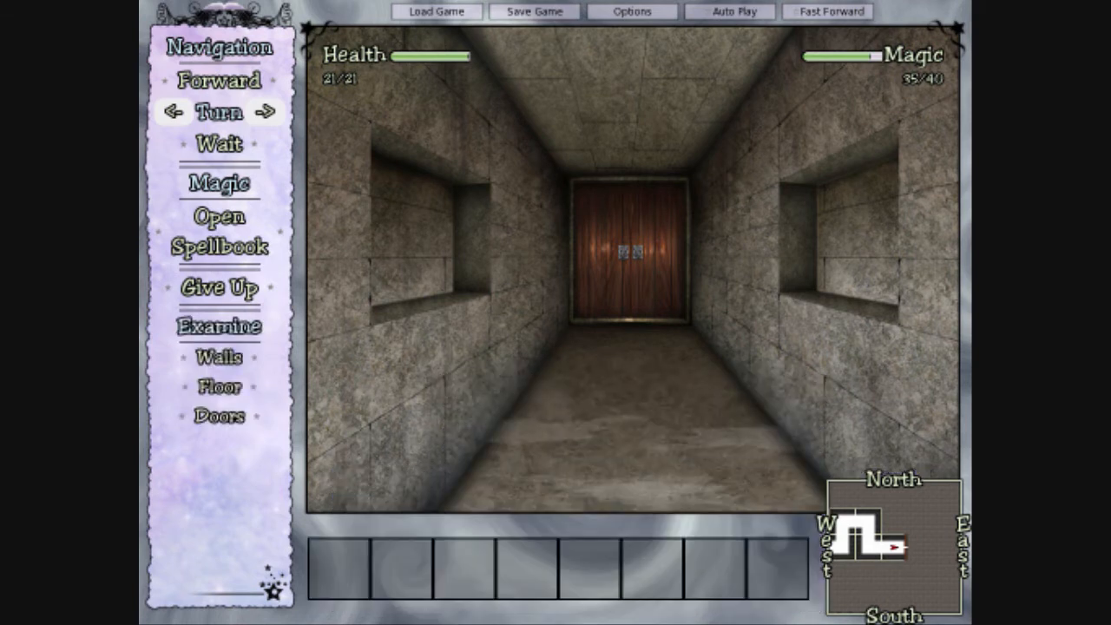
click(265, 112)
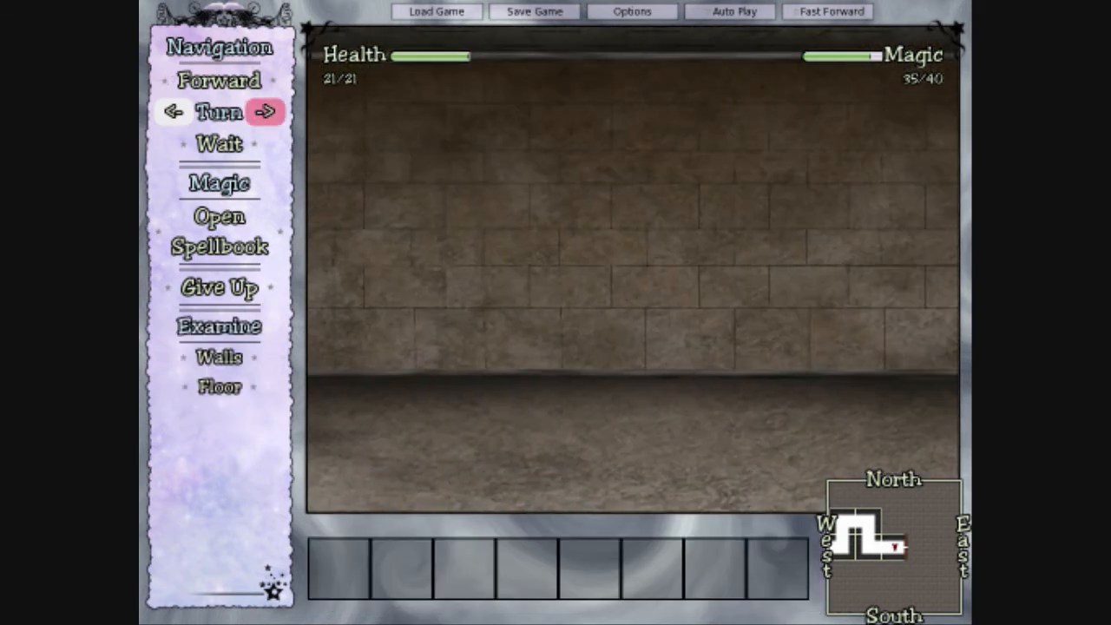
click(267, 111)
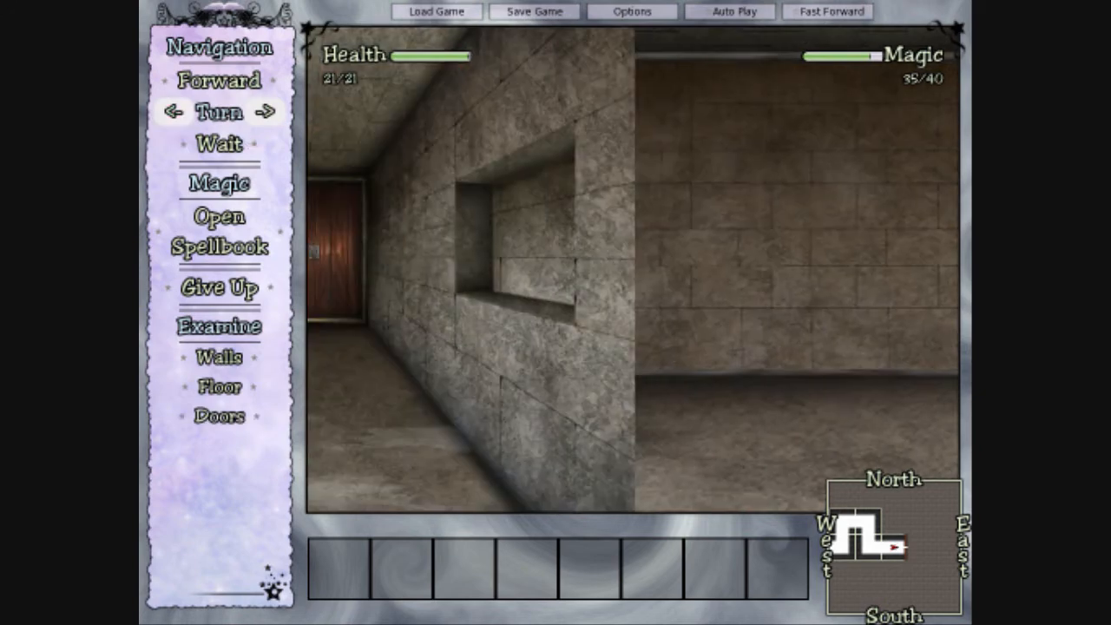
- Read the Inspection spell's details on the first spellbook page, then close the spellbook
click(219, 216)
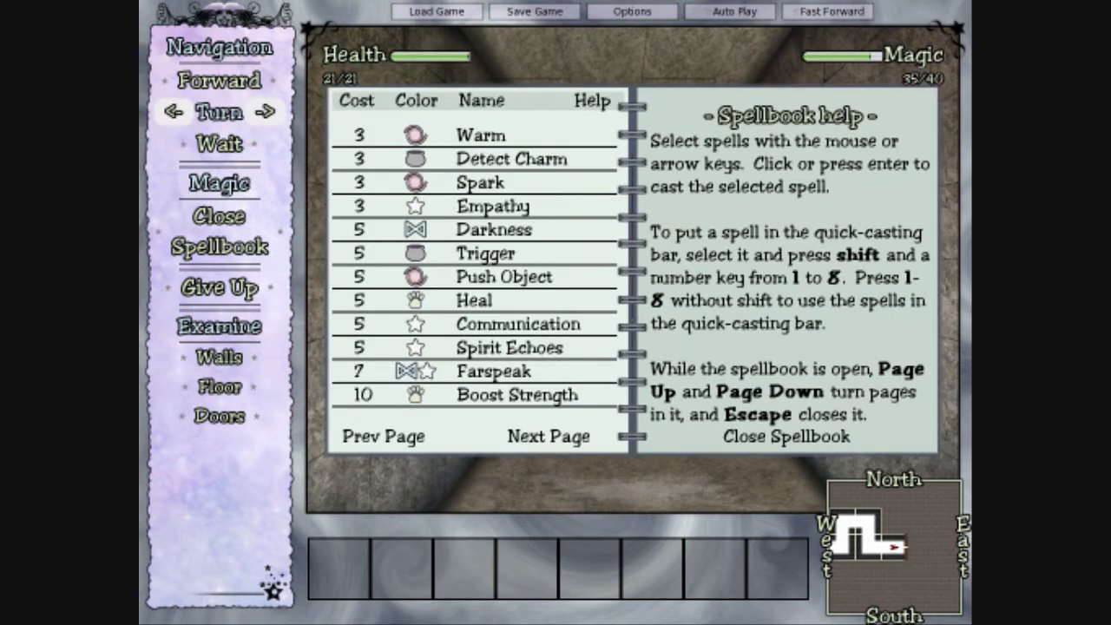
click(383, 436)
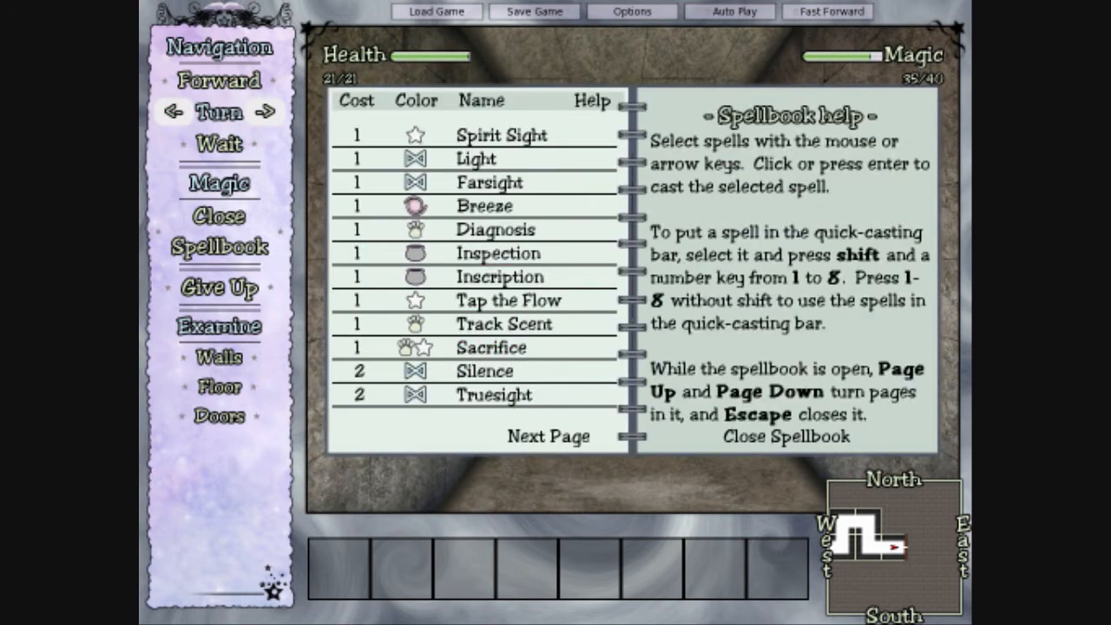
click(497, 252)
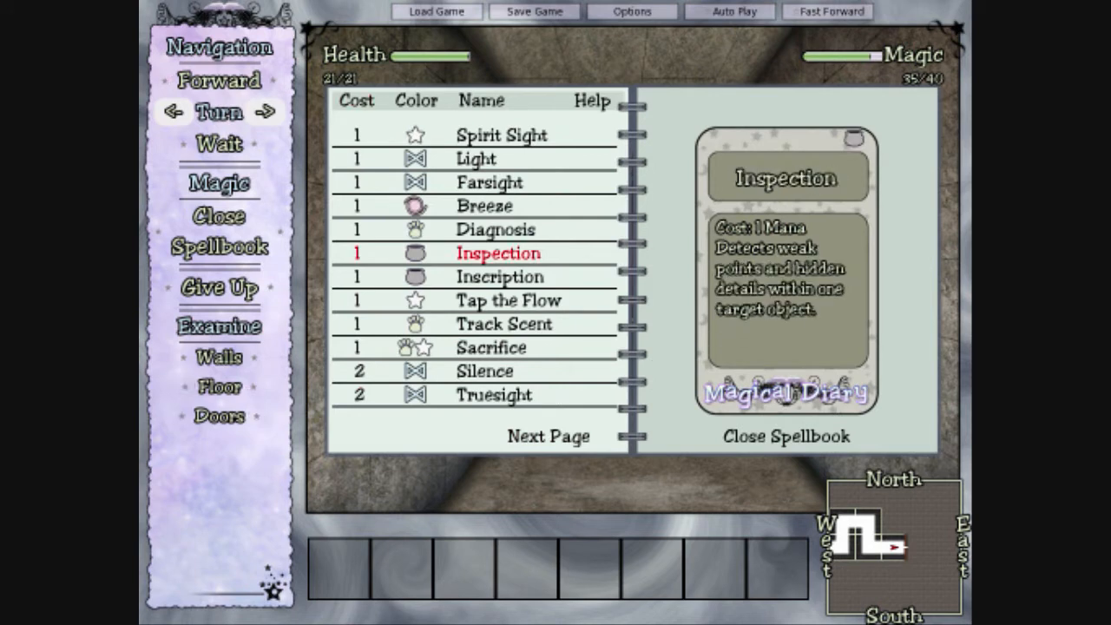
click(783, 435)
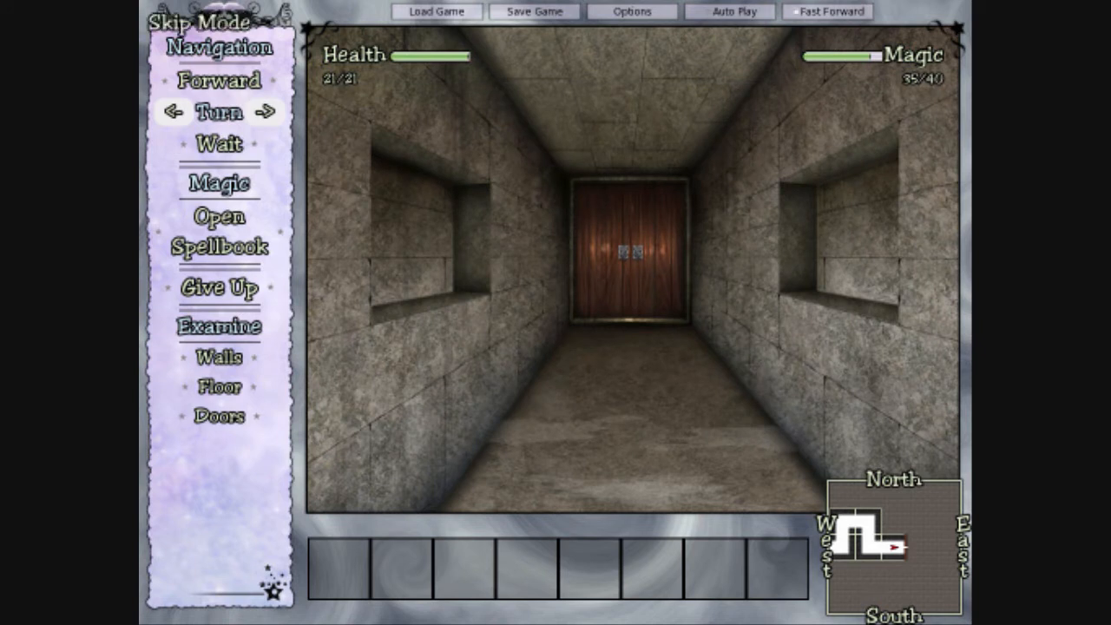
mouse_move(219, 81)
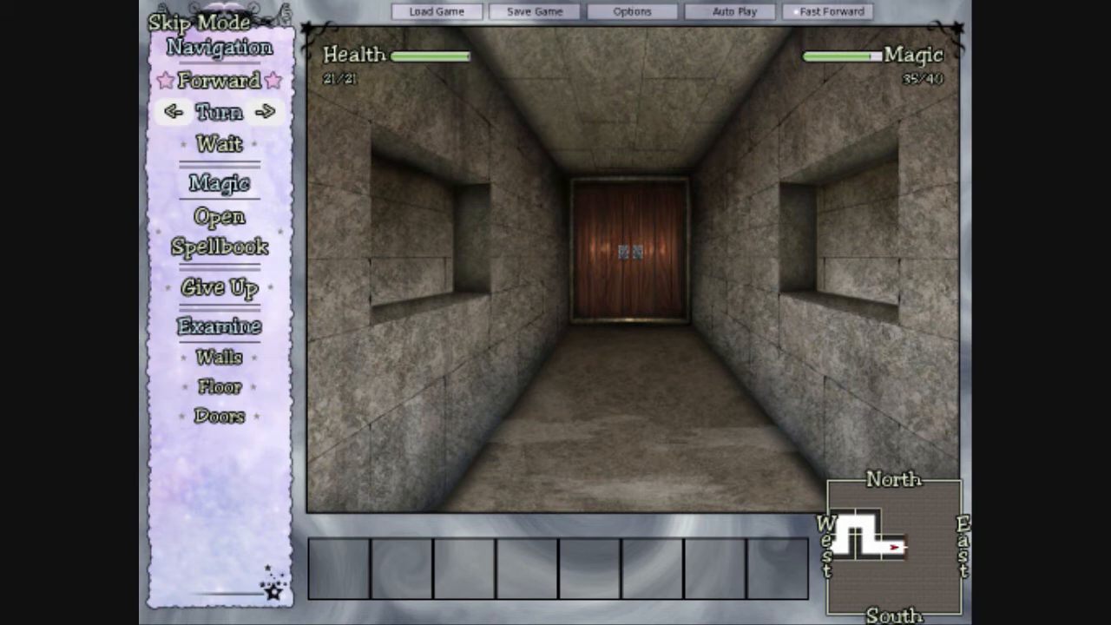
- Turn away from the wooden door and step into the next chamber
click(198, 24)
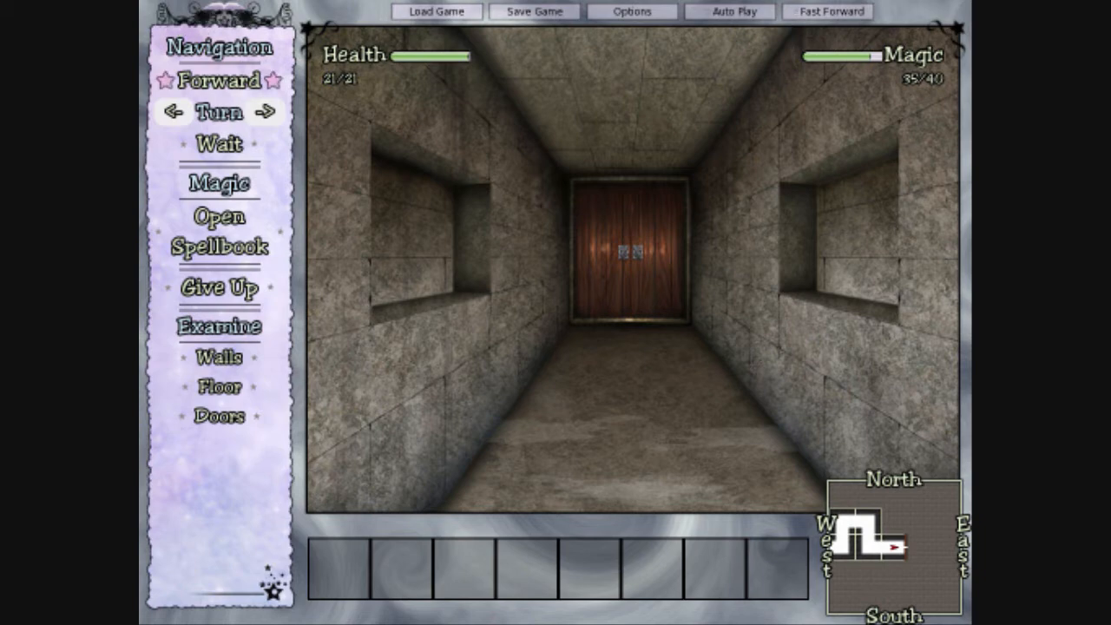
click(220, 79)
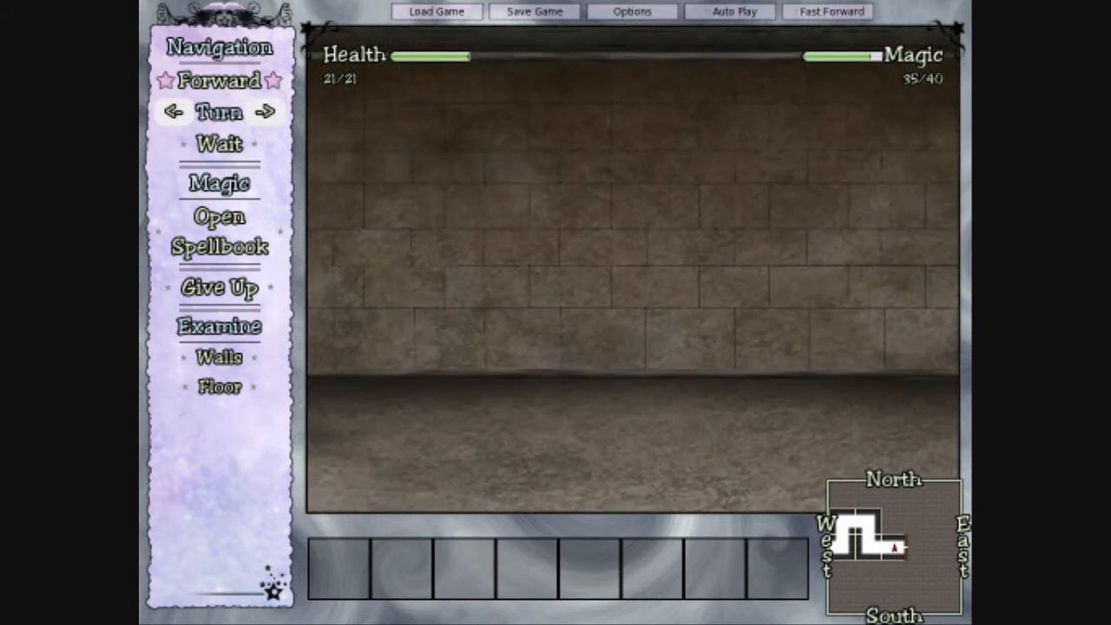
click(172, 112)
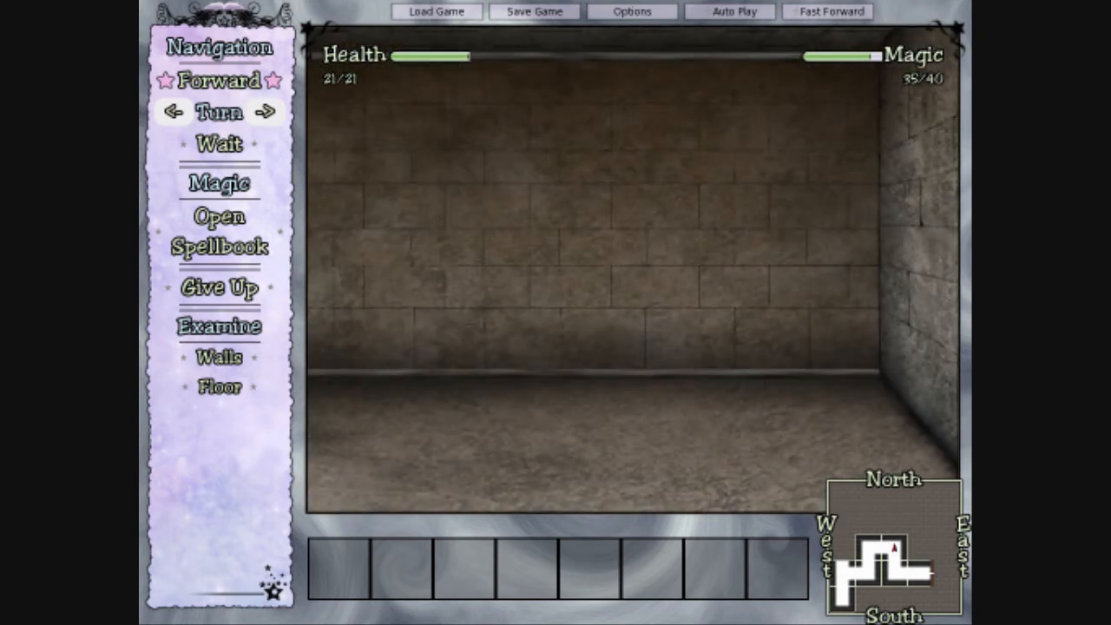
- Wind through the sloped stone corridors back to the room holding the sink
click(218, 80)
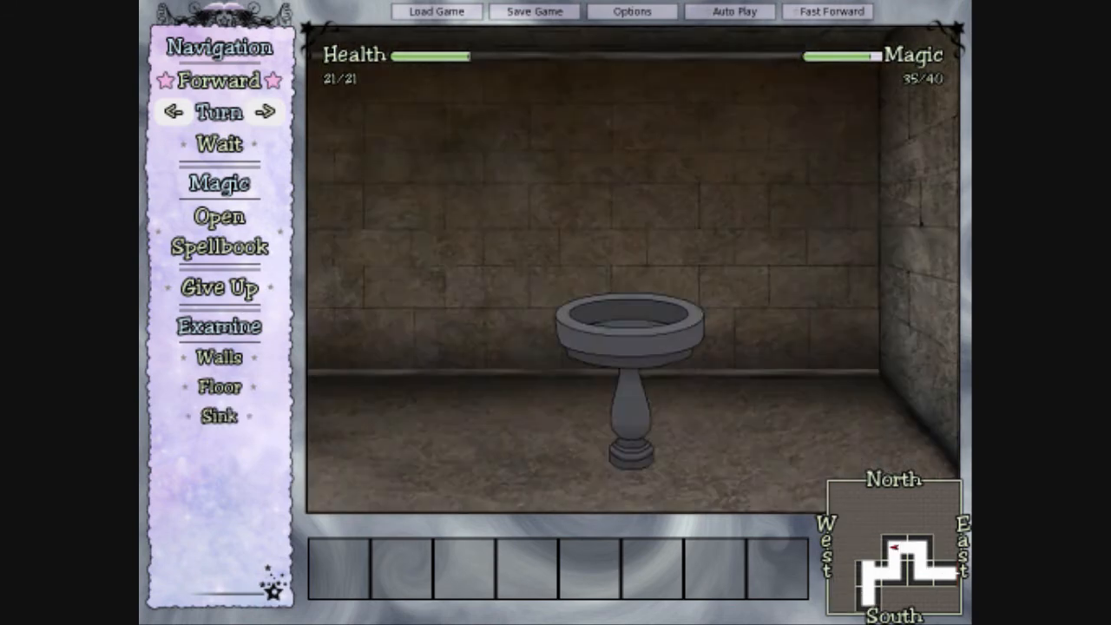
click(219, 80)
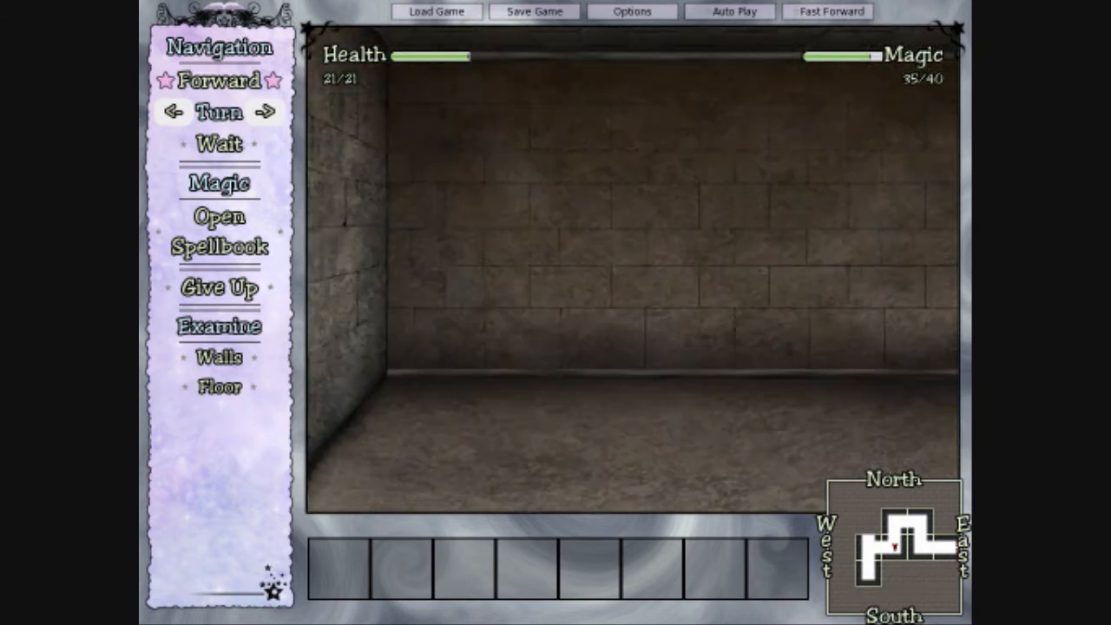
click(220, 82)
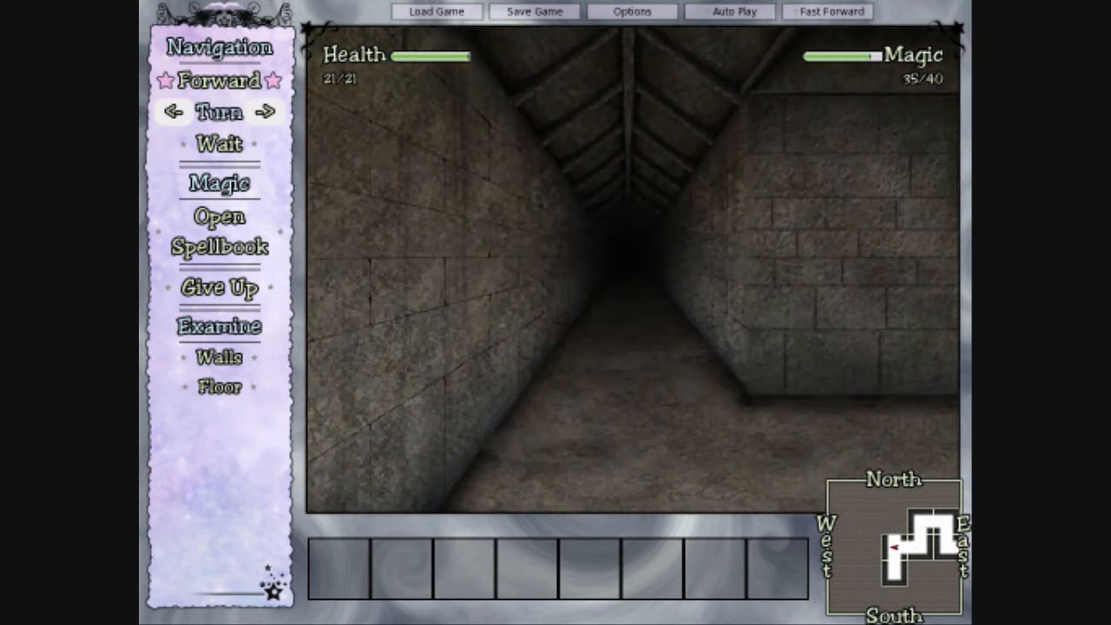
click(218, 82)
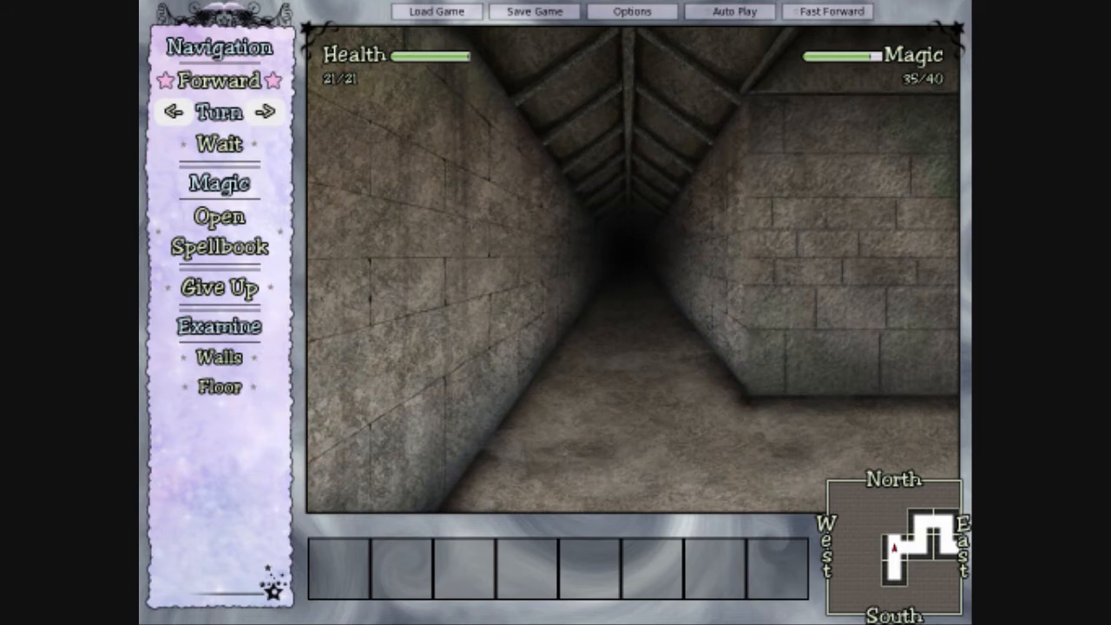
click(219, 80)
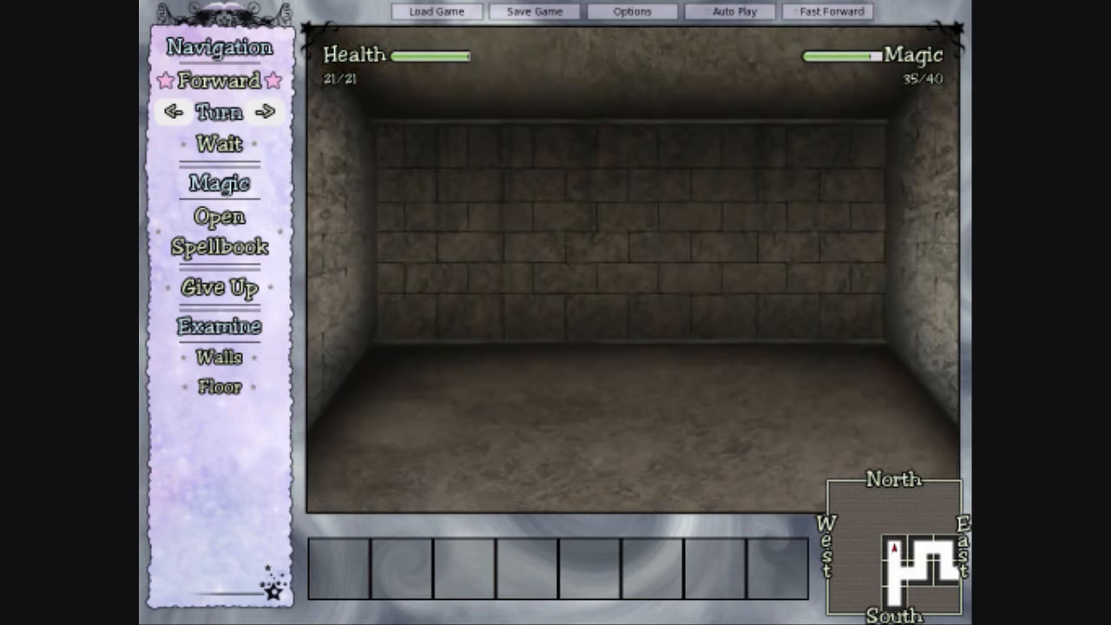
click(218, 80)
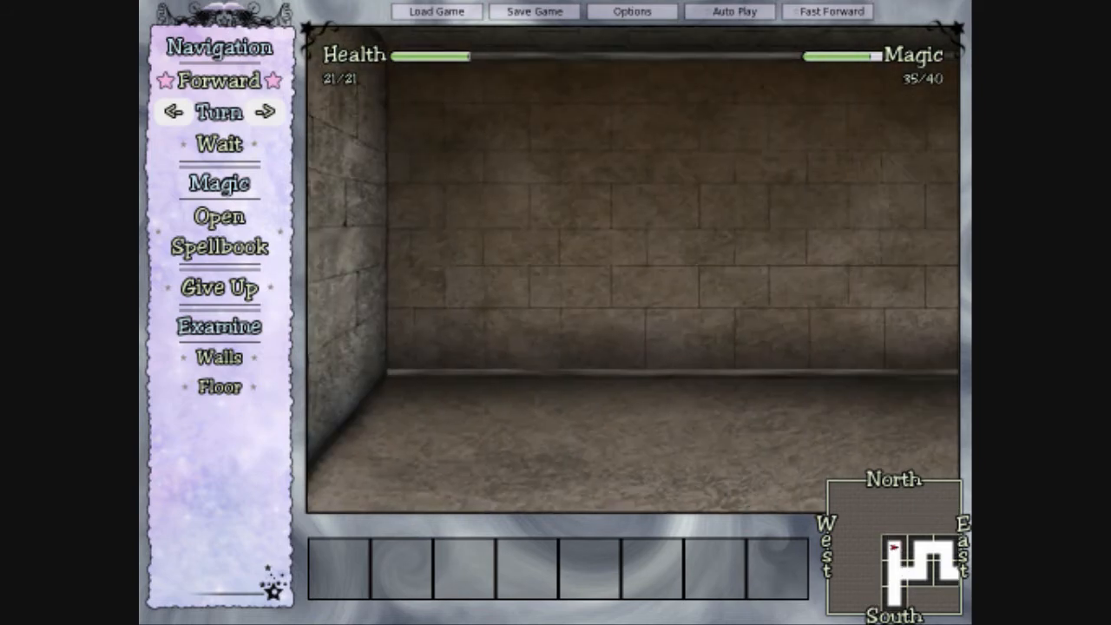
click(219, 81)
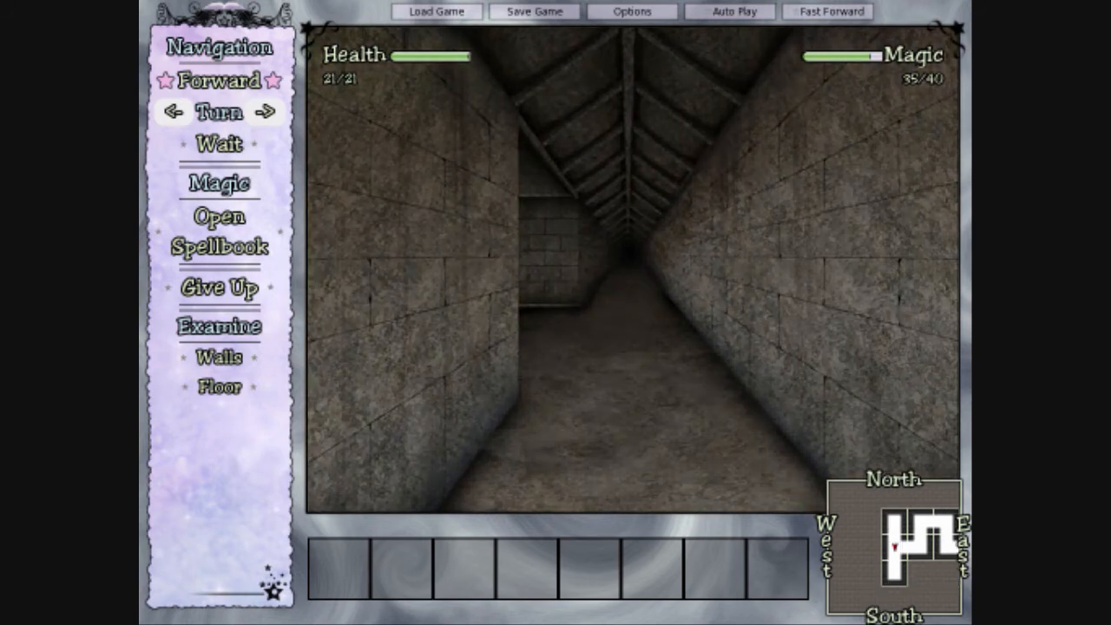
click(220, 80)
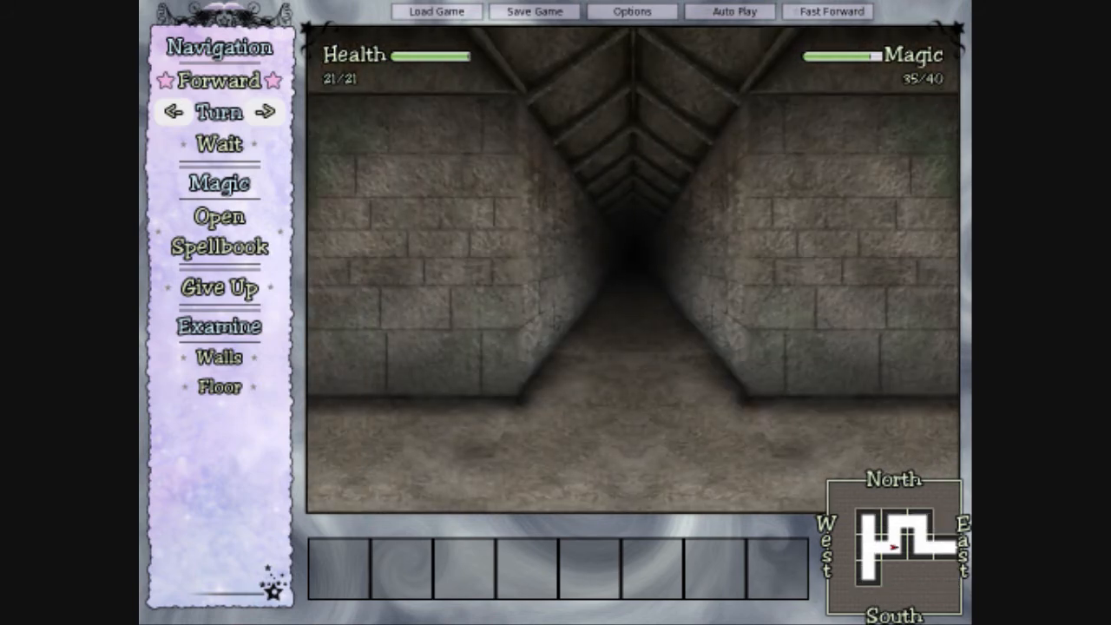
click(268, 112)
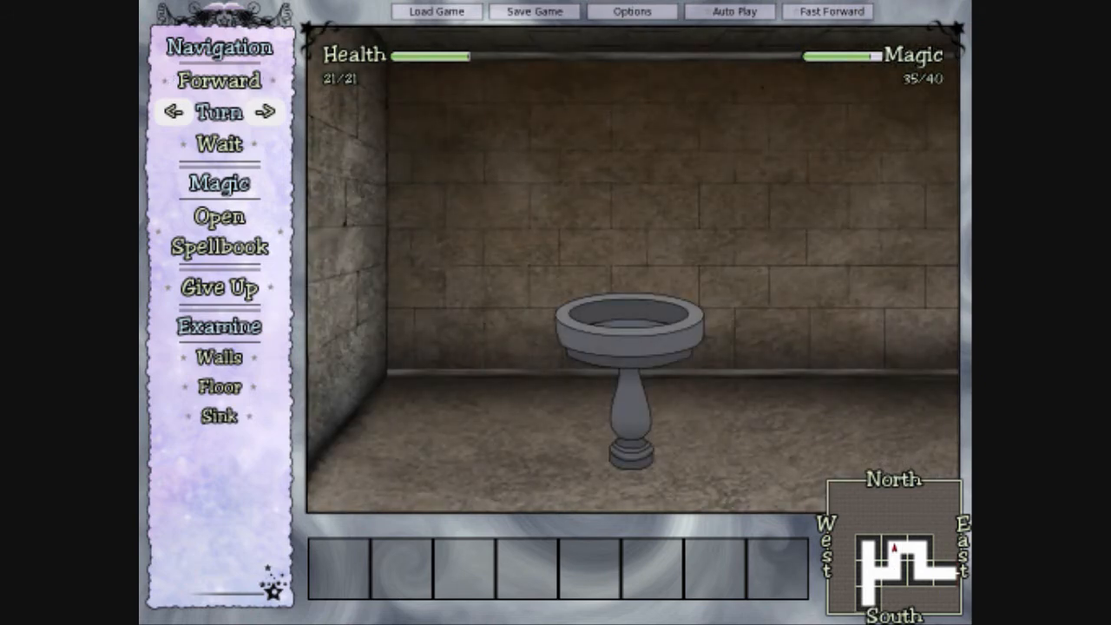
mouse_move(219, 414)
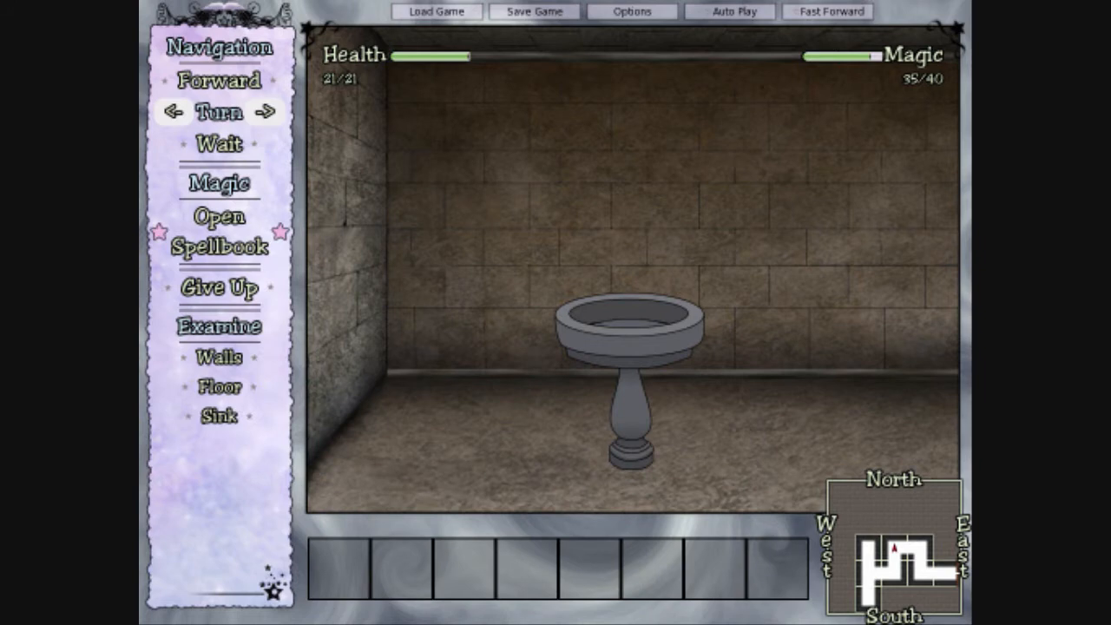
- Browse Tap the Flow and Truesight, then cast Truesight: no illusions, magic 32/40
click(219, 231)
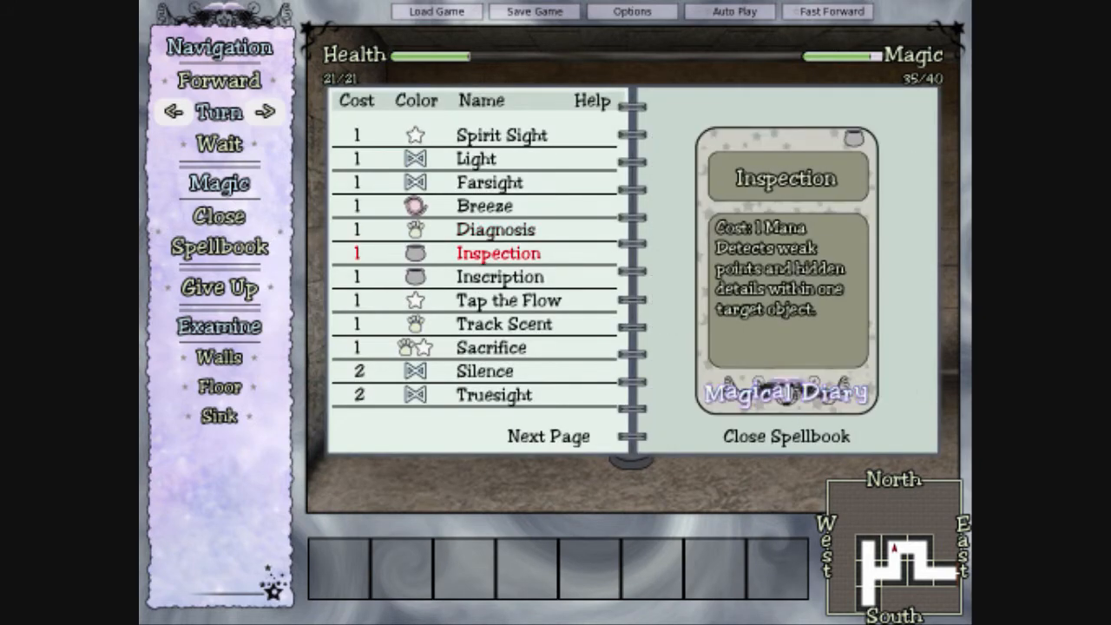
click(785, 435)
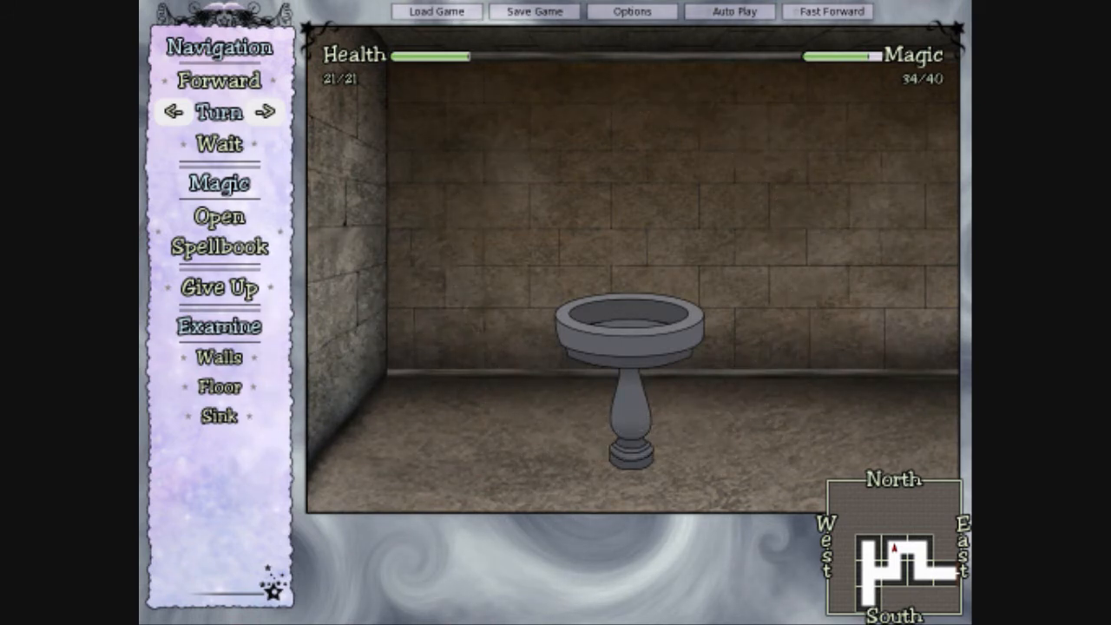
click(219, 287)
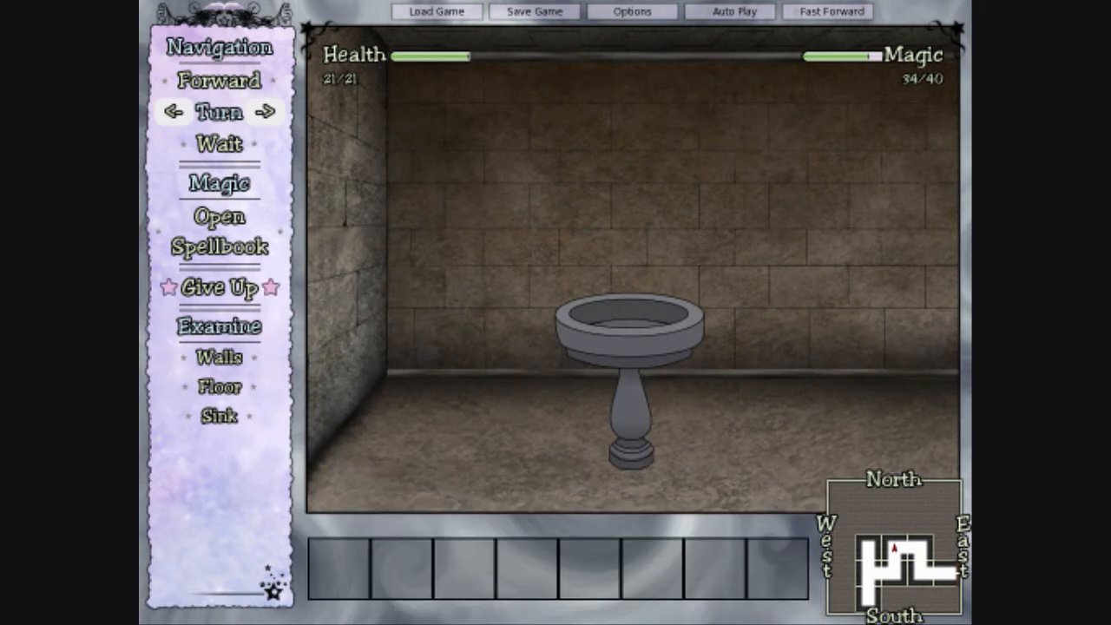
click(220, 229)
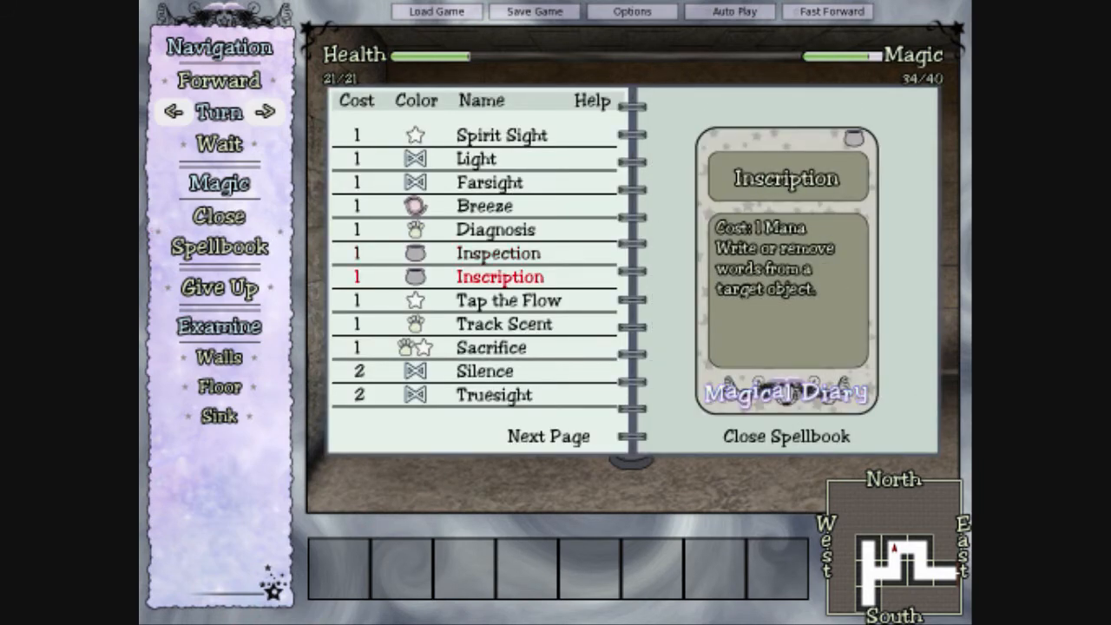
click(509, 300)
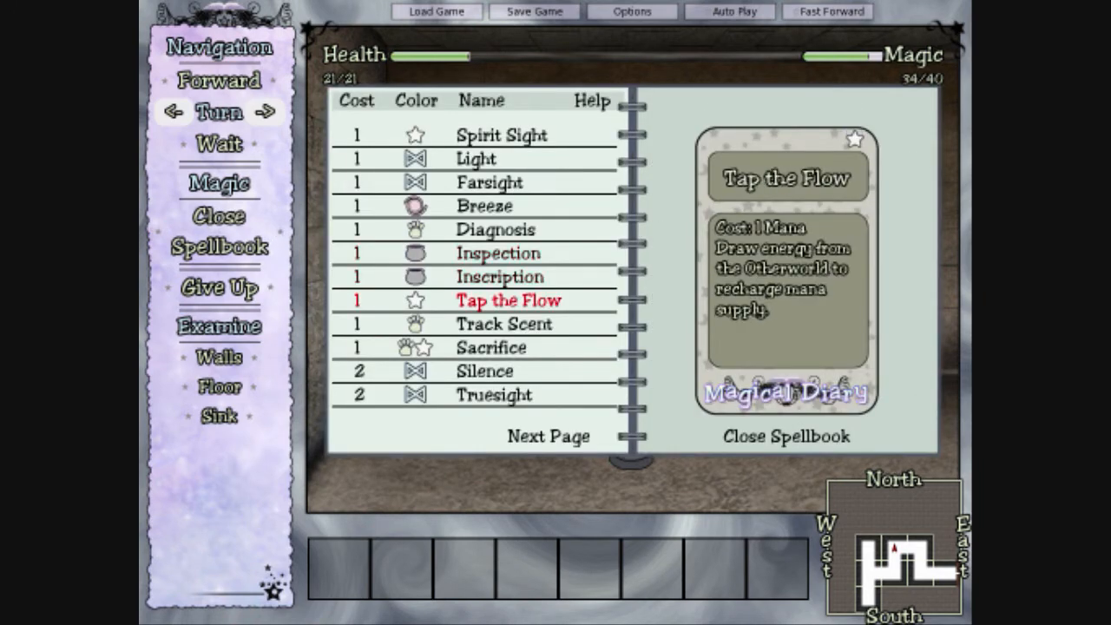
click(493, 394)
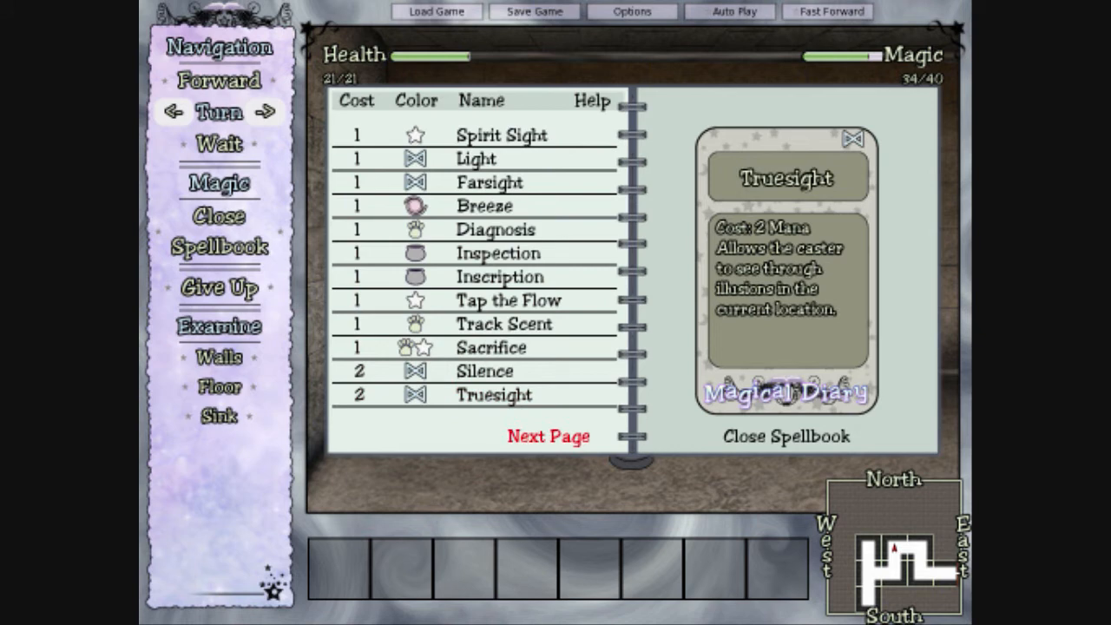
click(548, 435)
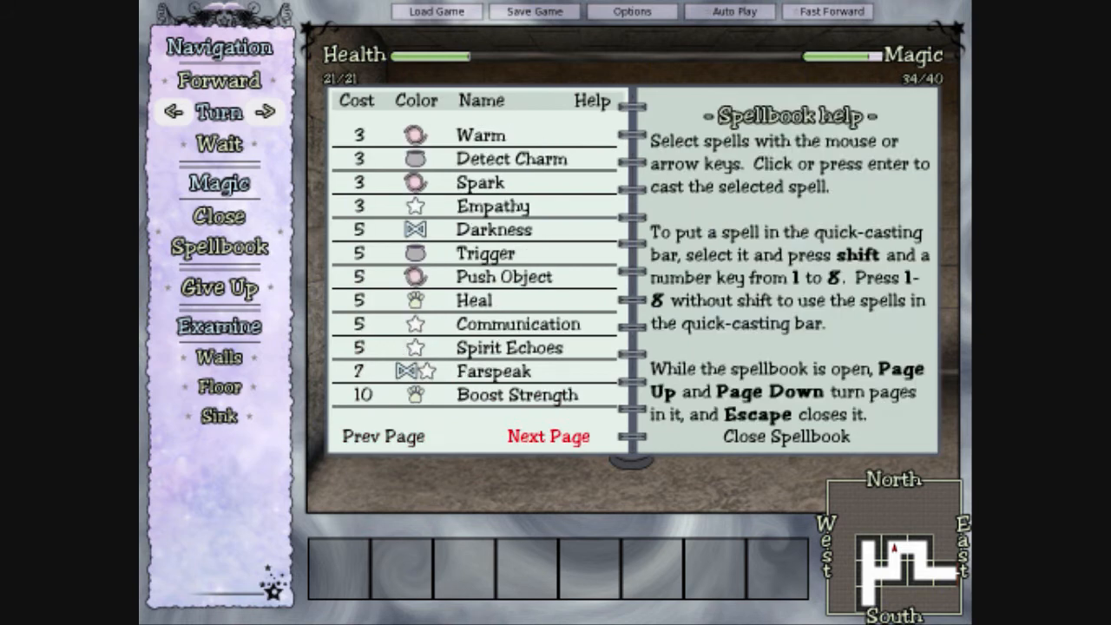
click(510, 159)
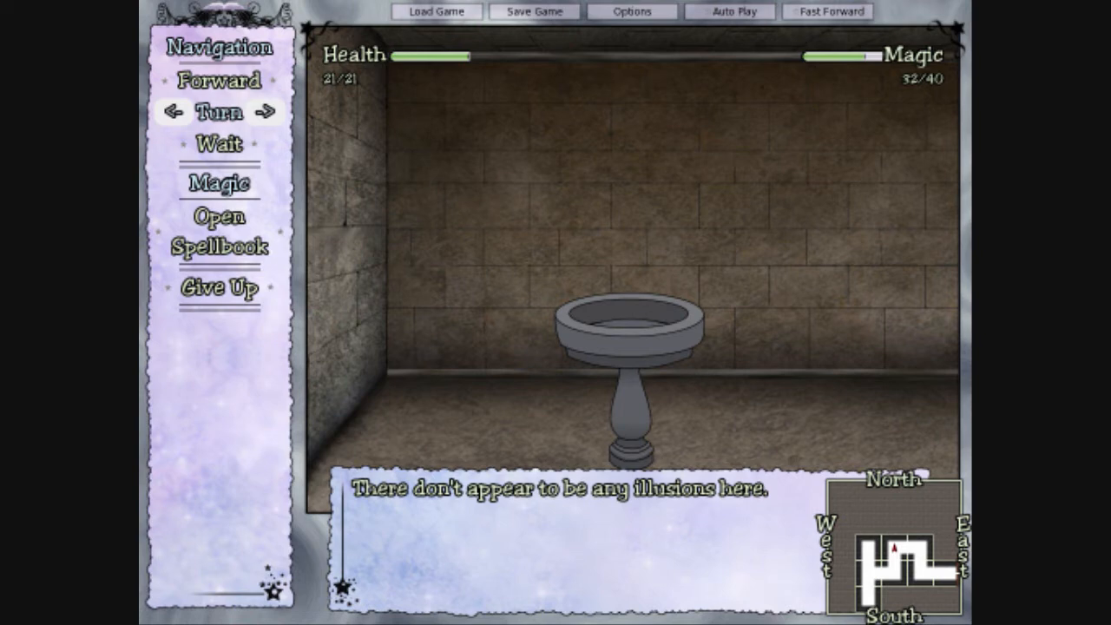
- Cast Silence from the spellbook by the sink, then reopen the spellbook
click(220, 229)
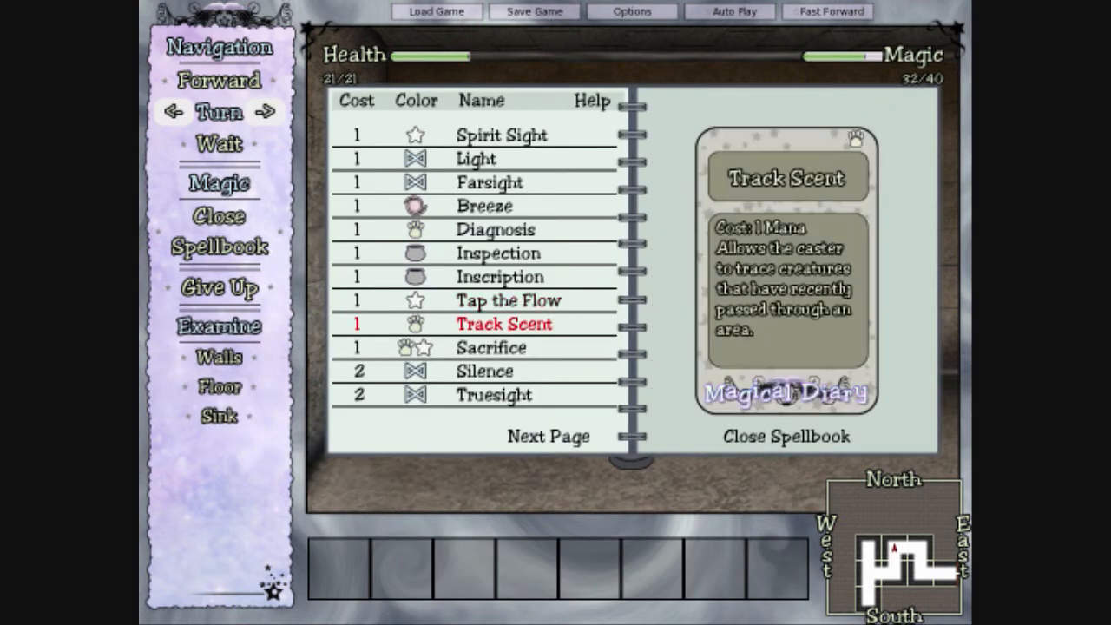
click(484, 370)
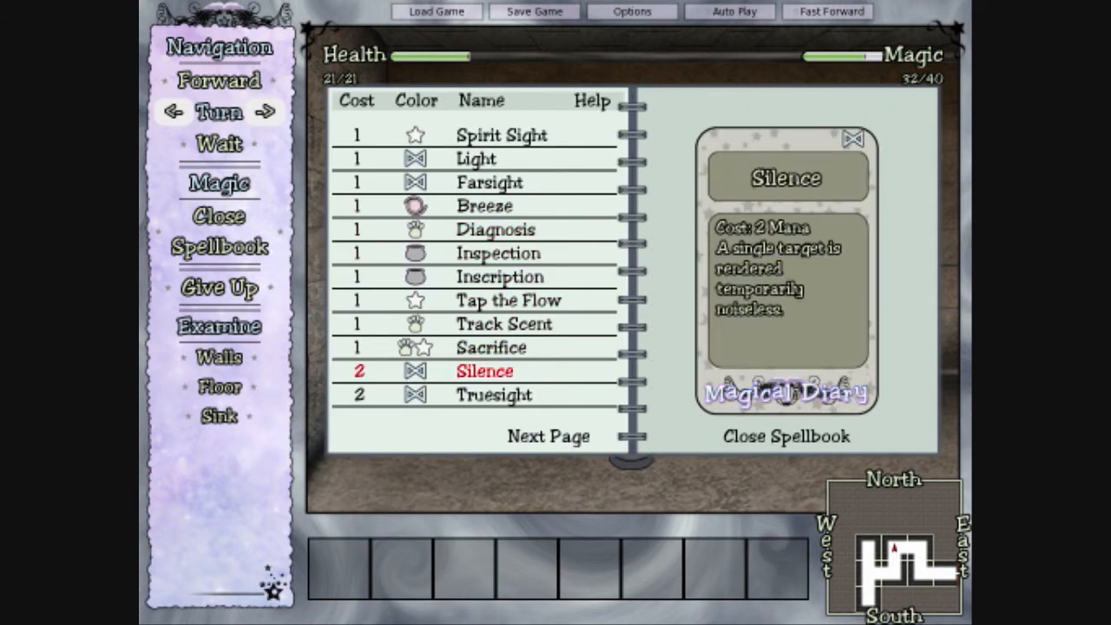
click(476, 159)
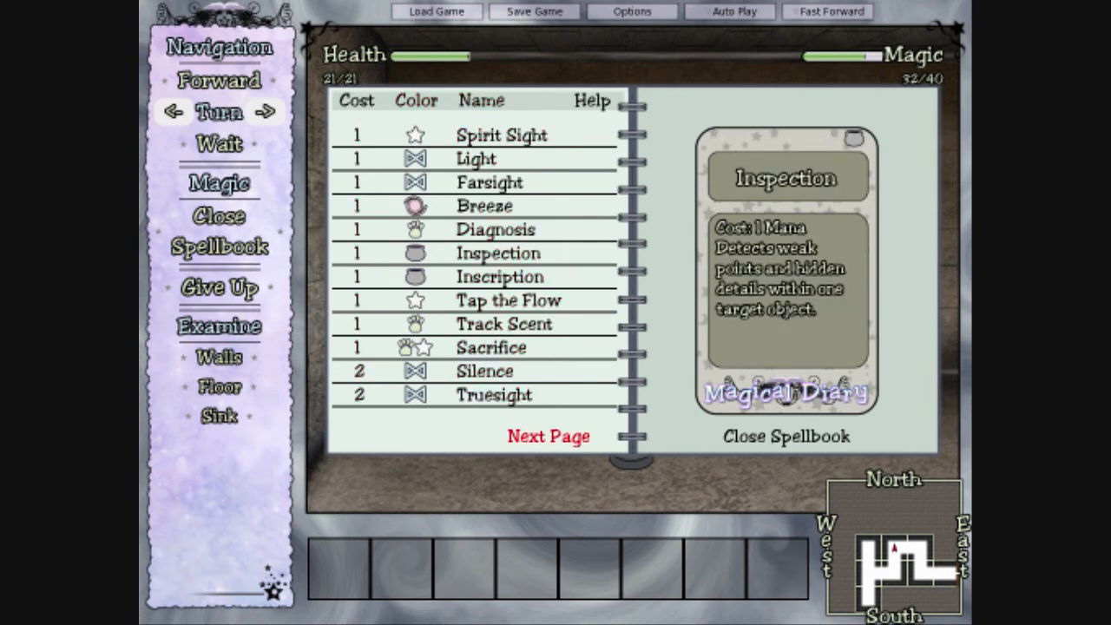
click(548, 436)
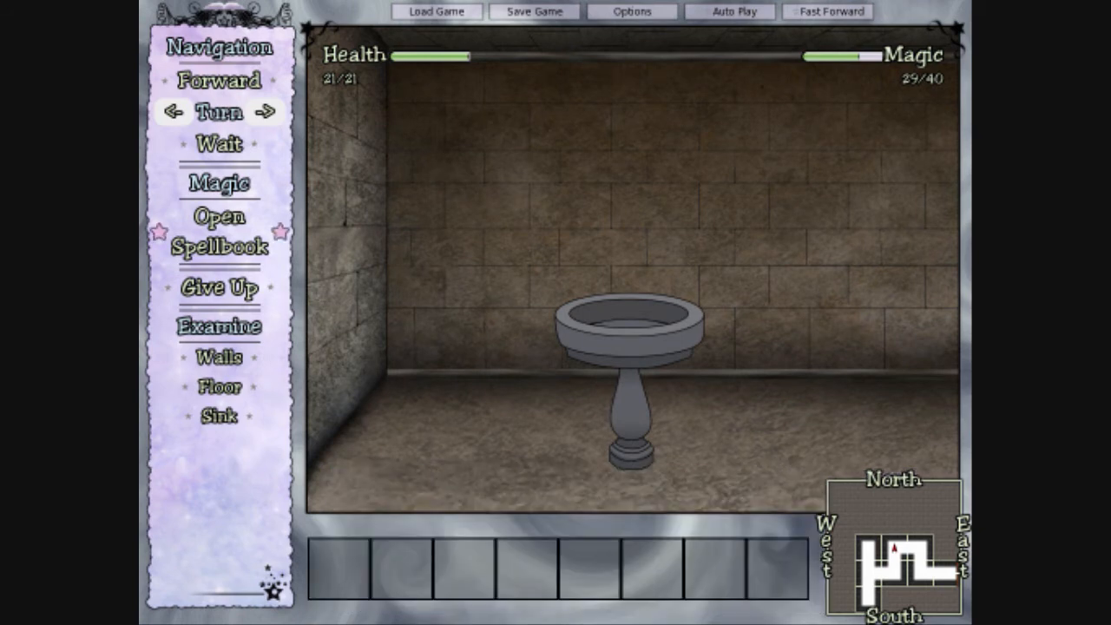
click(220, 229)
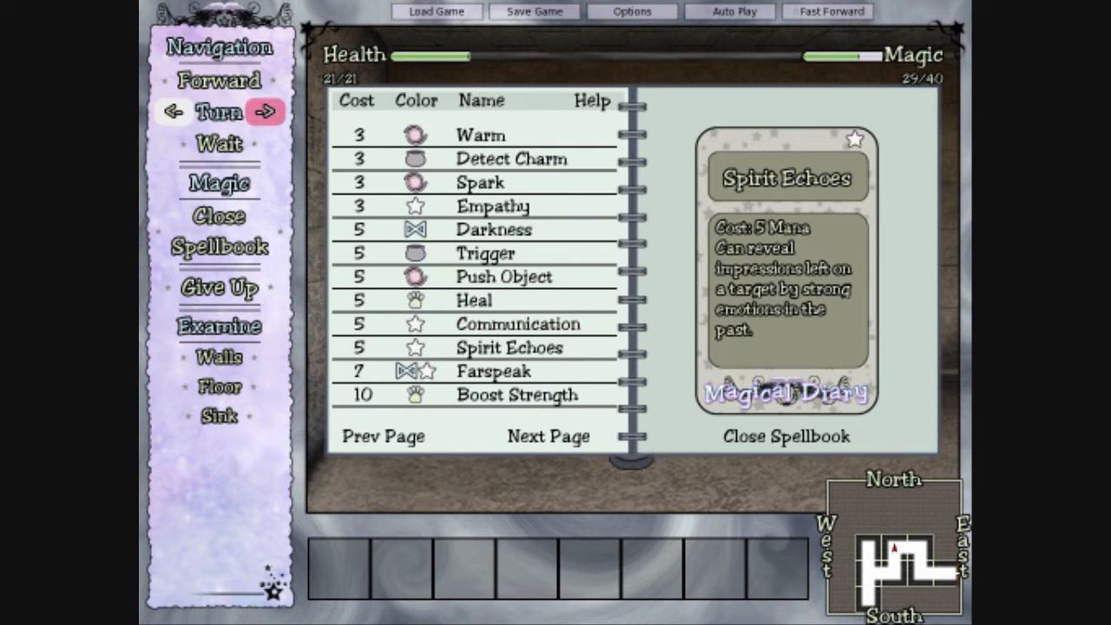
- Turn right to face the corridor and cast Breeze, revealing air blowing east
click(786, 435)
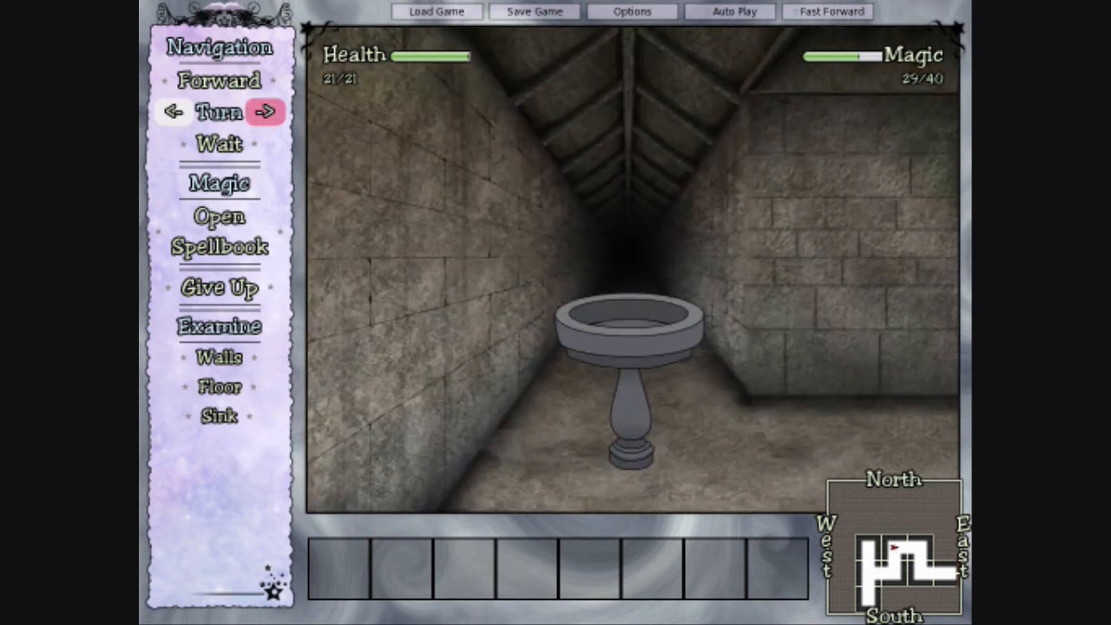
click(218, 216)
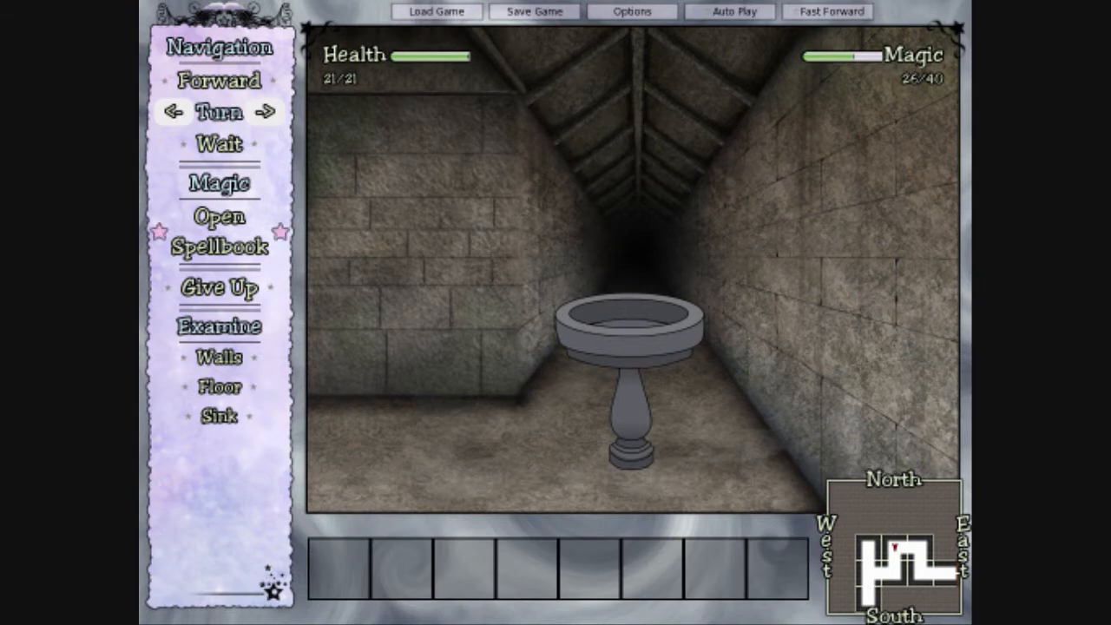
click(219, 229)
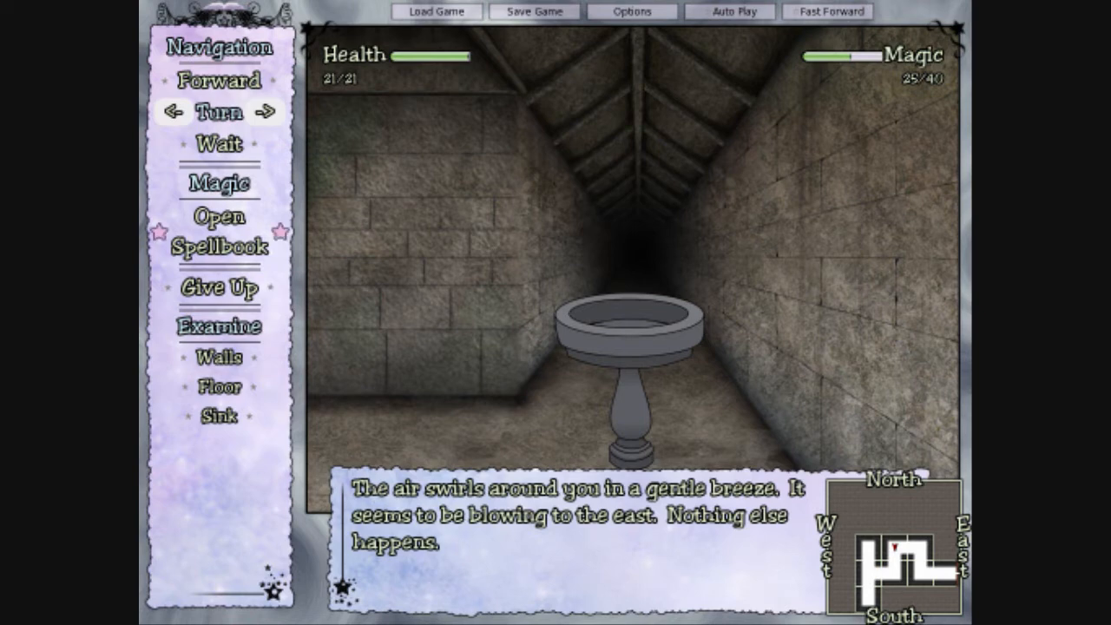
- Page through the remaining spellbook pages, close it, and move forward along the corridor
click(219, 230)
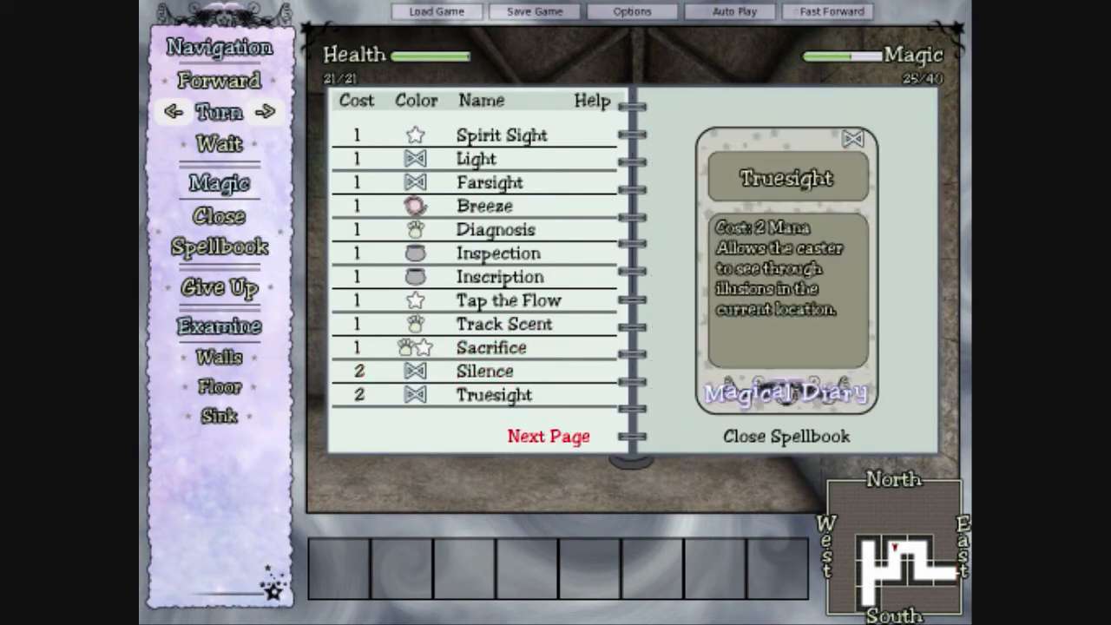
click(547, 435)
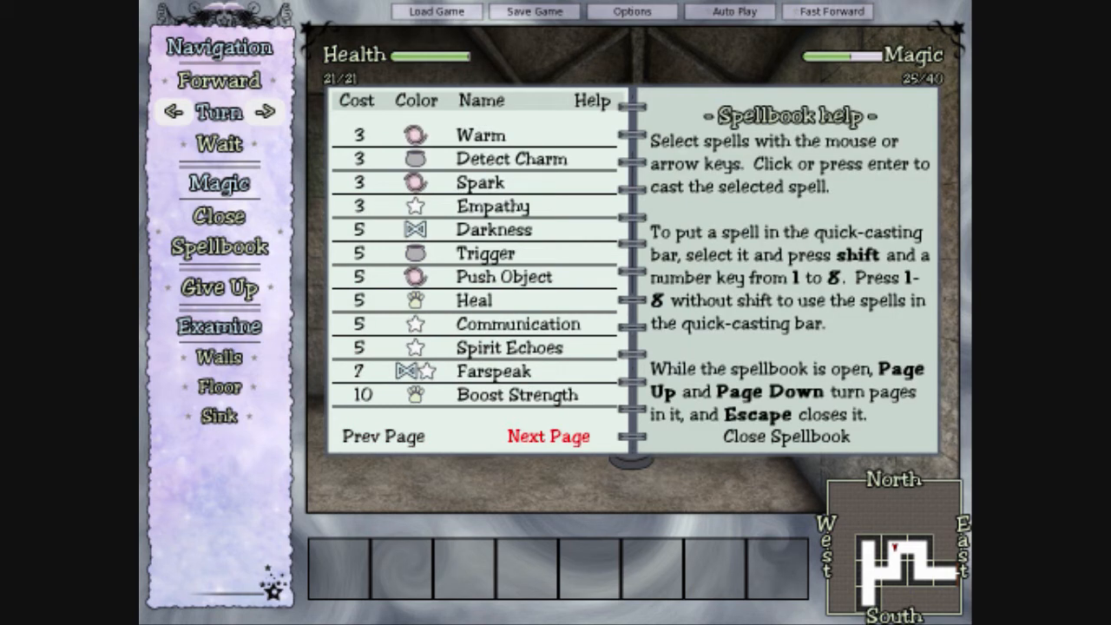
click(547, 435)
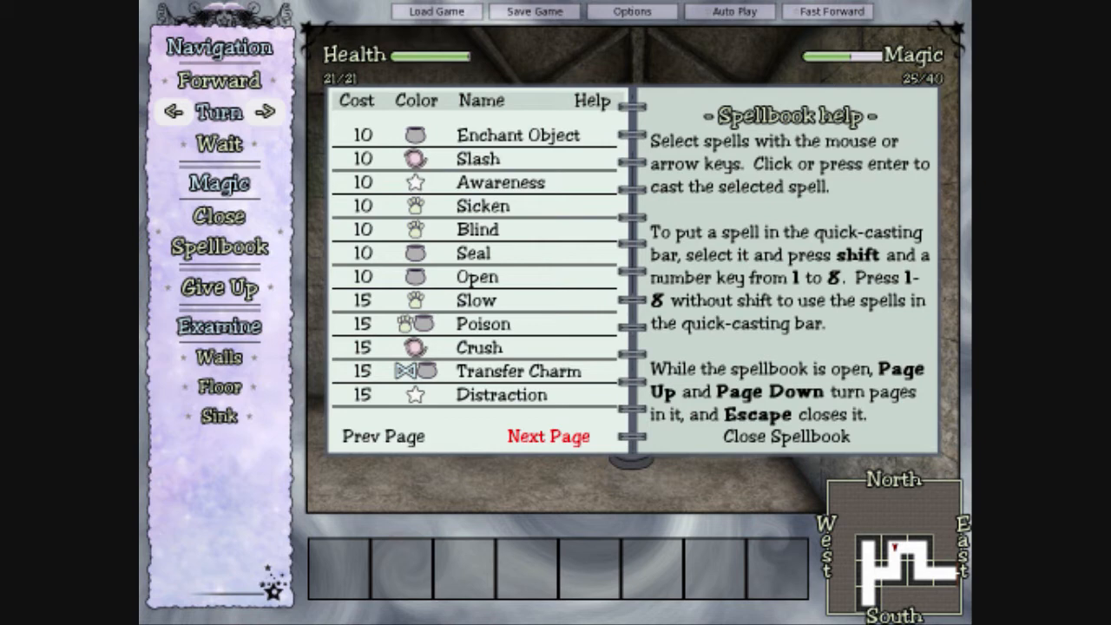
click(548, 436)
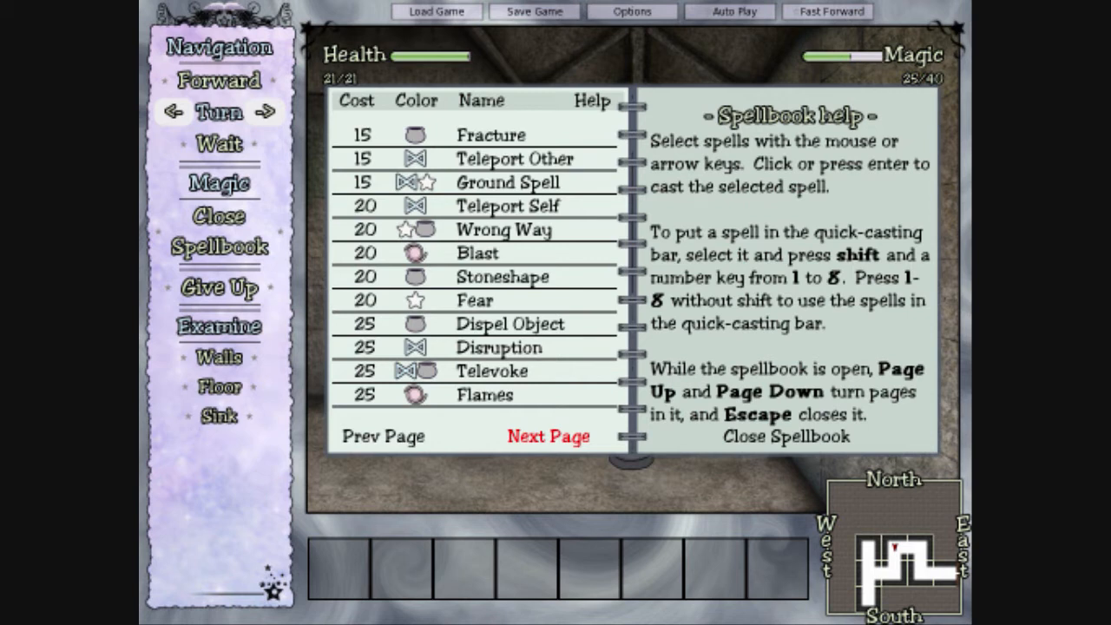
mouse_move(383, 435)
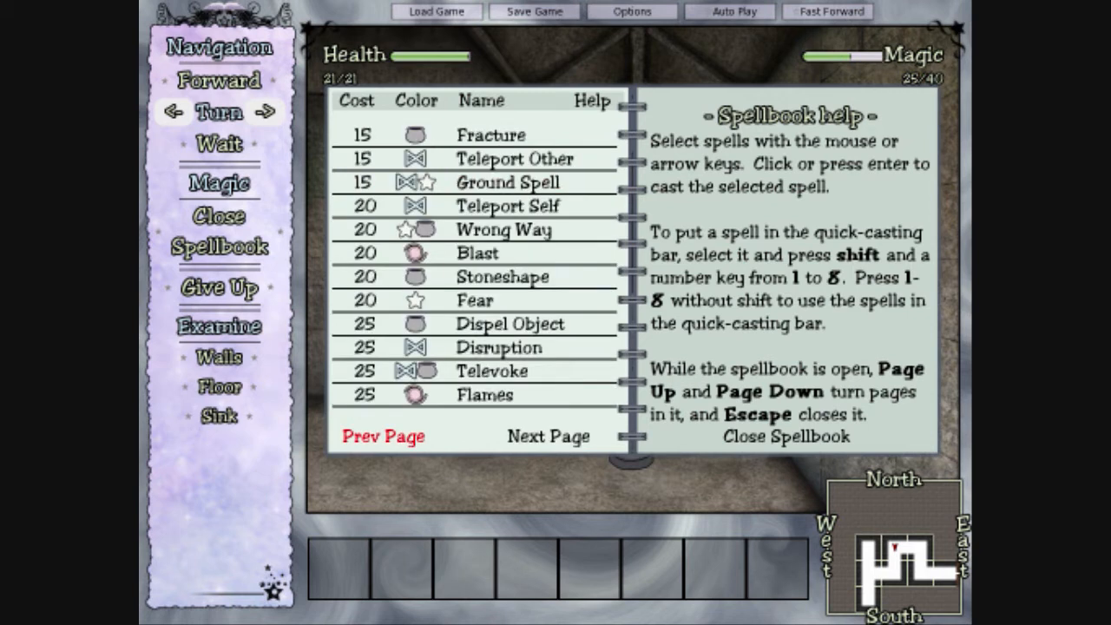
click(382, 436)
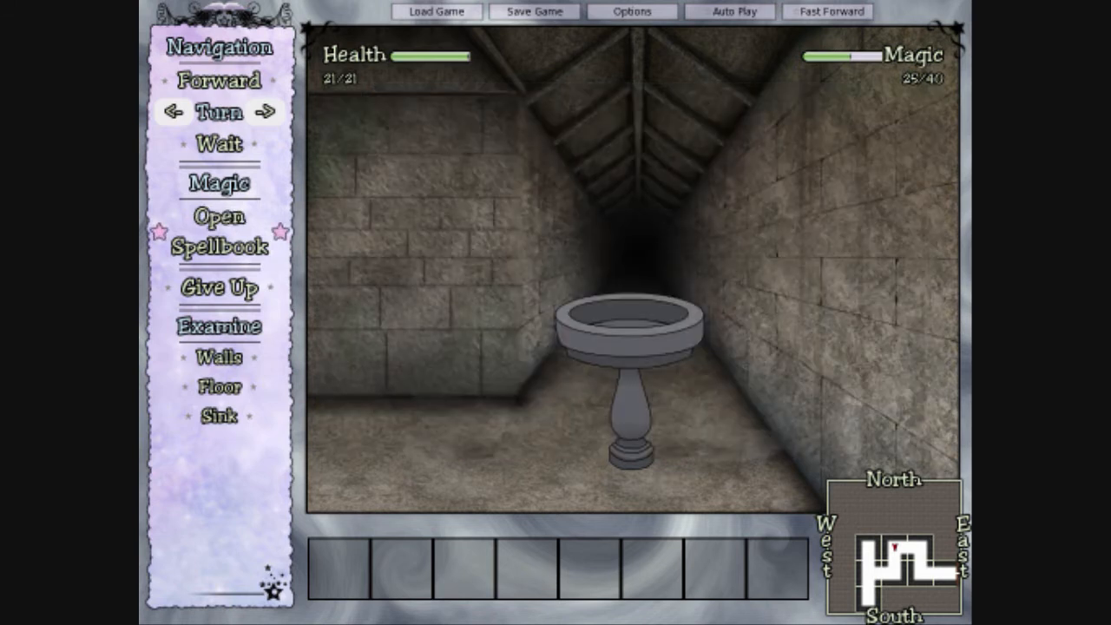
click(265, 112)
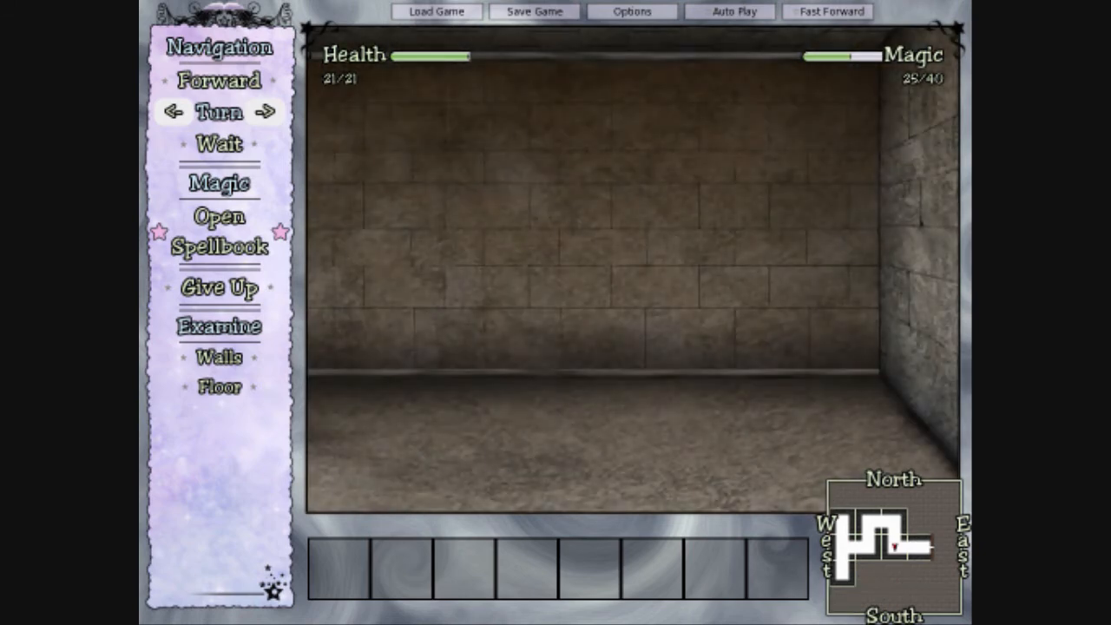
- Face the wooden door, examine the doors, and cast Breeze to test the airflow
click(220, 80)
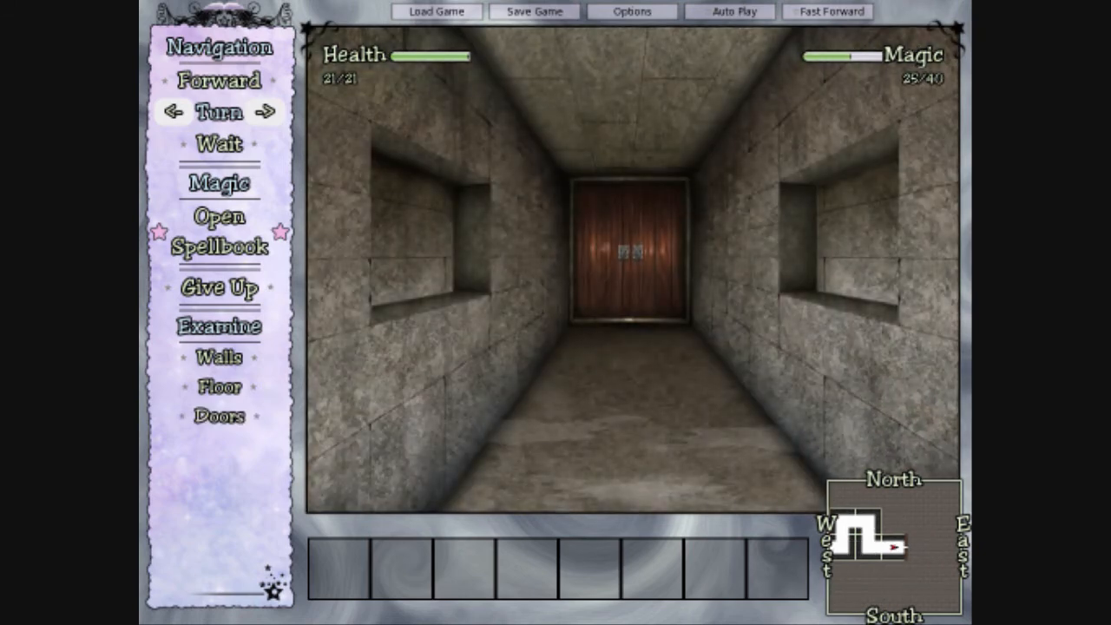
click(219, 416)
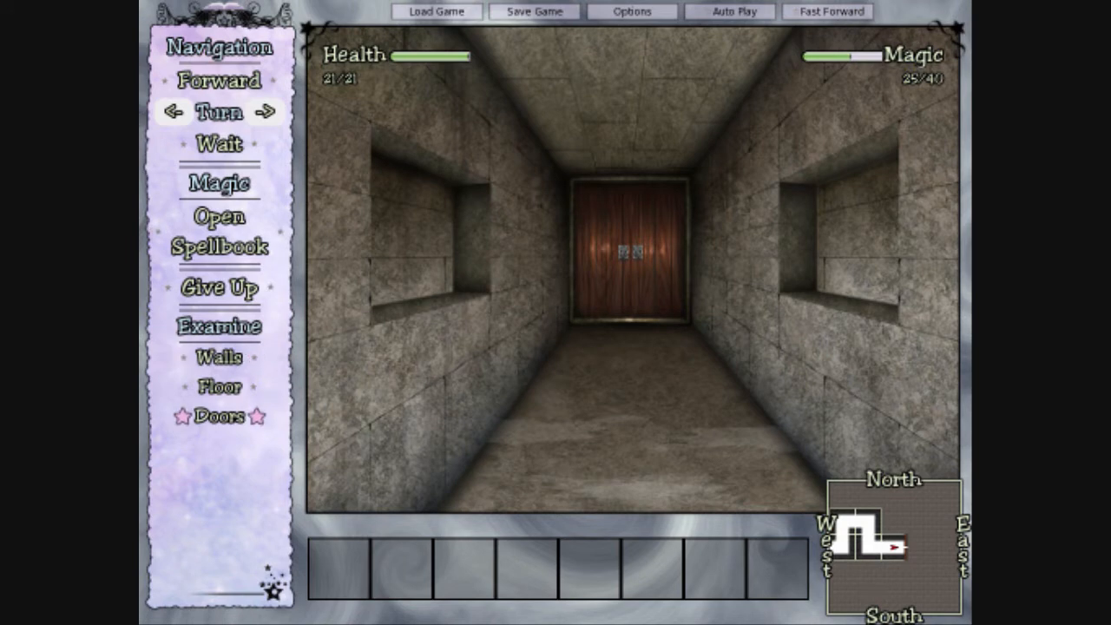
click(218, 417)
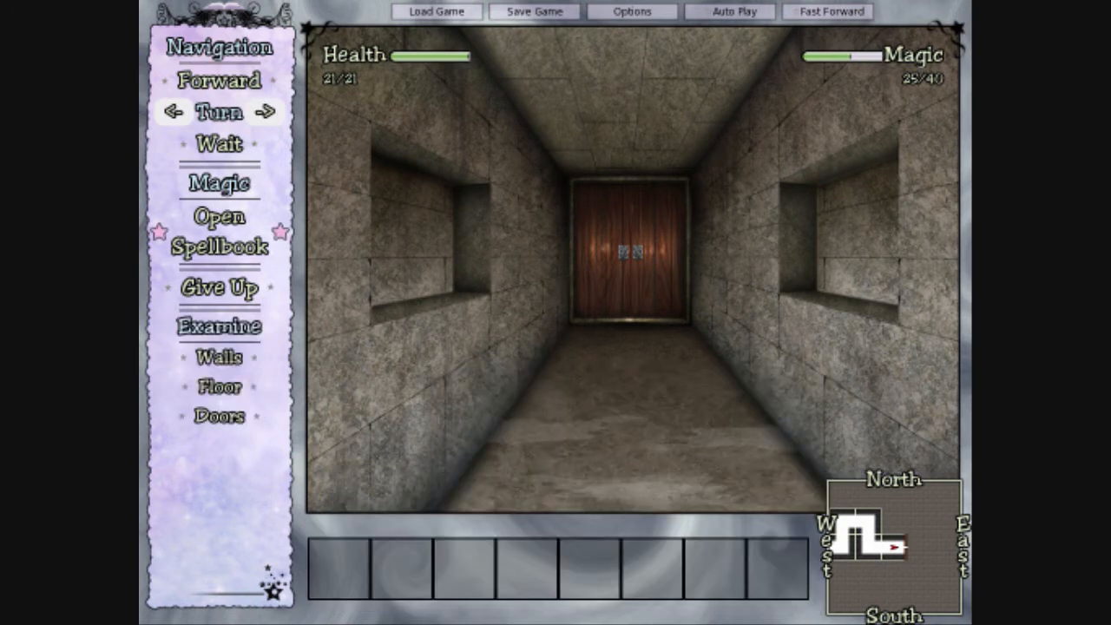
click(219, 229)
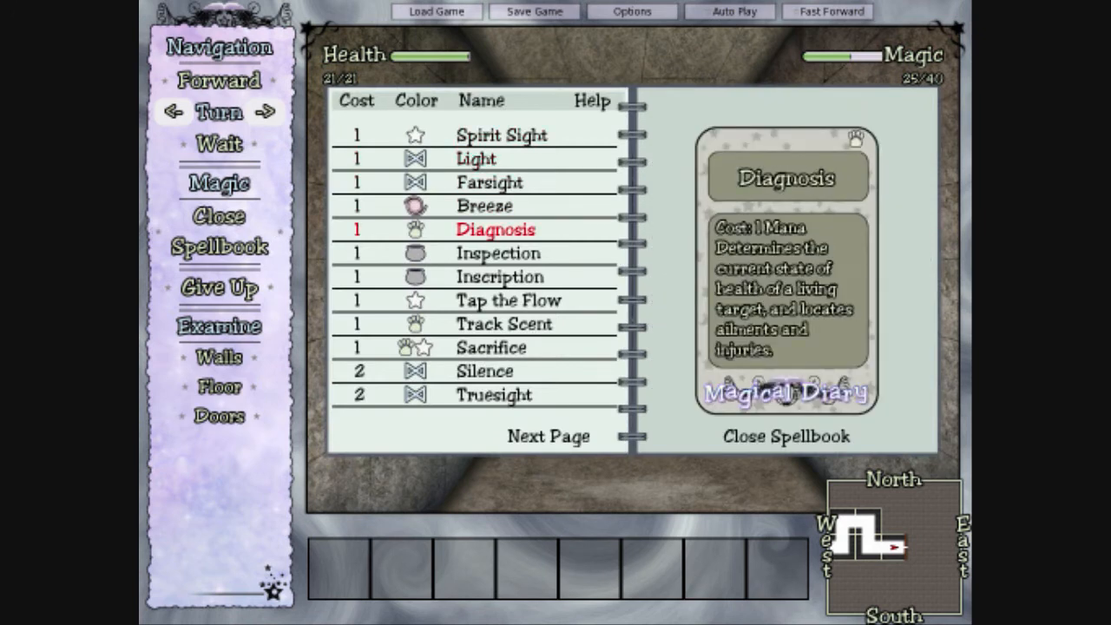
click(497, 252)
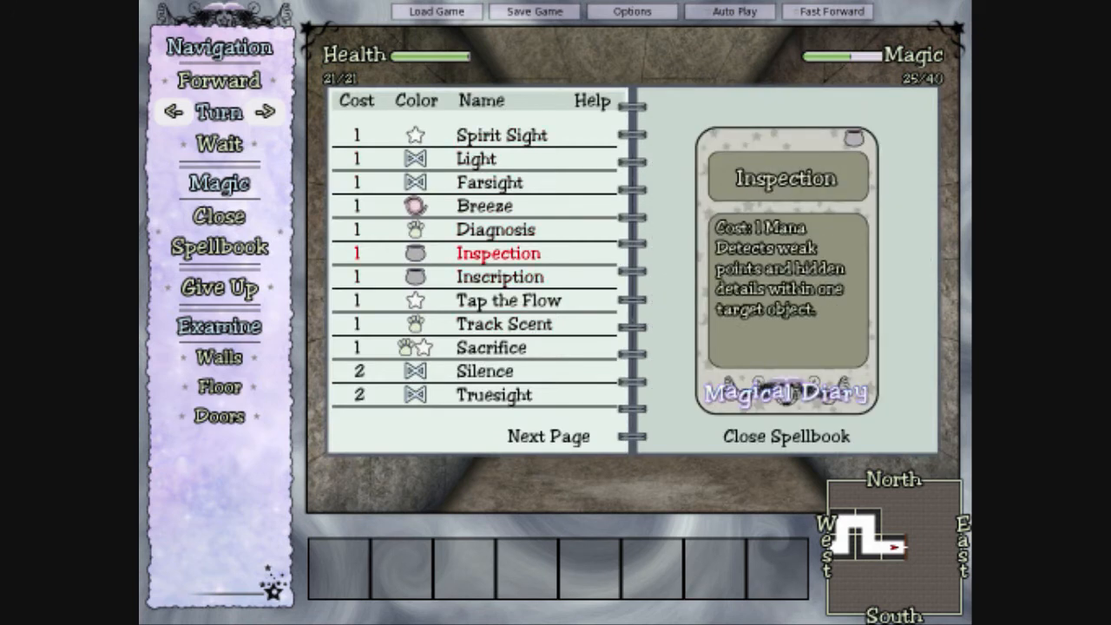
click(484, 205)
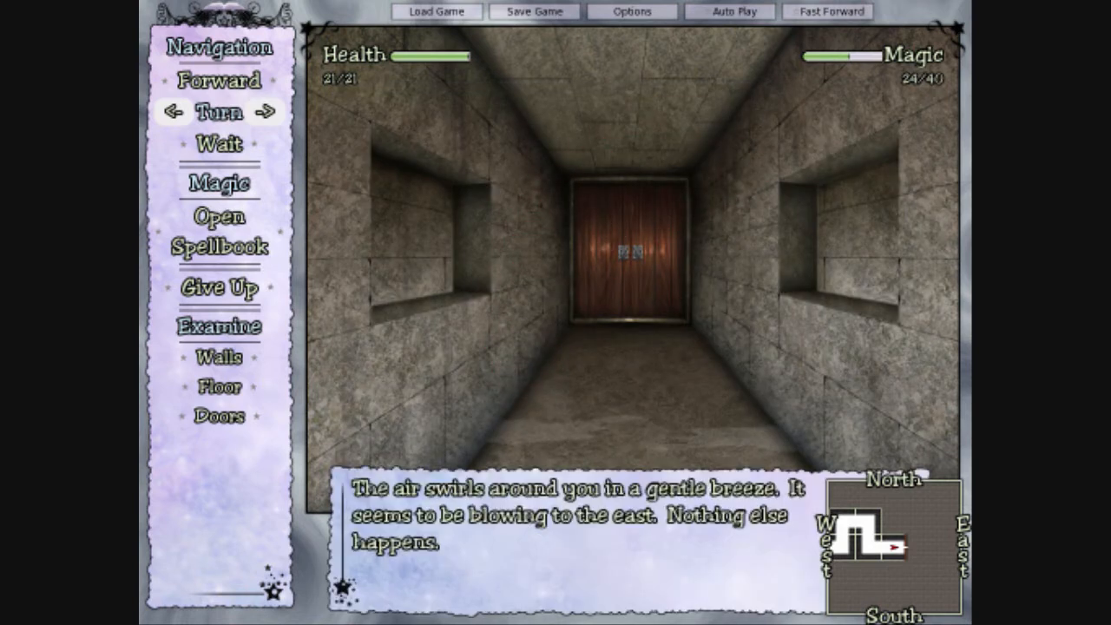
- Cast Detect Charm, finding no charmed objects, then turn back from the door
click(219, 229)
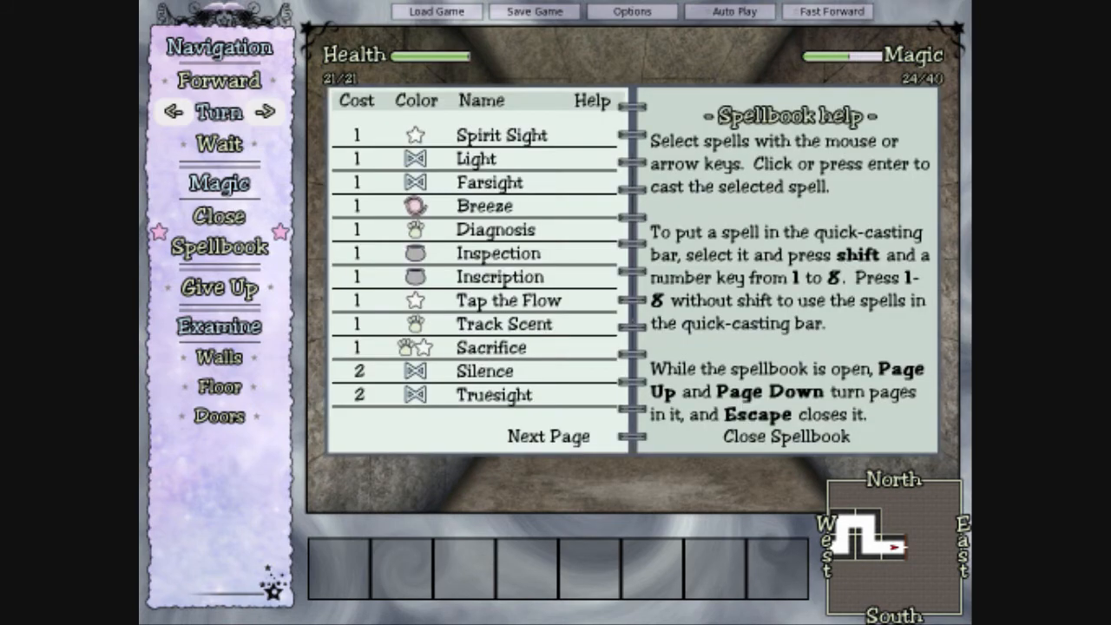
click(485, 370)
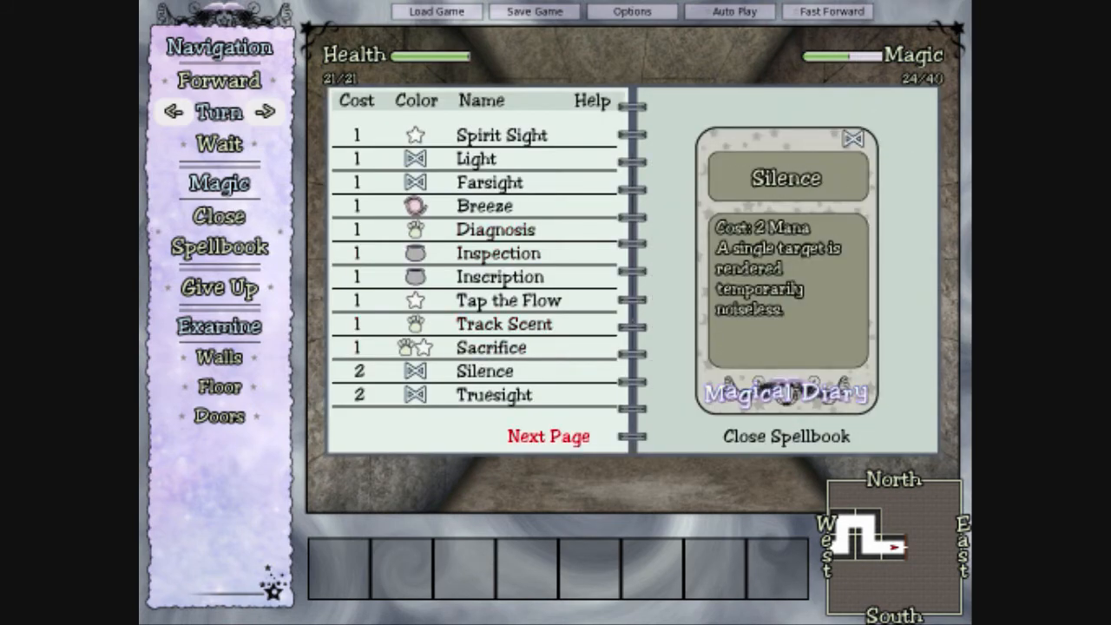
click(548, 436)
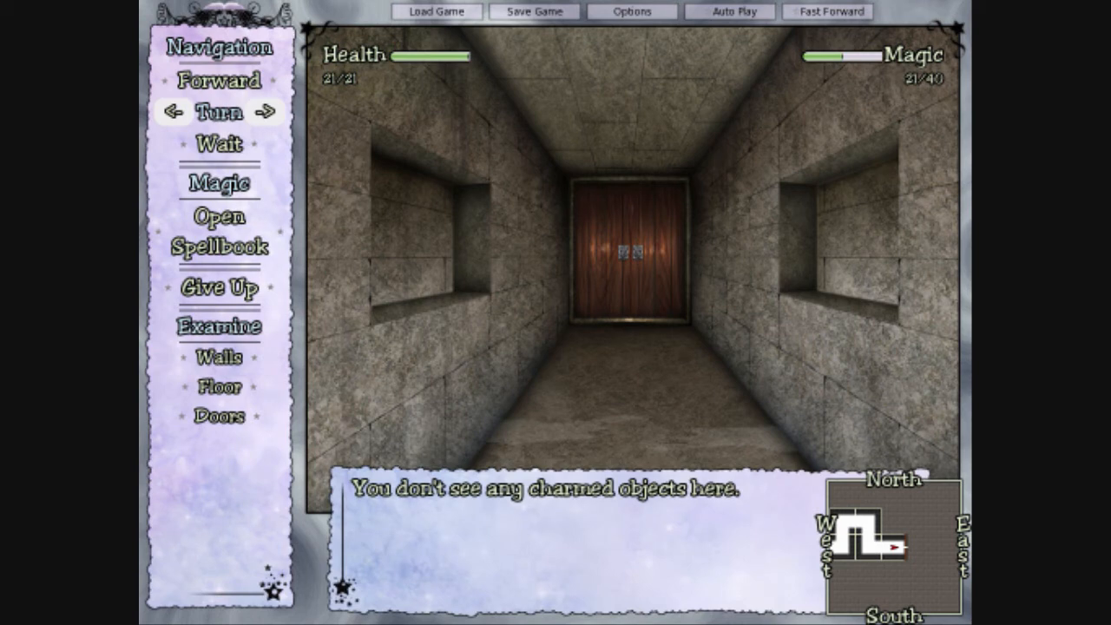
click(268, 113)
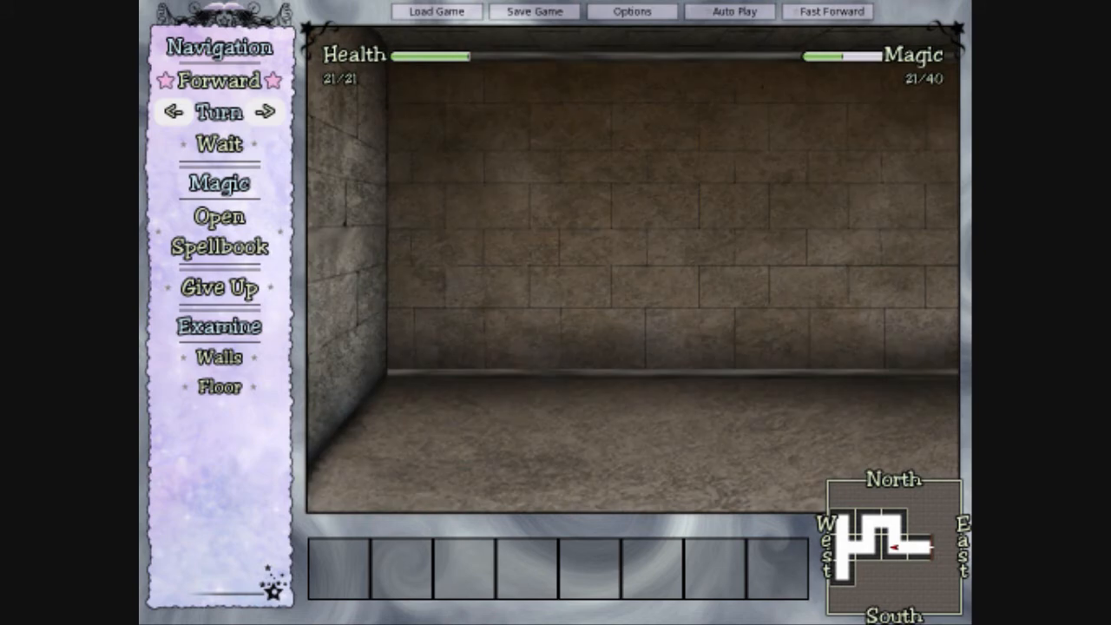
- Walk past the stone basin through the sloped corridors to the dead-end stone wall
click(219, 81)
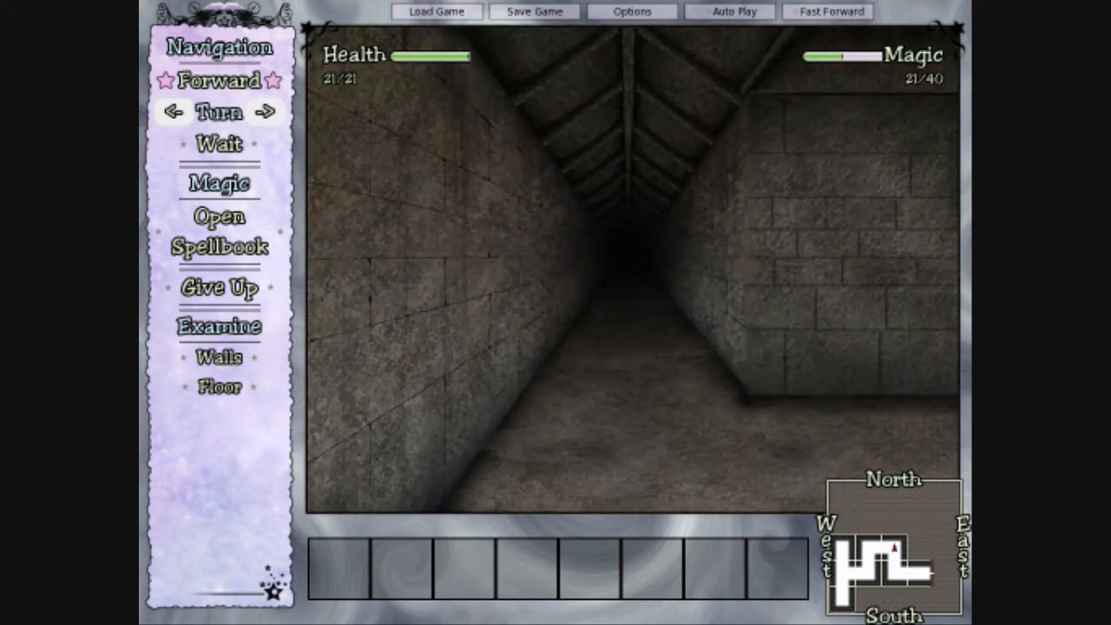
click(220, 80)
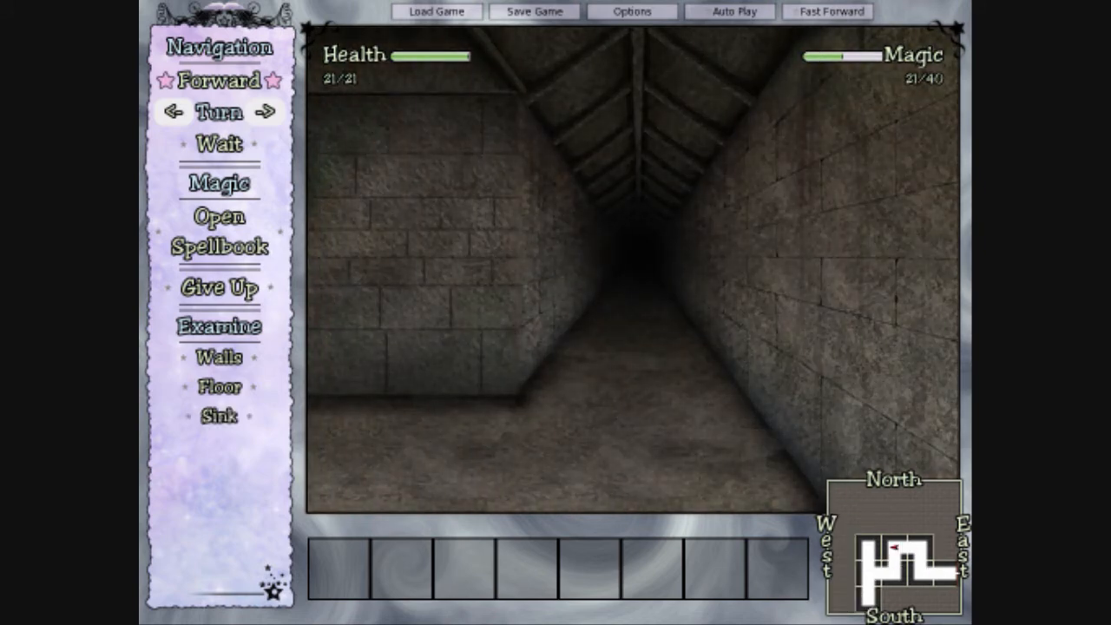
click(217, 80)
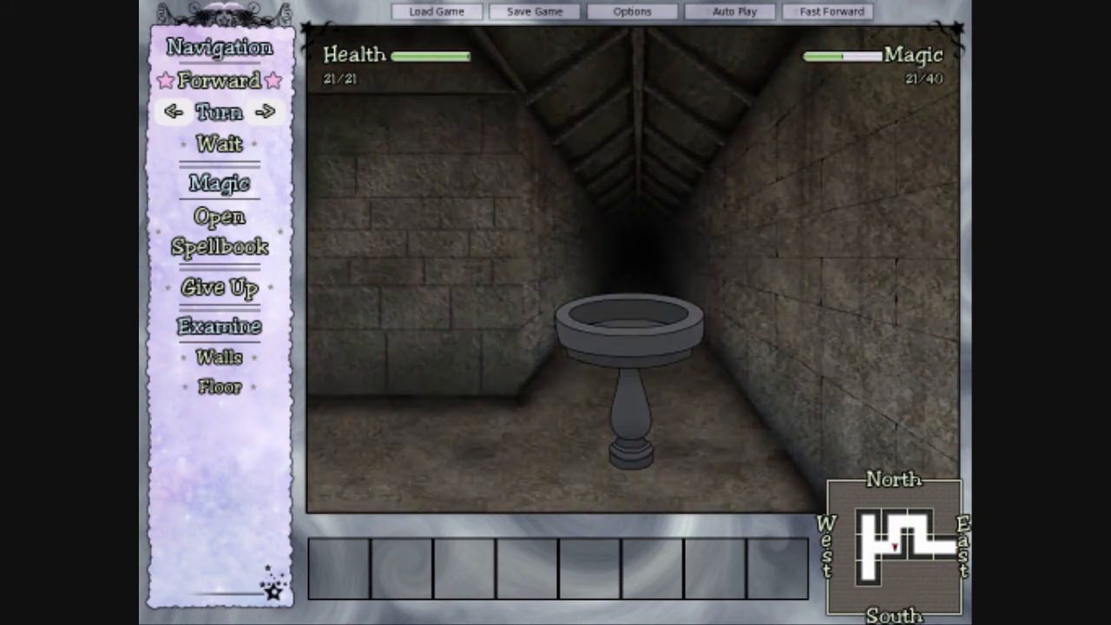
click(218, 80)
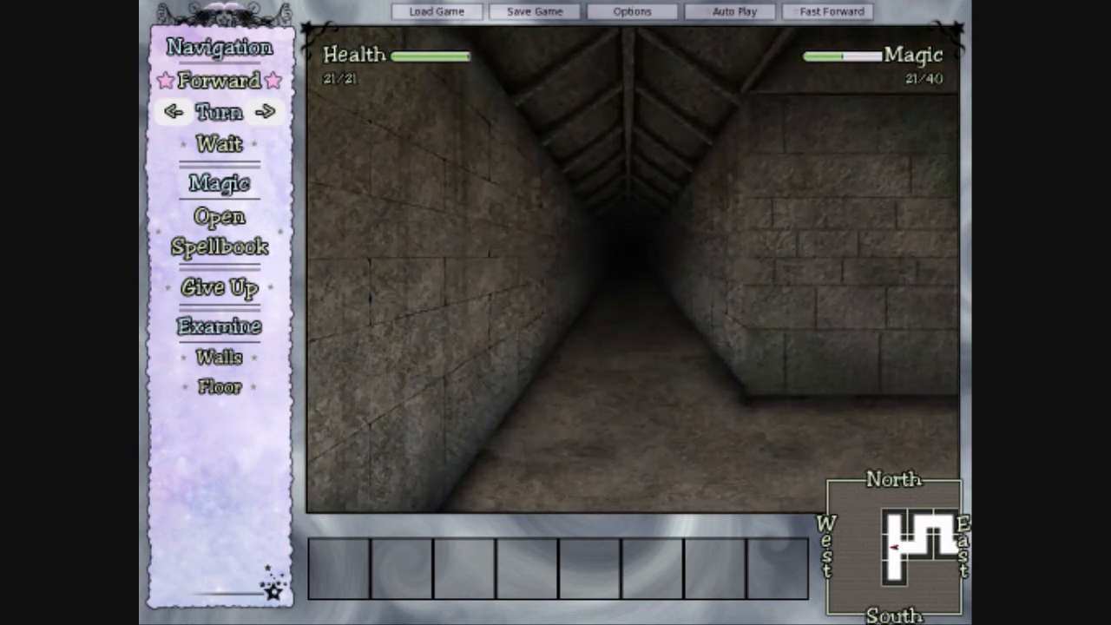
click(219, 80)
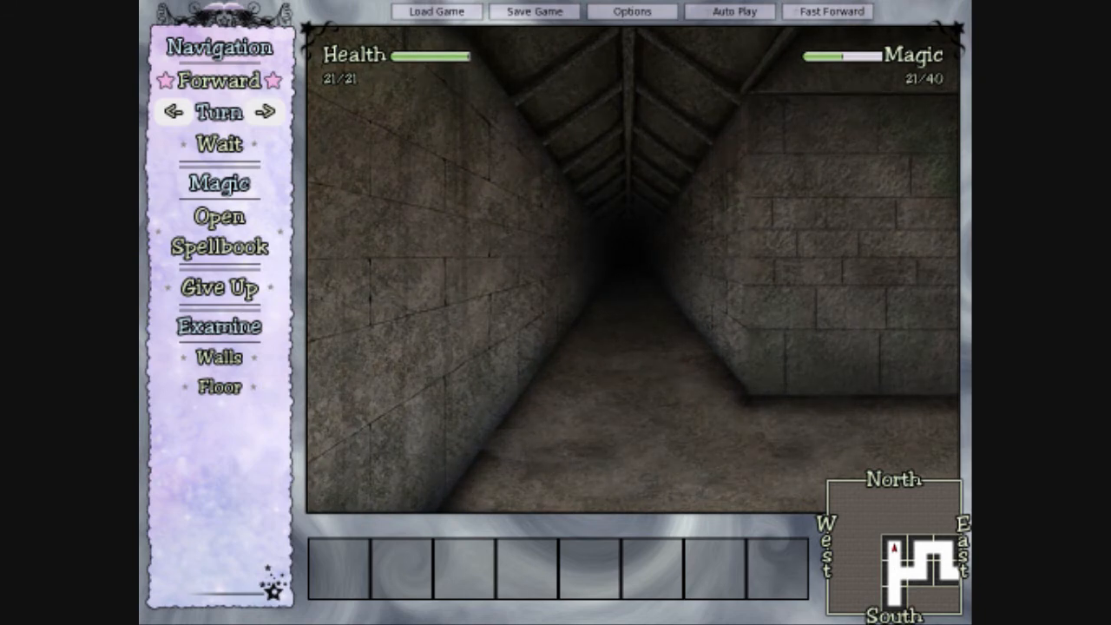
click(218, 80)
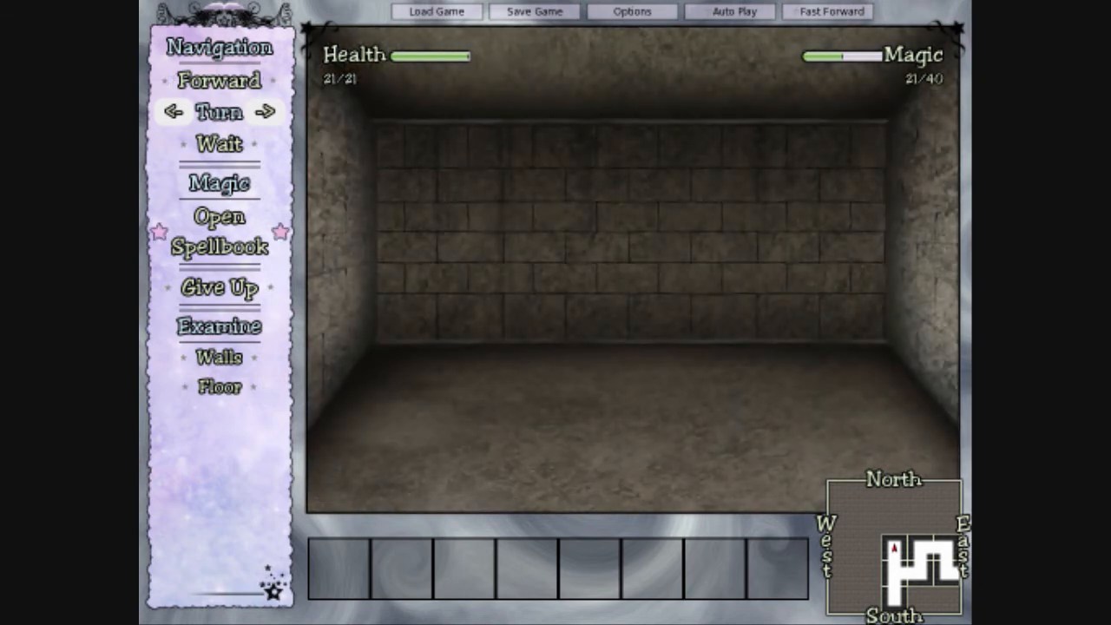
- Read the Communication and Spirit Sight spell descriptions in the spellbook
click(219, 230)
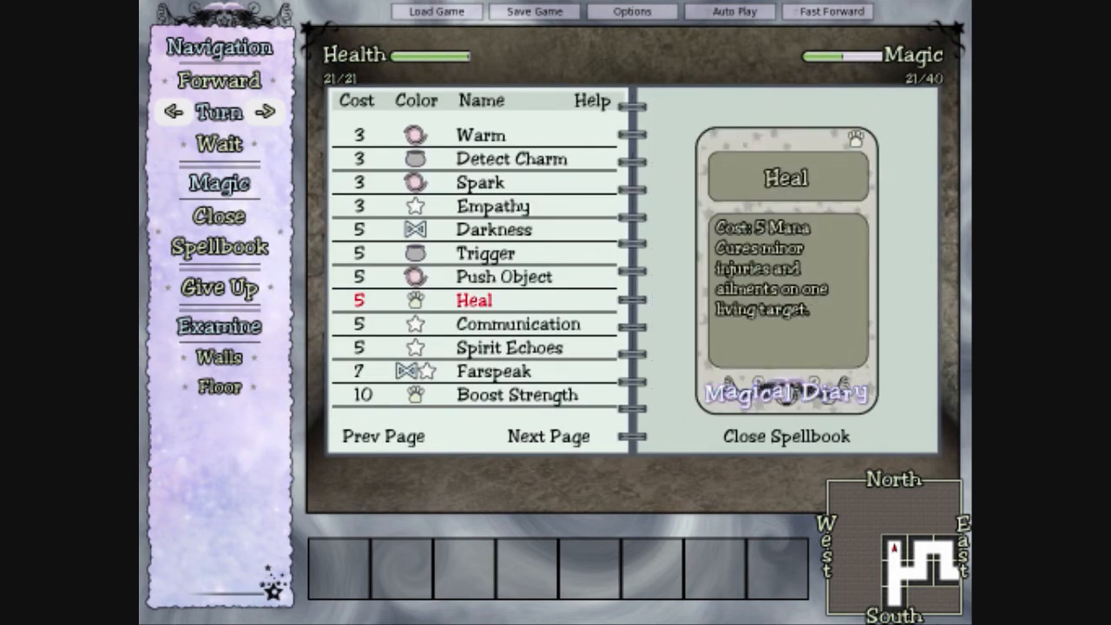
click(517, 324)
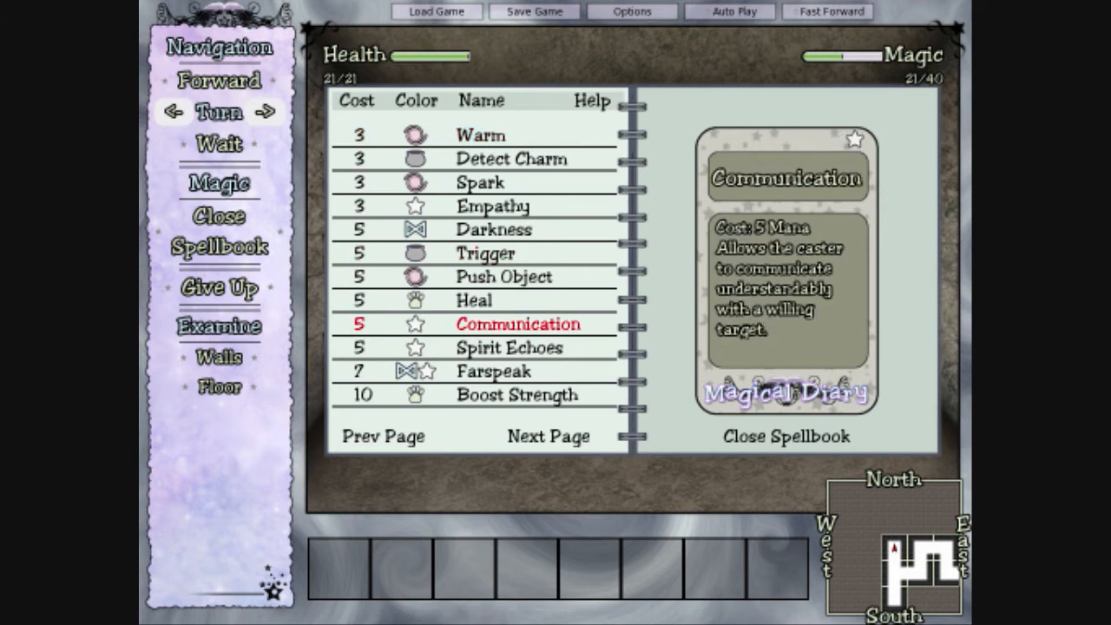
click(382, 436)
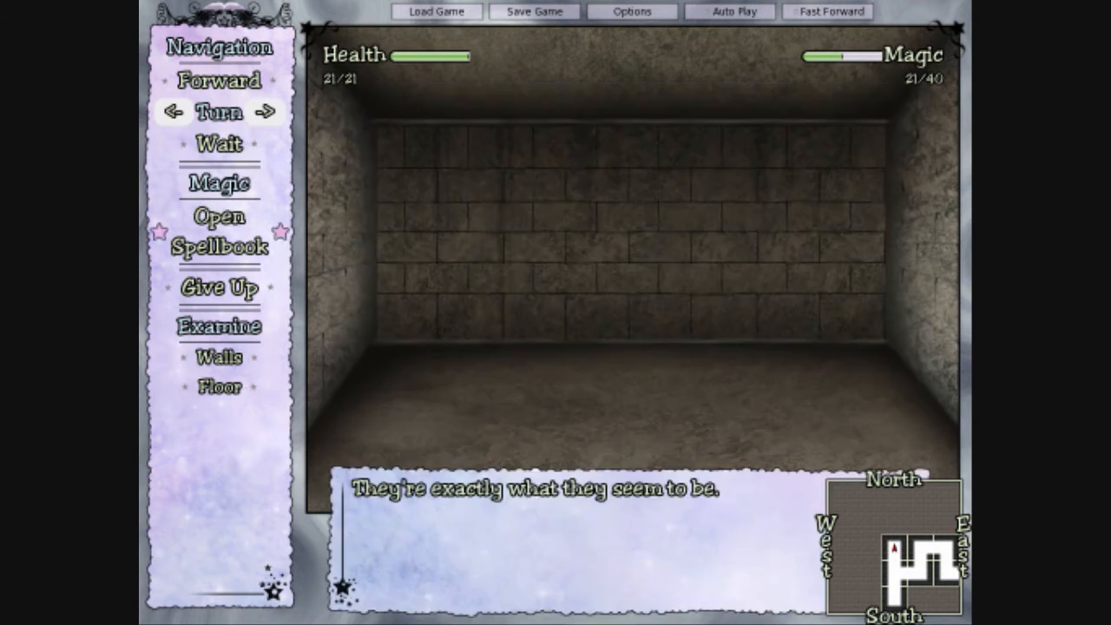
click(218, 231)
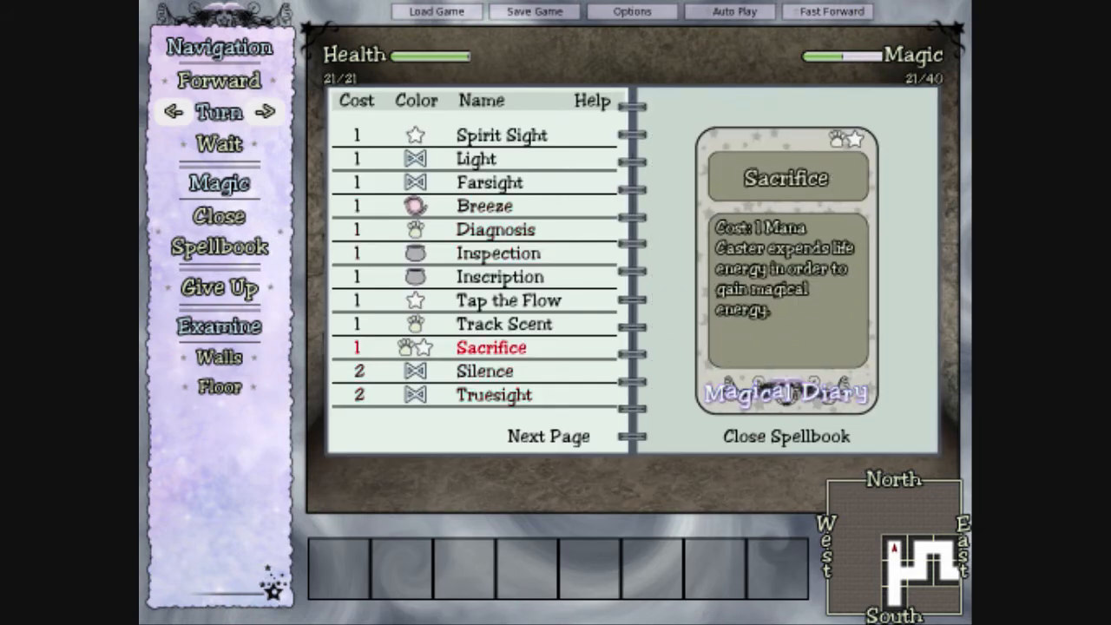
click(501, 134)
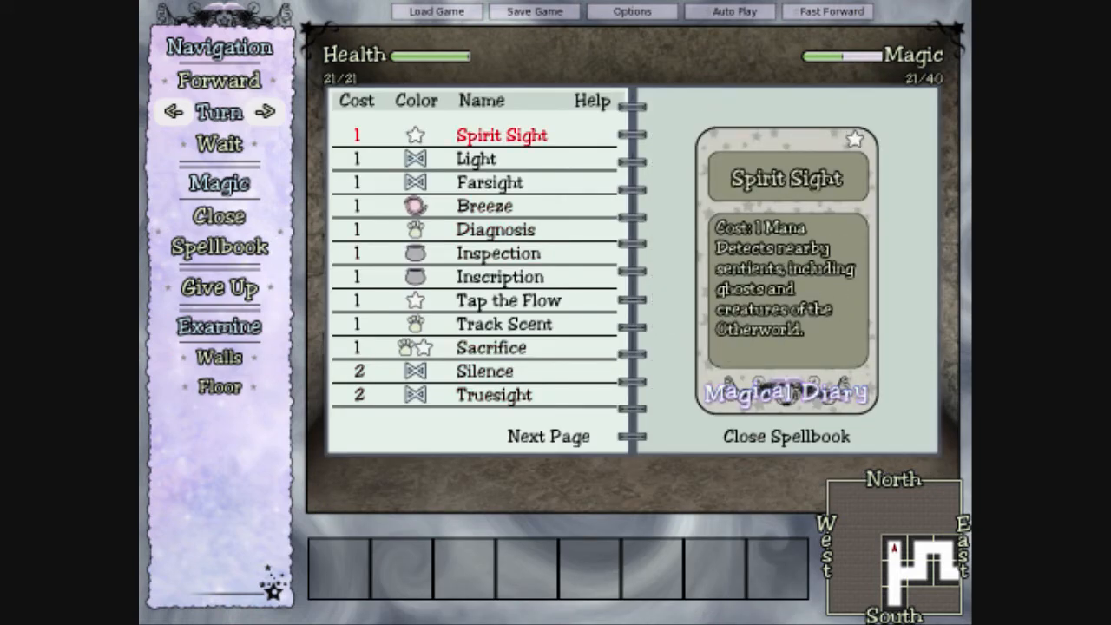
- Page to the last spell page, go back, and cast Awareness, dropping magic to 11/40
click(547, 435)
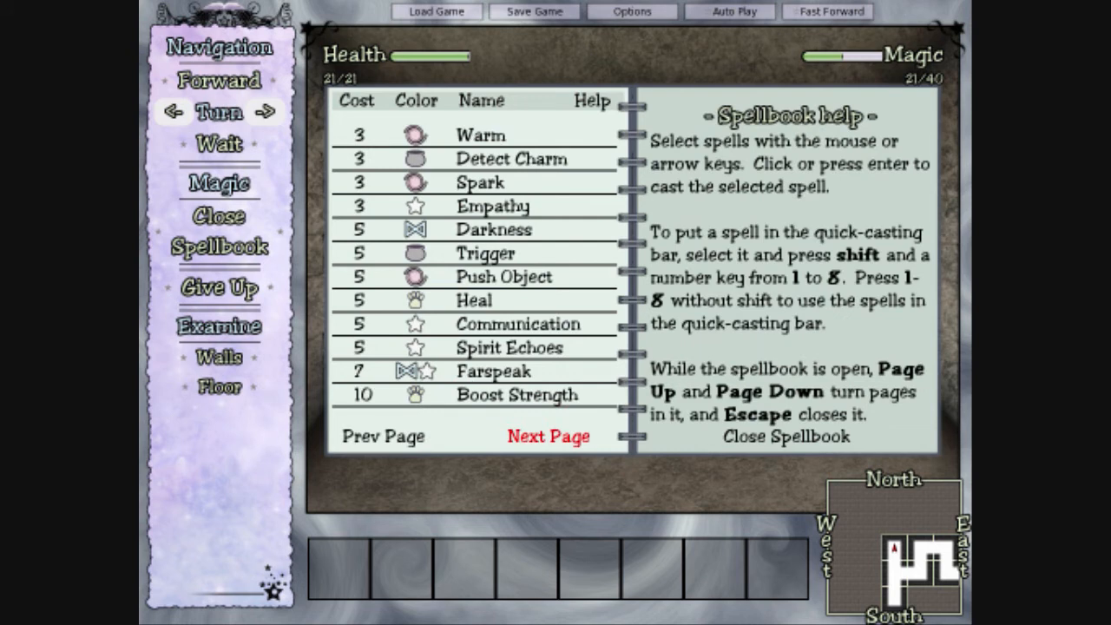
click(548, 435)
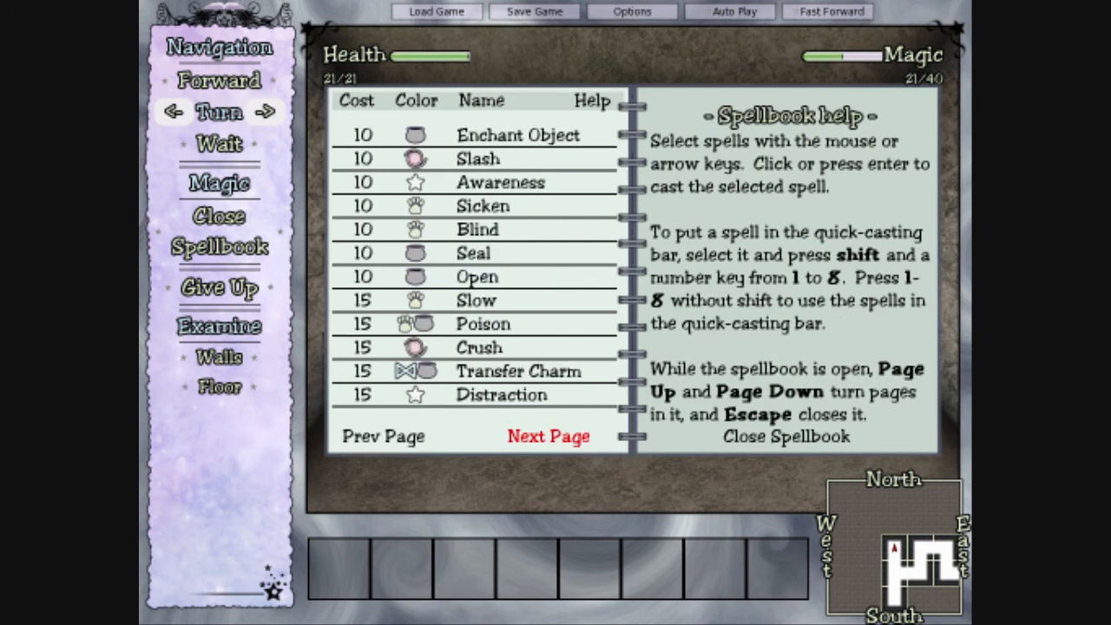
click(547, 435)
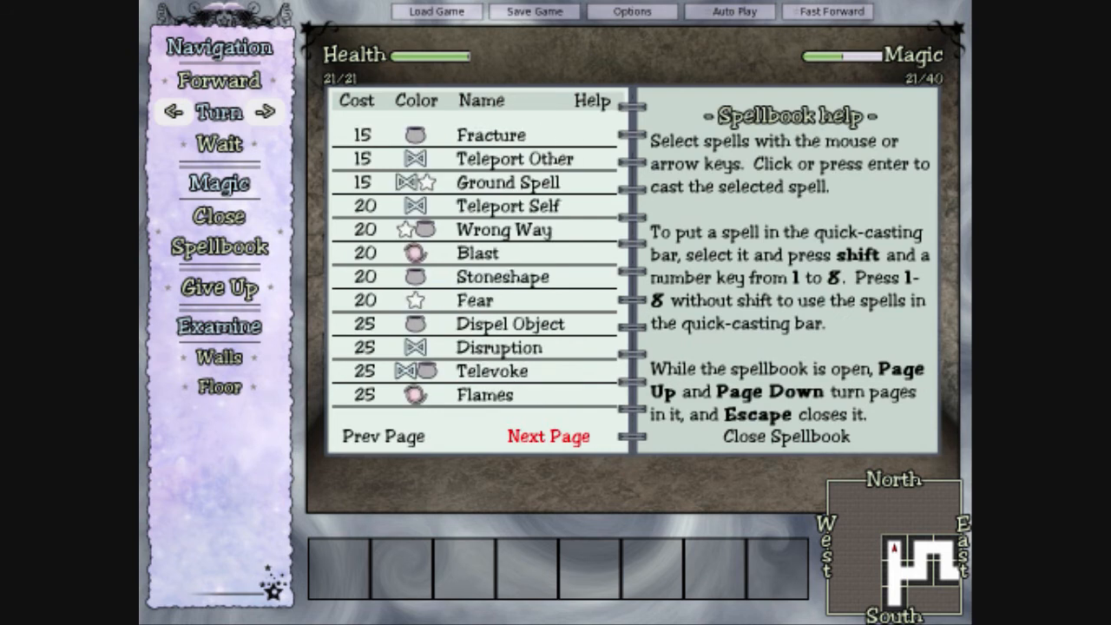
click(548, 436)
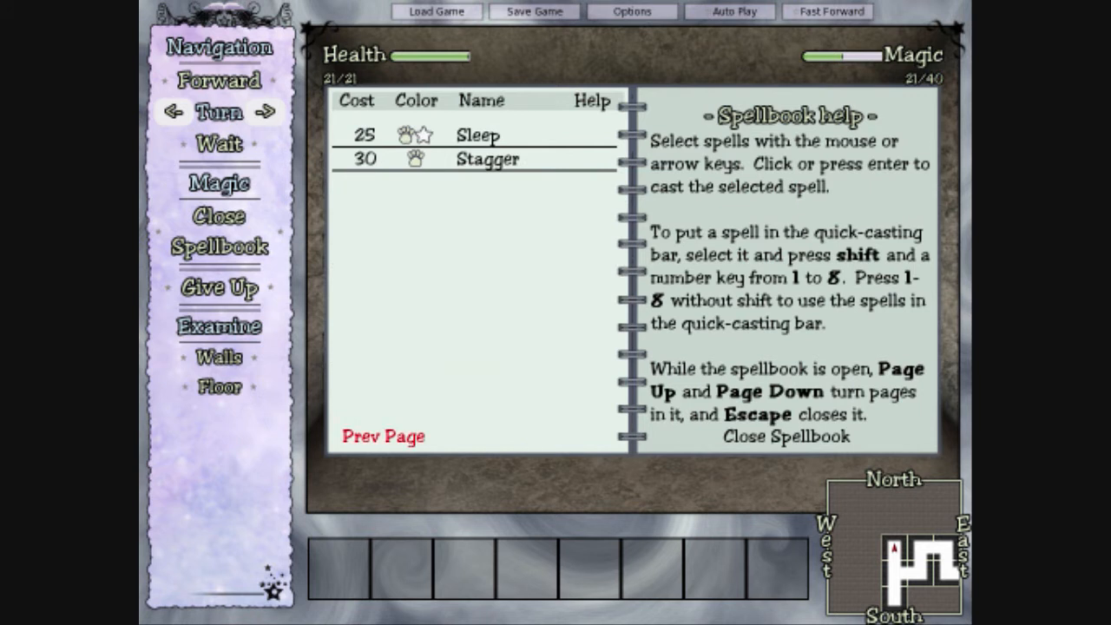
click(382, 436)
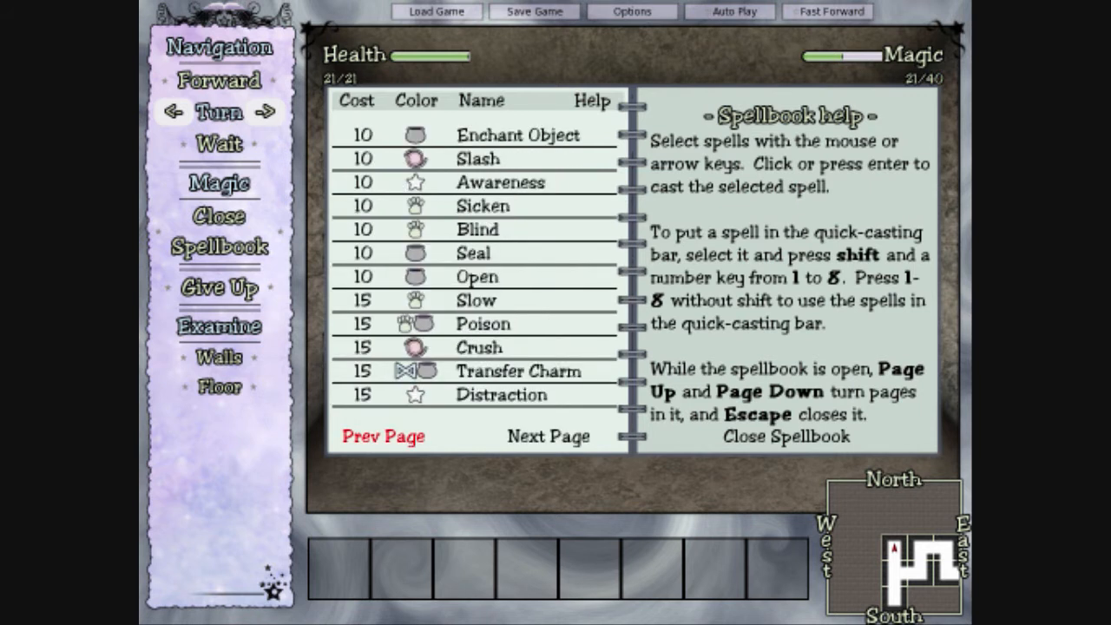
click(499, 182)
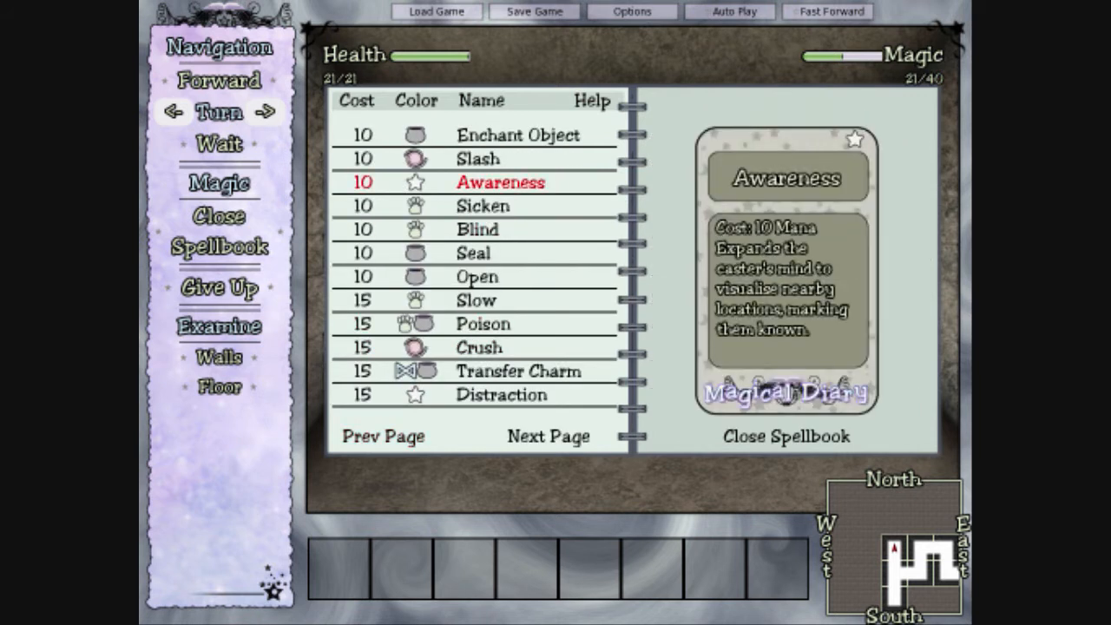
click(500, 182)
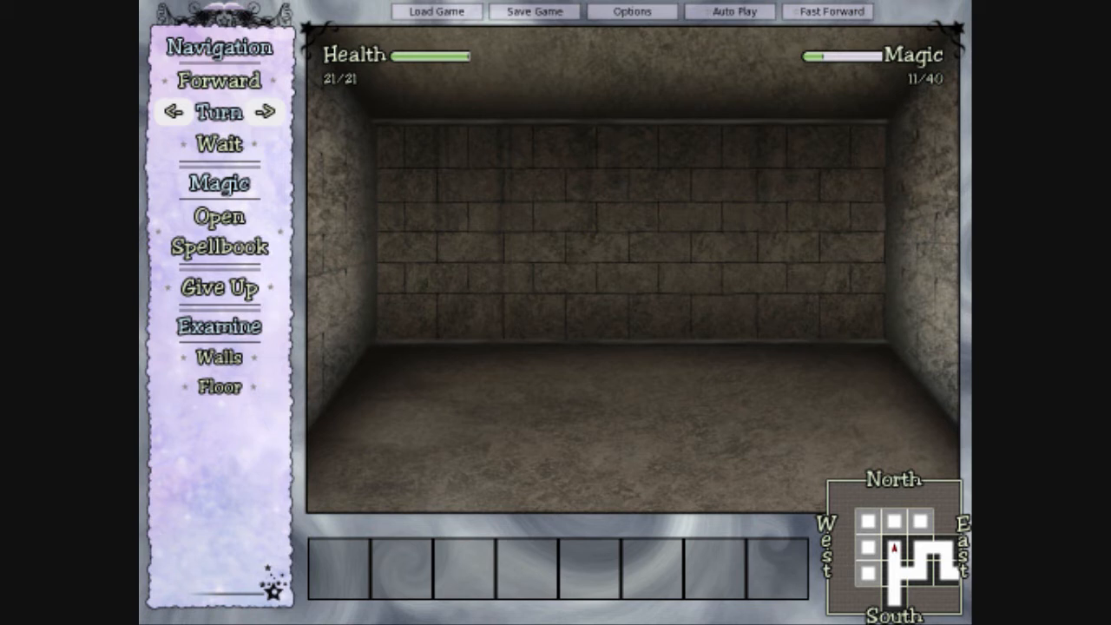
mouse_move(265, 112)
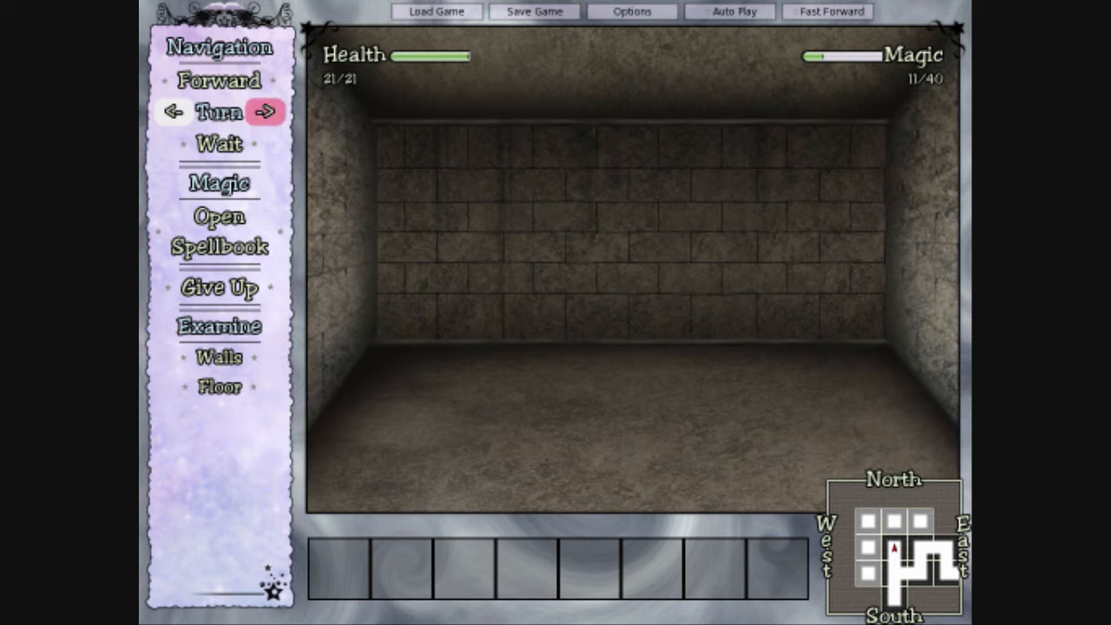
- Turn to look at the surrounding walls of the dead-end room
click(174, 113)
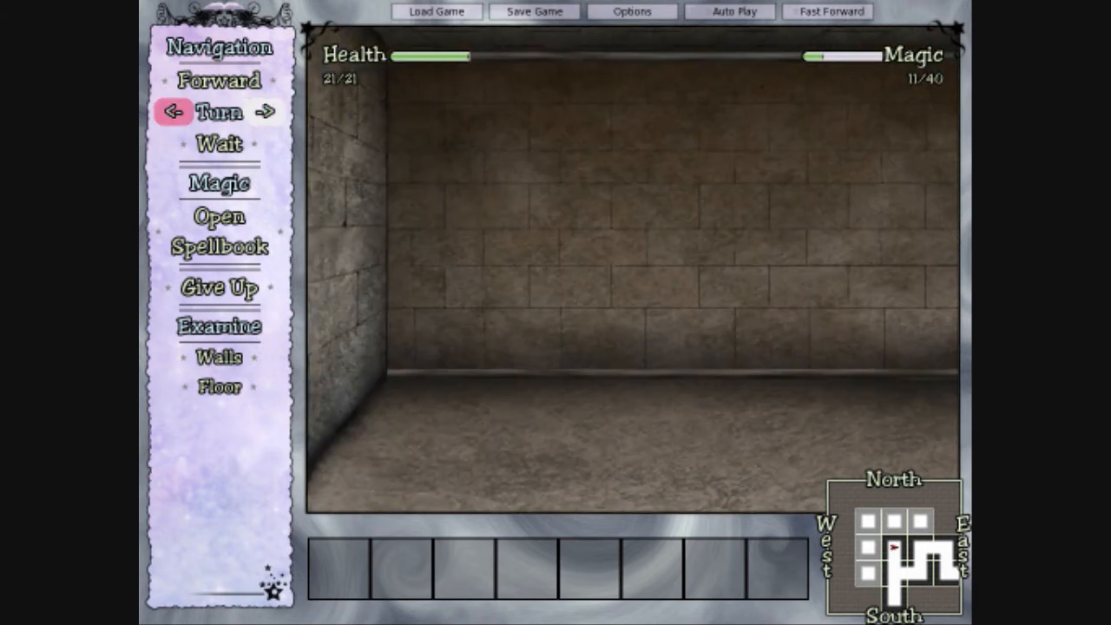
click(271, 111)
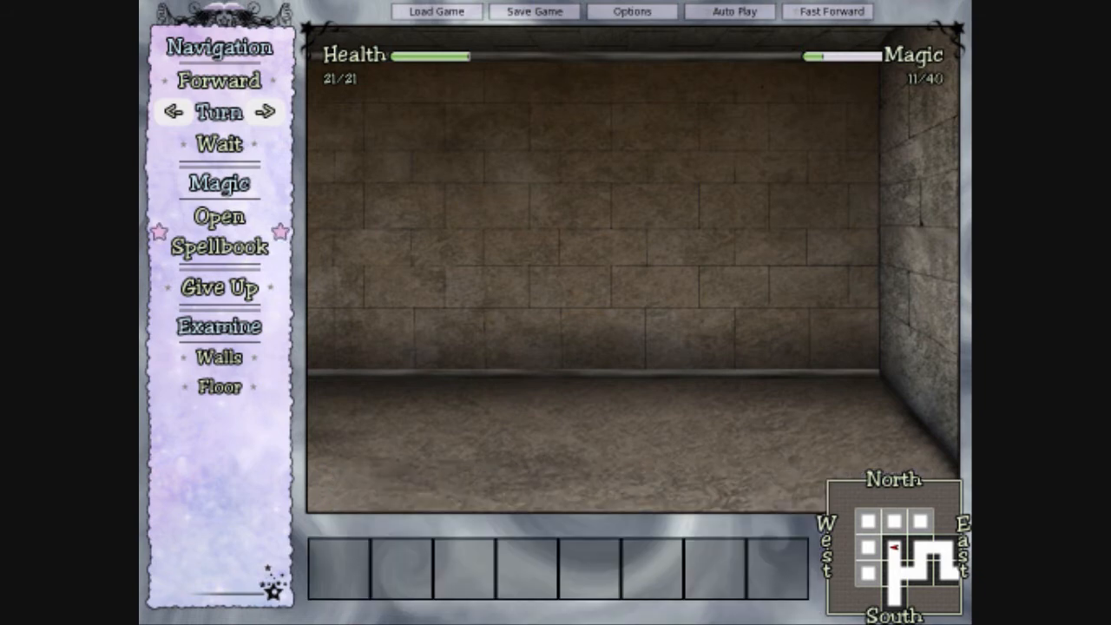
click(219, 232)
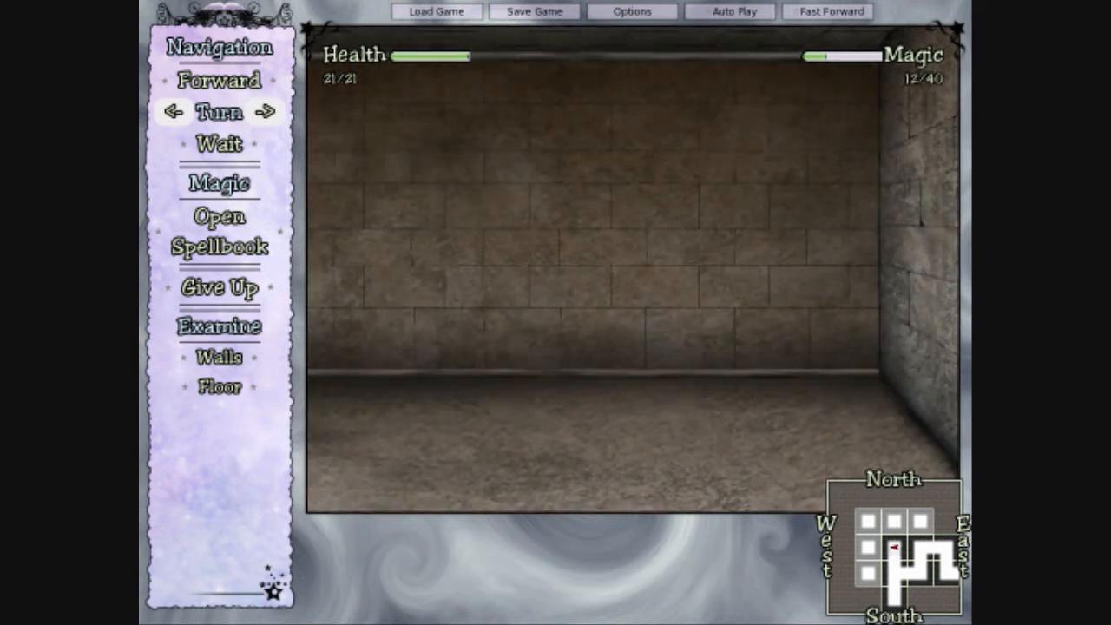
click(219, 183)
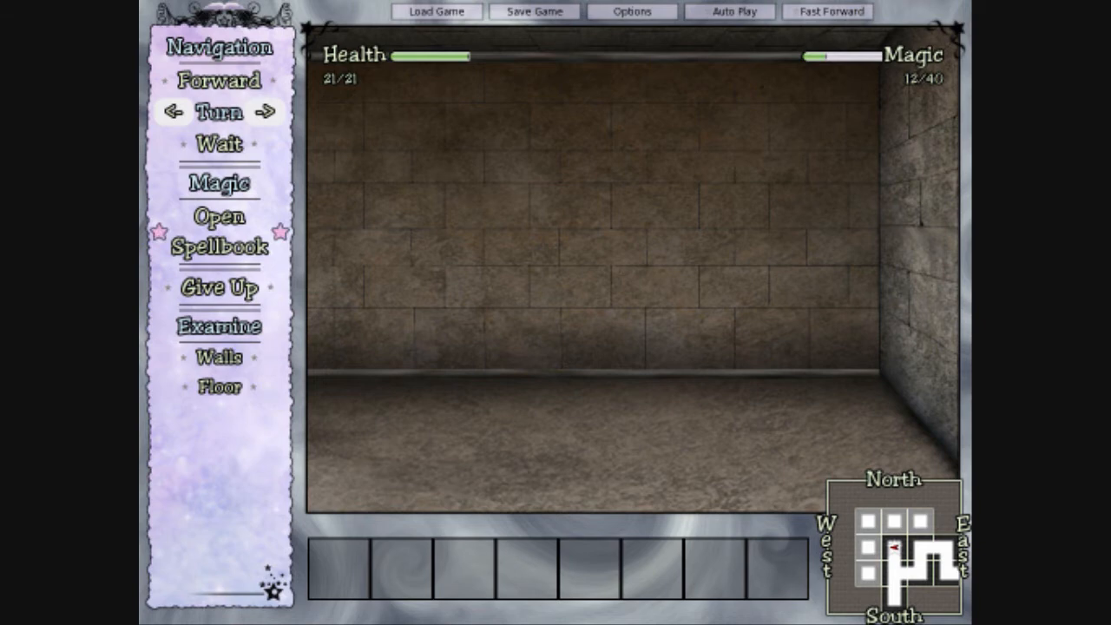
- Cast two spells from the spellbook, leaving magic at 9/40
click(218, 231)
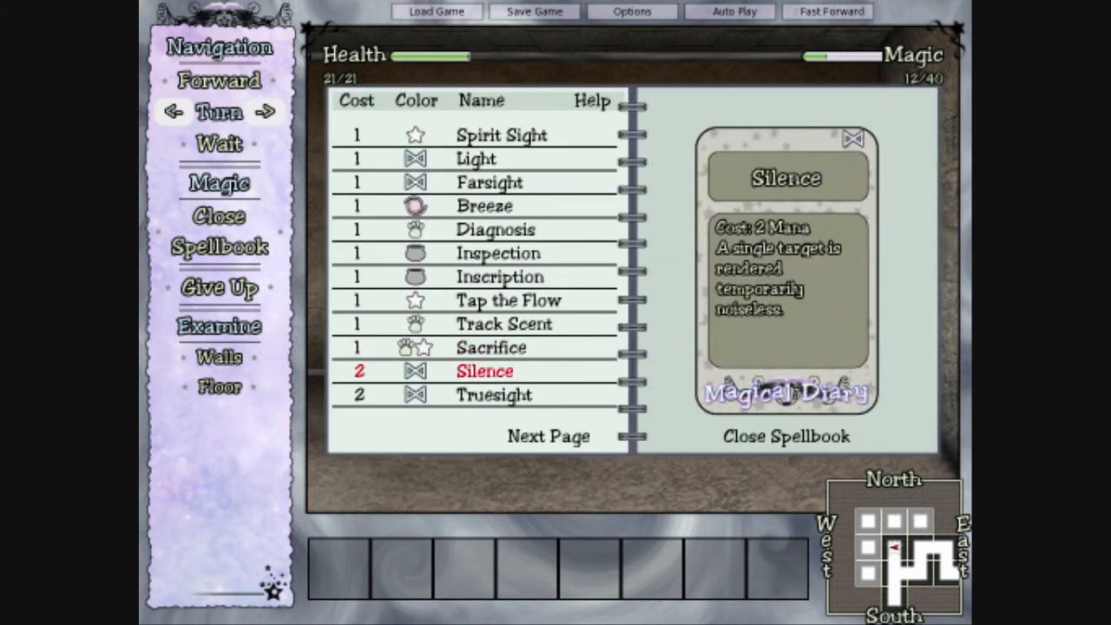
click(484, 206)
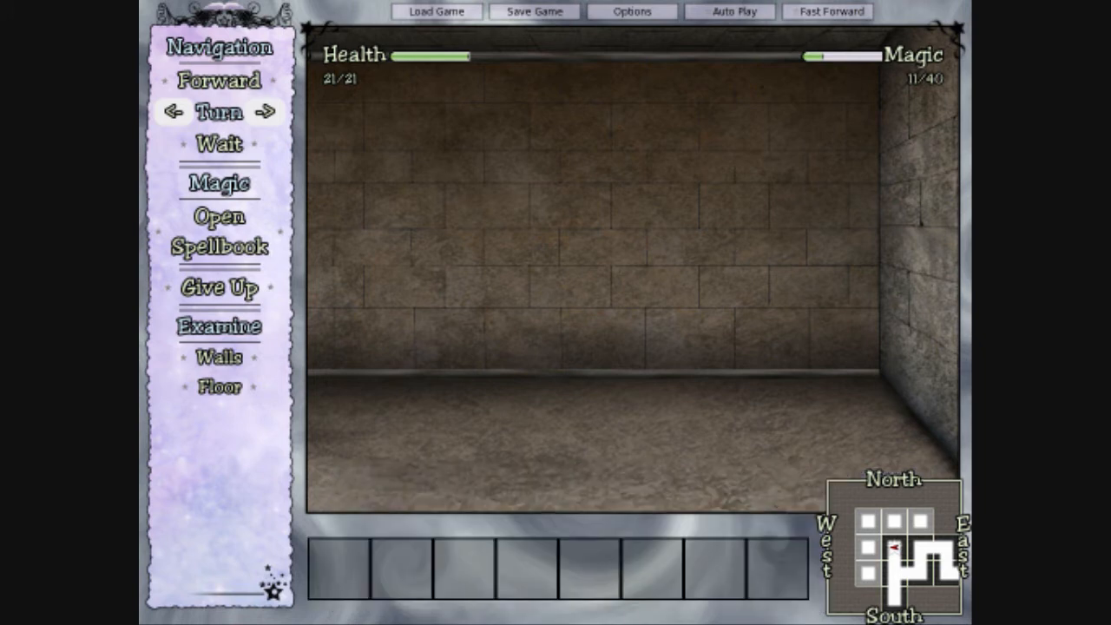
click(219, 215)
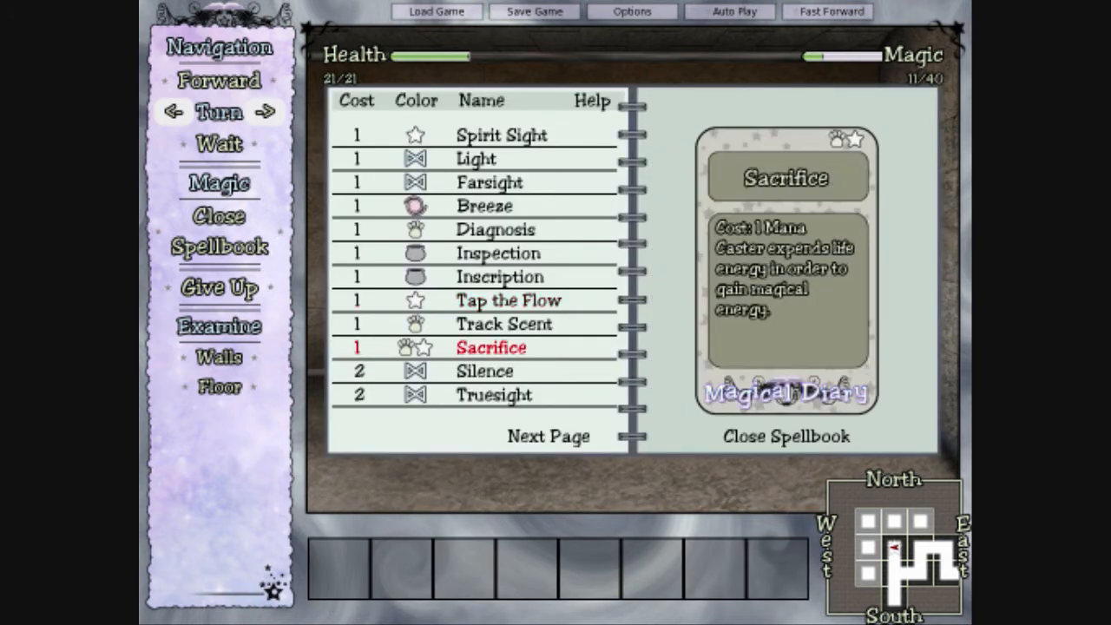
click(490, 347)
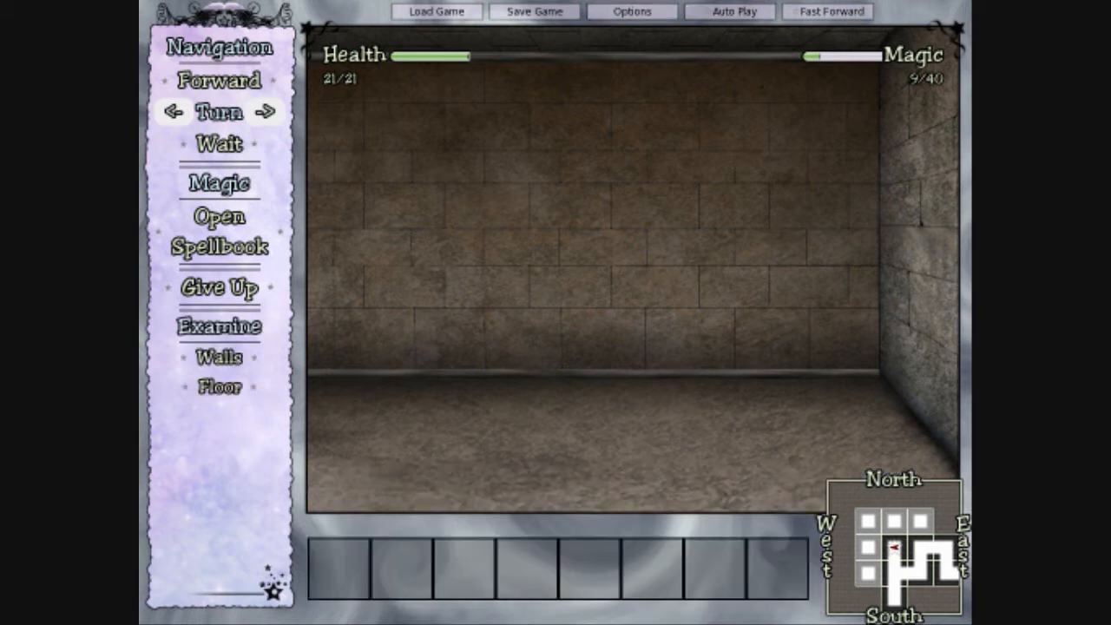
- Rotate the view repeatedly until facing straight down the long sloped corridor
click(218, 79)
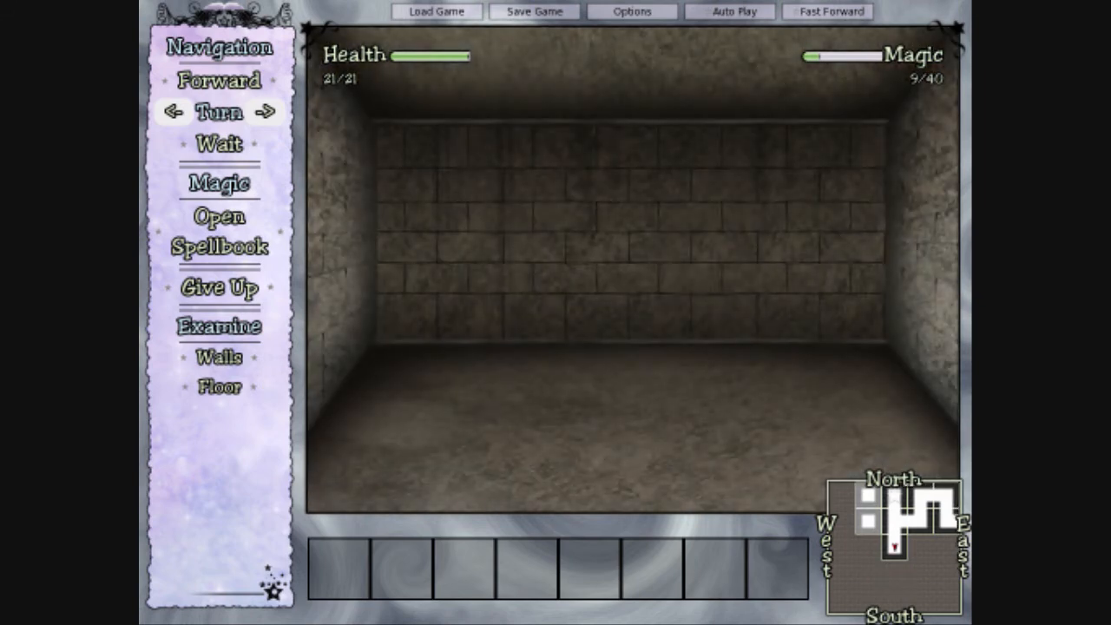
click(218, 80)
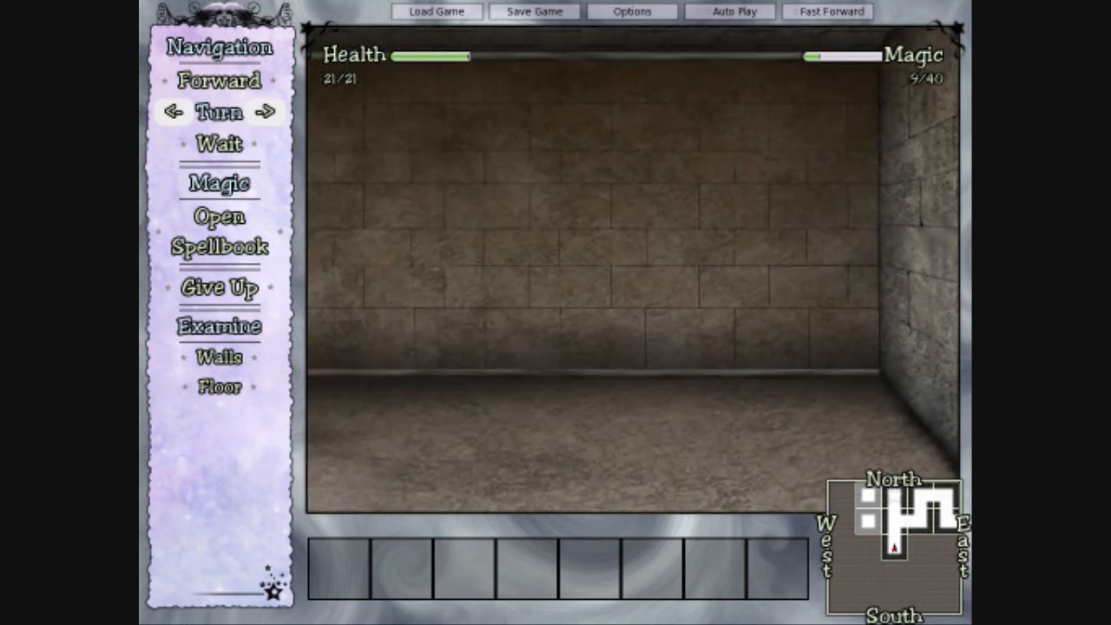
click(219, 79)
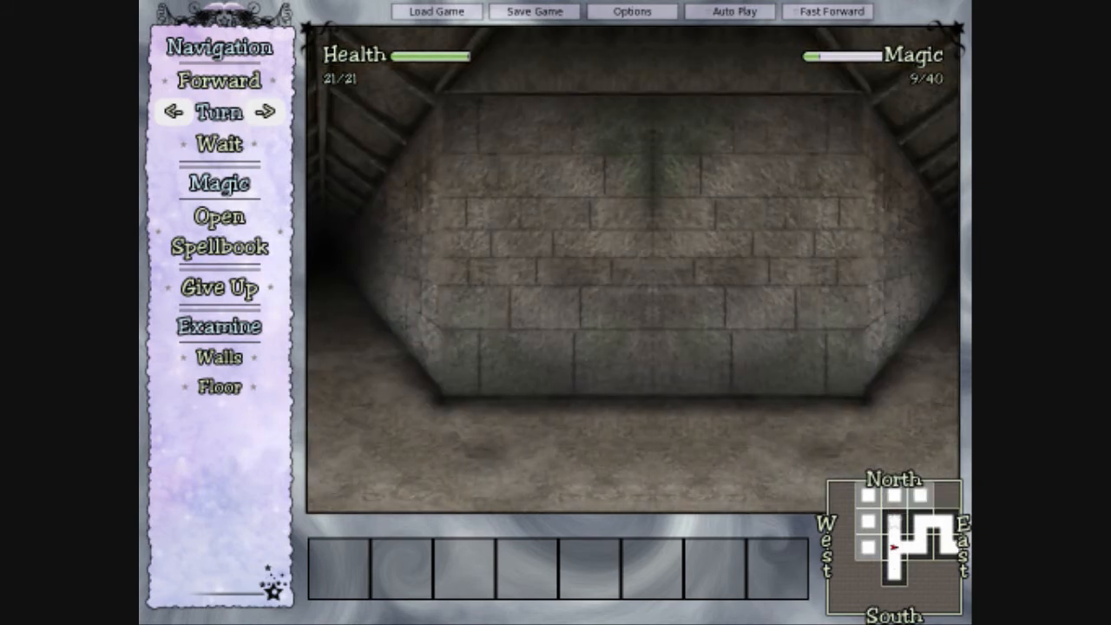
click(219, 80)
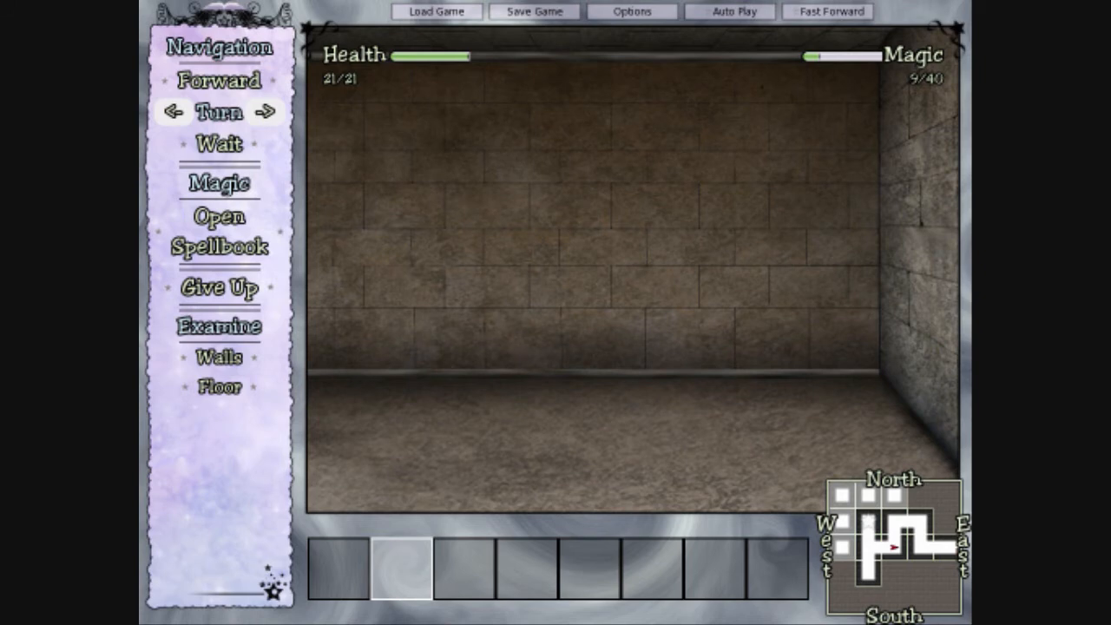
click(266, 112)
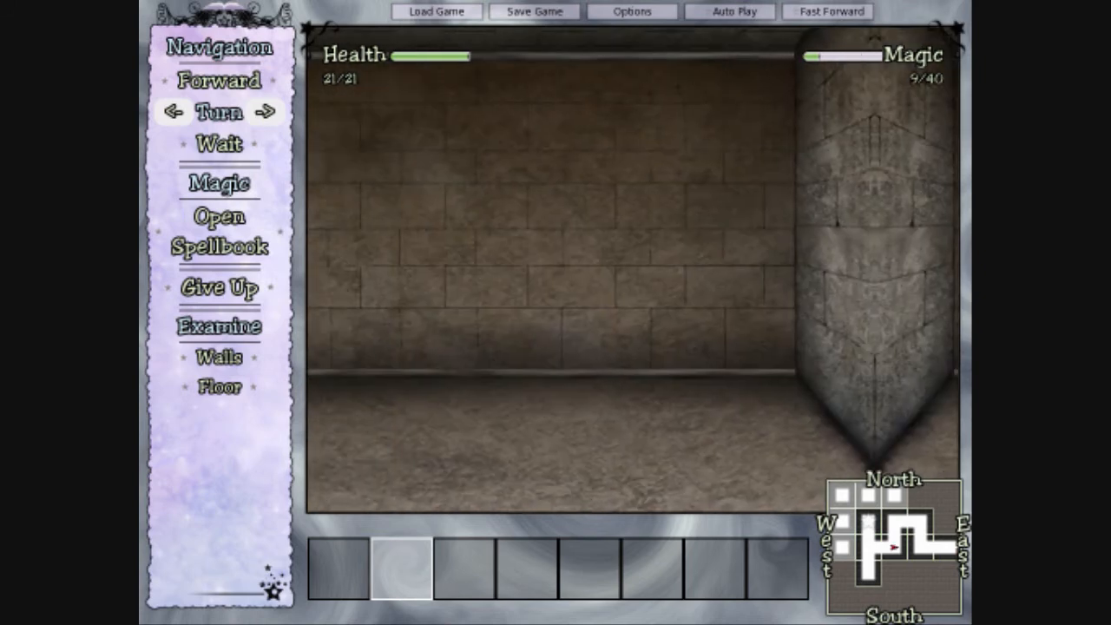
click(172, 112)
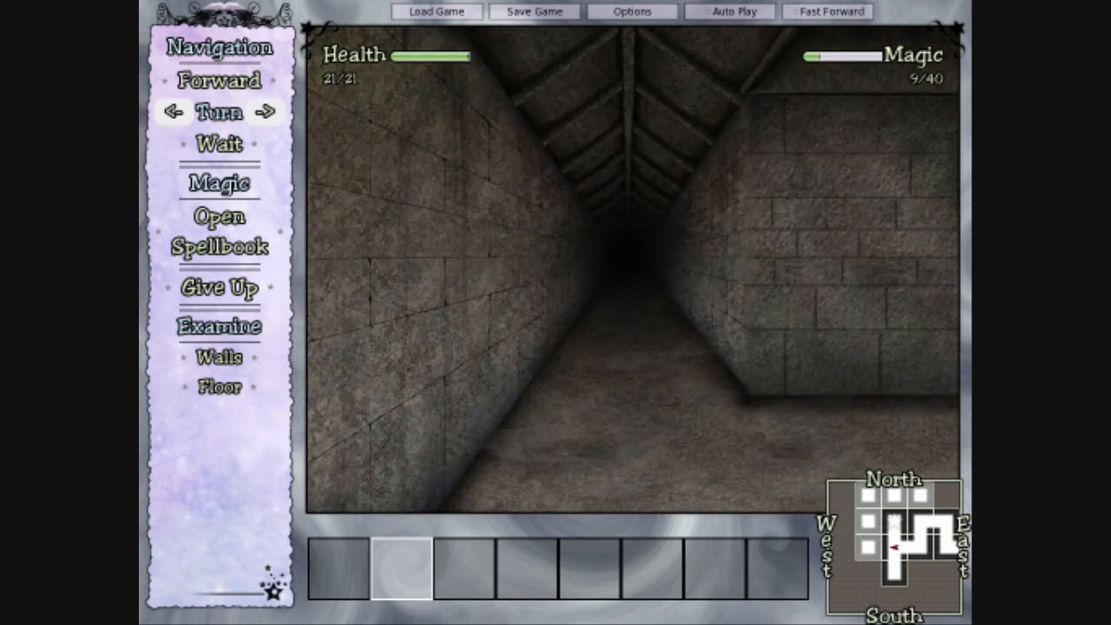
click(174, 114)
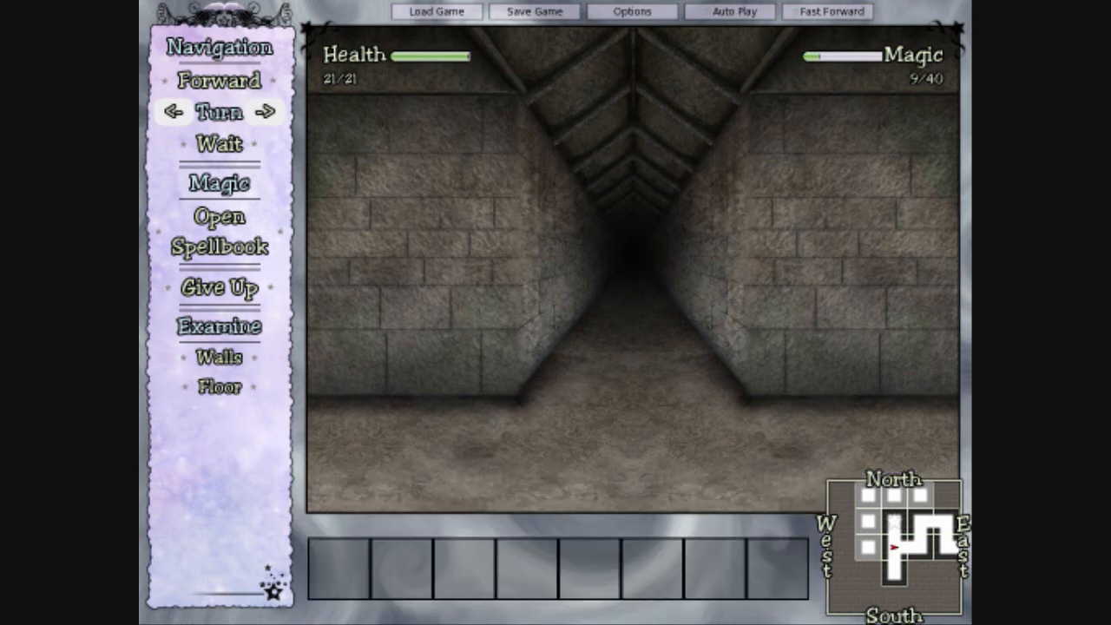
- Walk to the corridor's end, cast Tap the Flow raising magic to 15, and advance
click(220, 231)
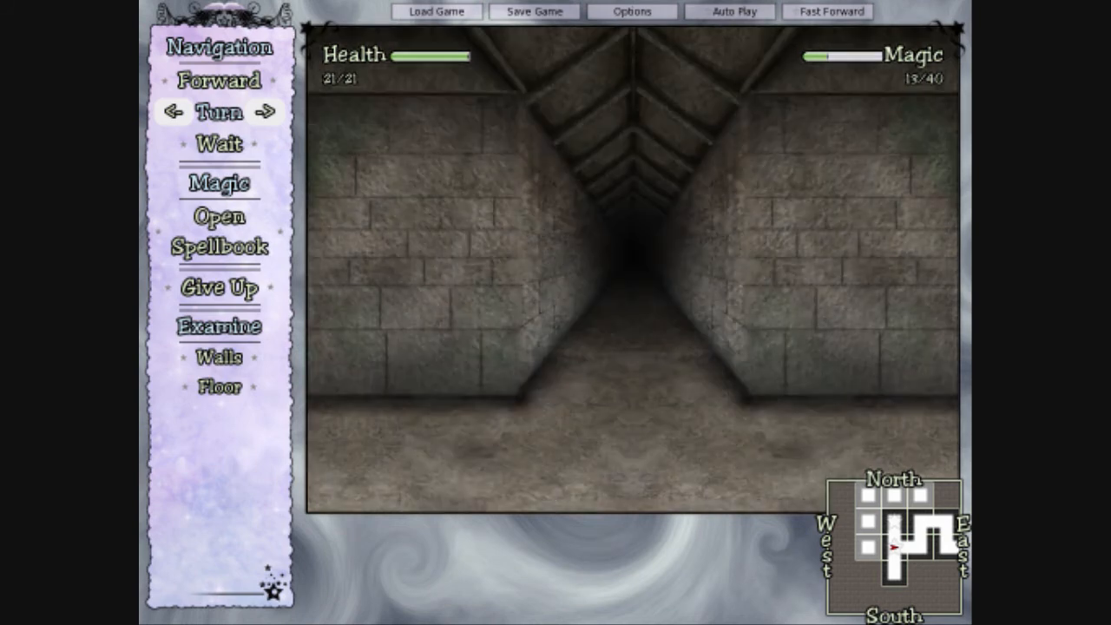
click(218, 183)
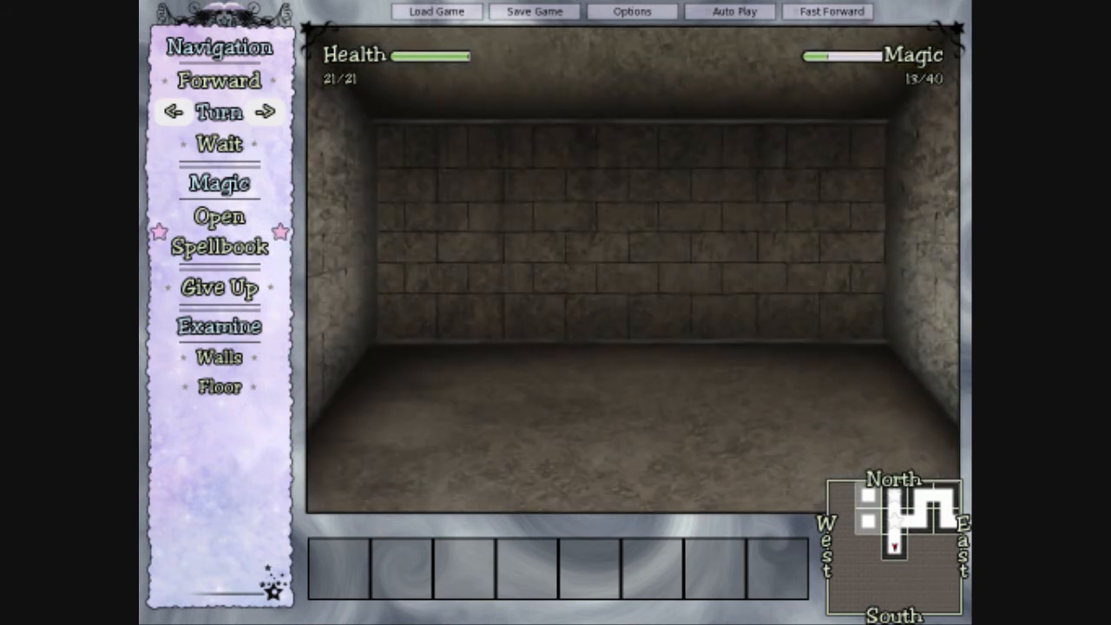
click(219, 231)
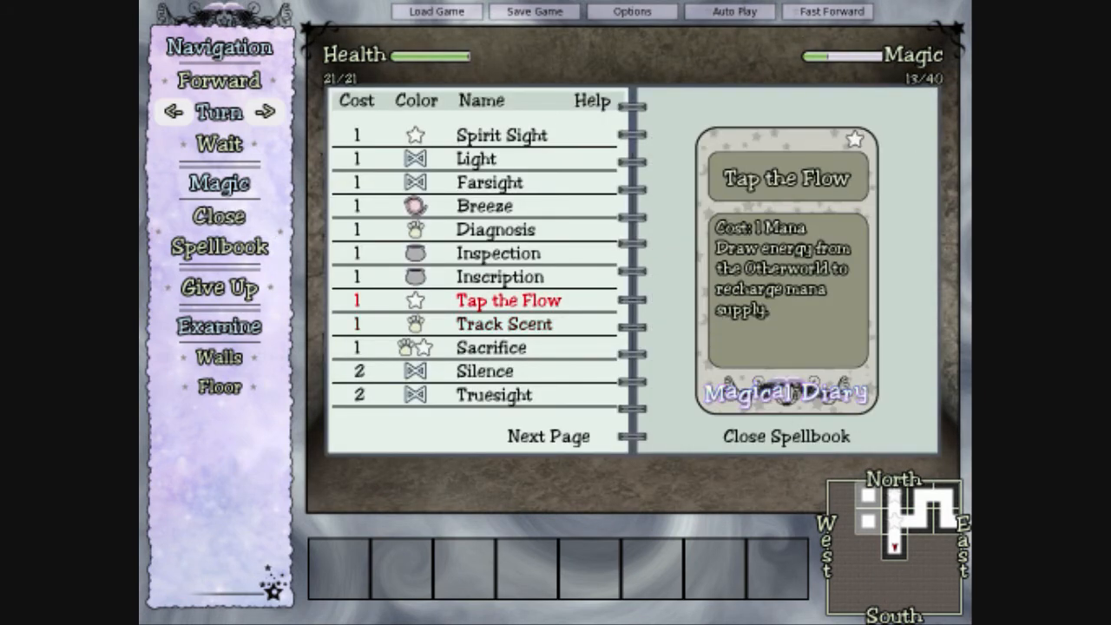
click(785, 436)
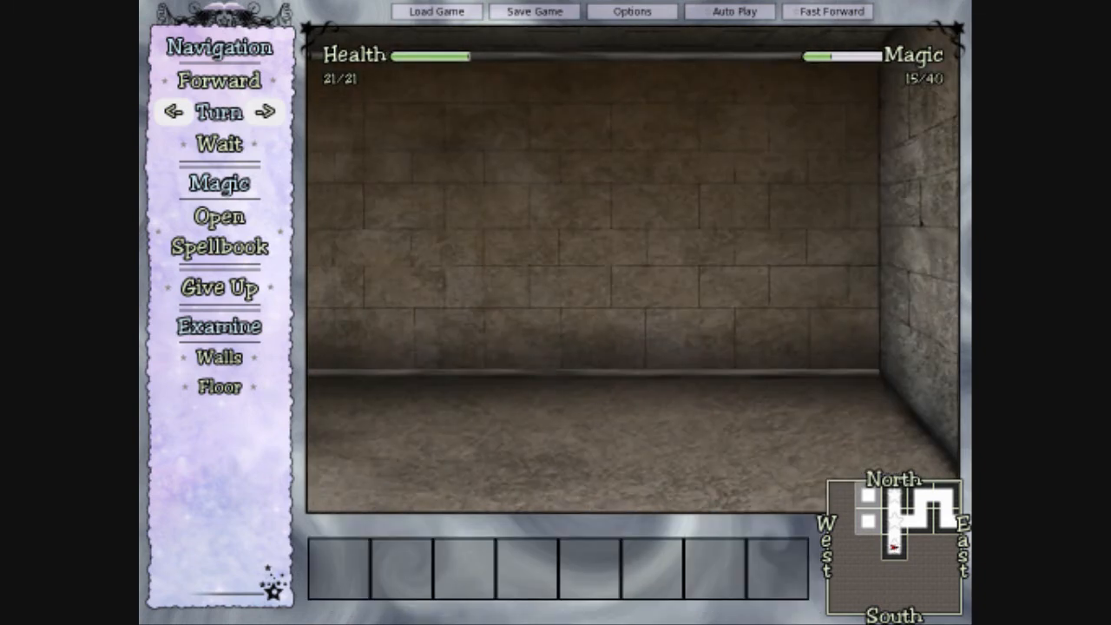
click(219, 79)
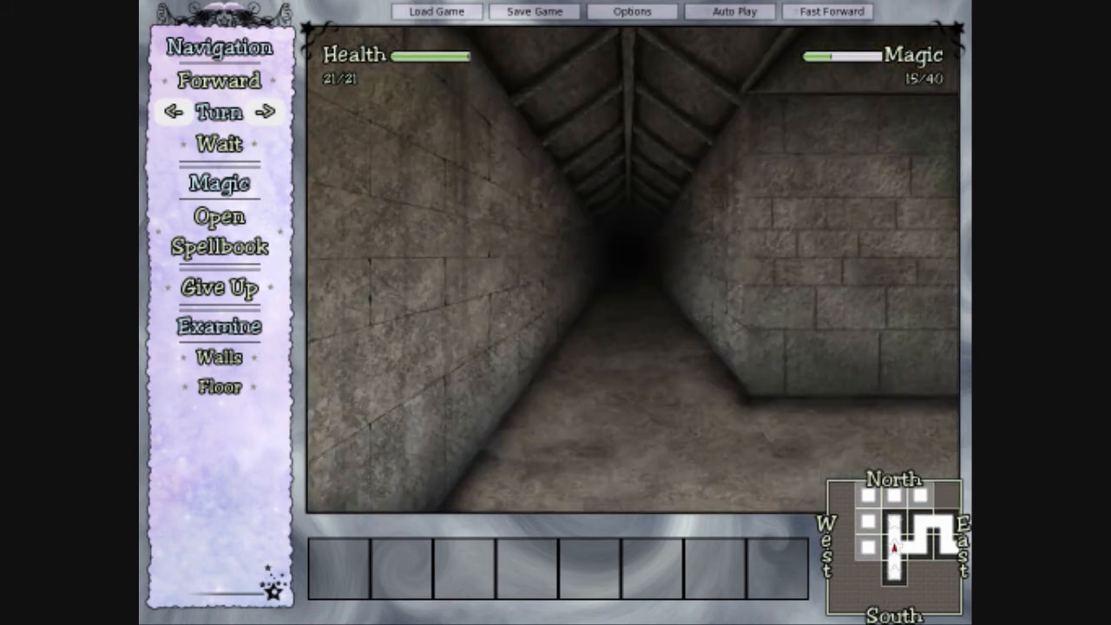
click(219, 80)
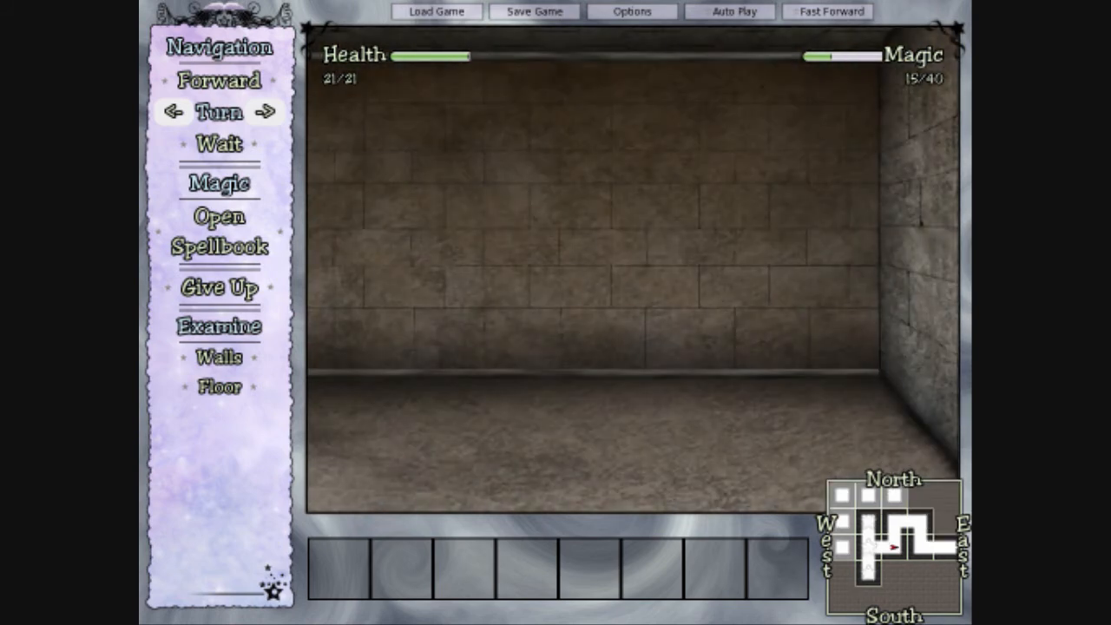
- Cast Tap the Flow again and walk forward into the sink room
click(219, 231)
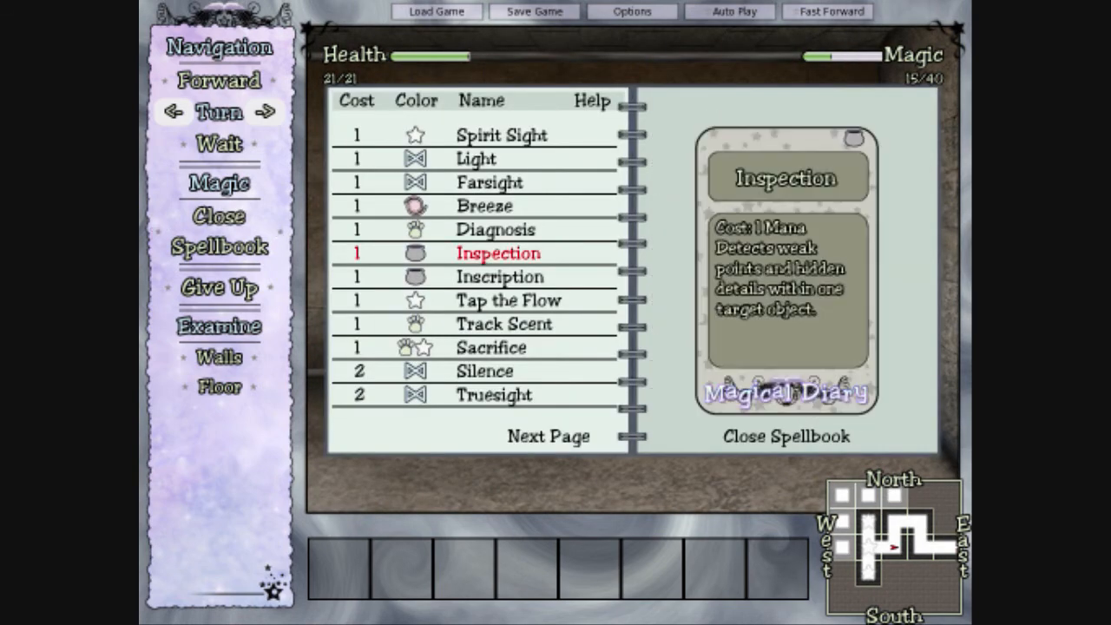
click(785, 436)
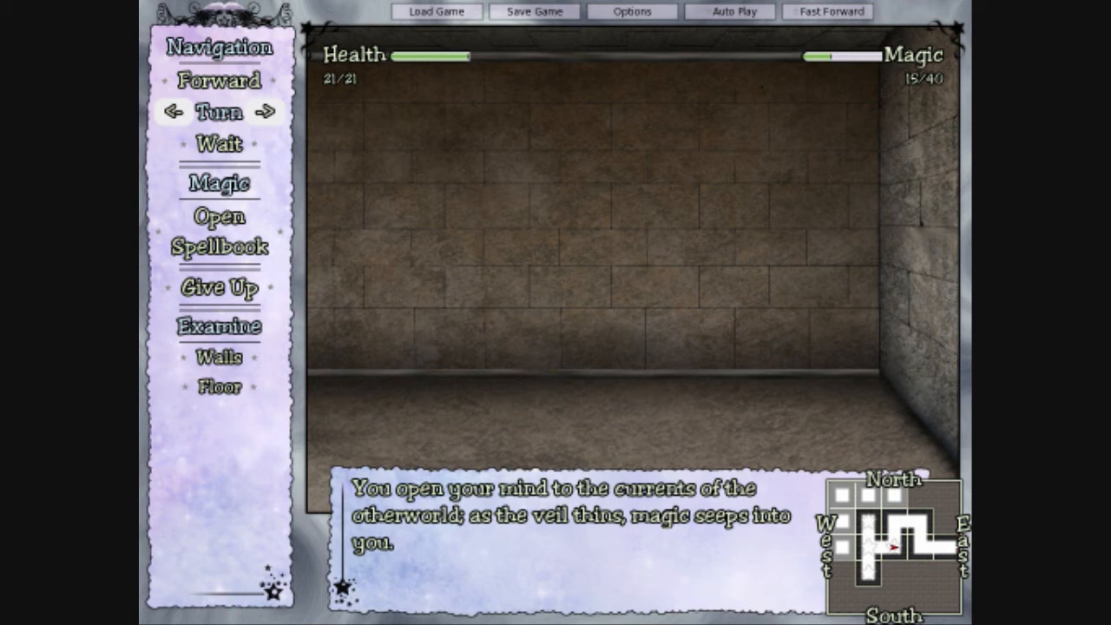
click(220, 82)
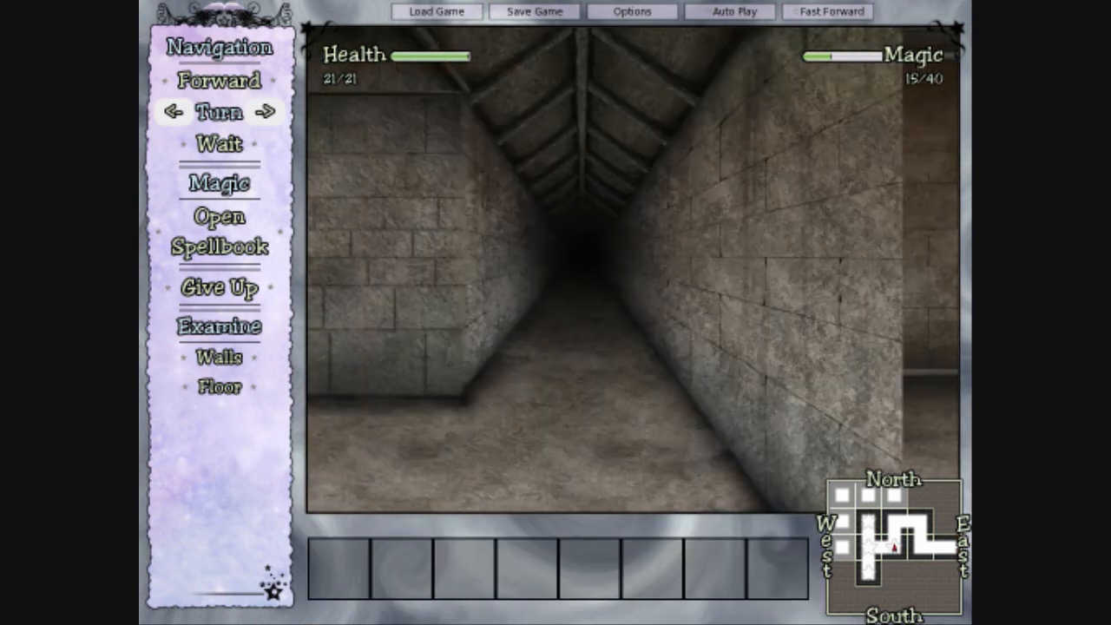
click(220, 82)
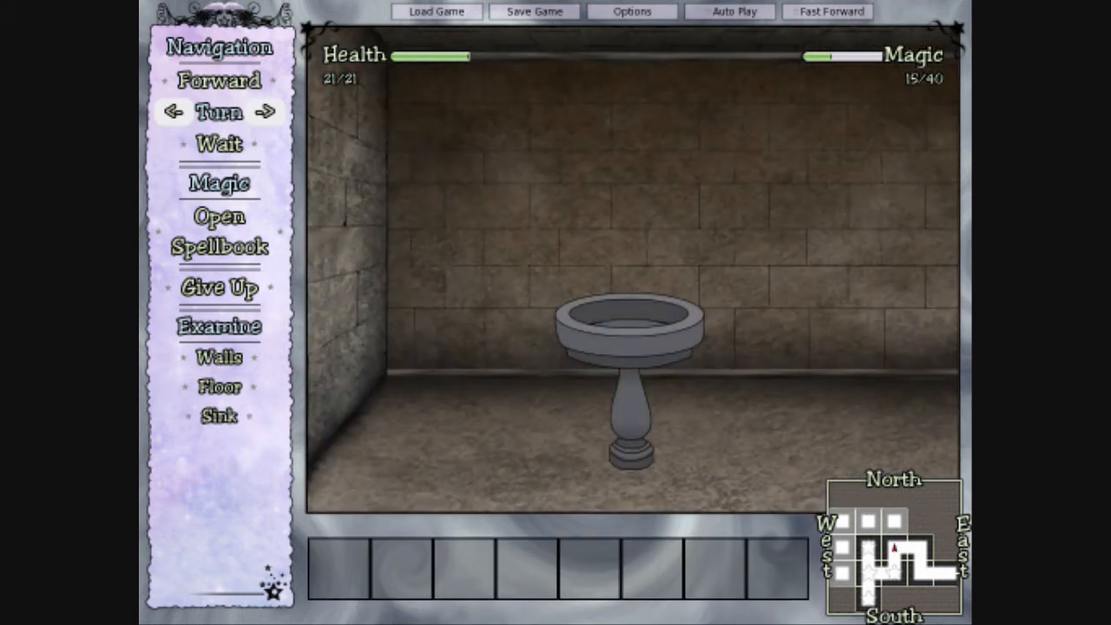
- Browse later spell pages, reading the Open and Distraction descriptions, without casting
click(218, 217)
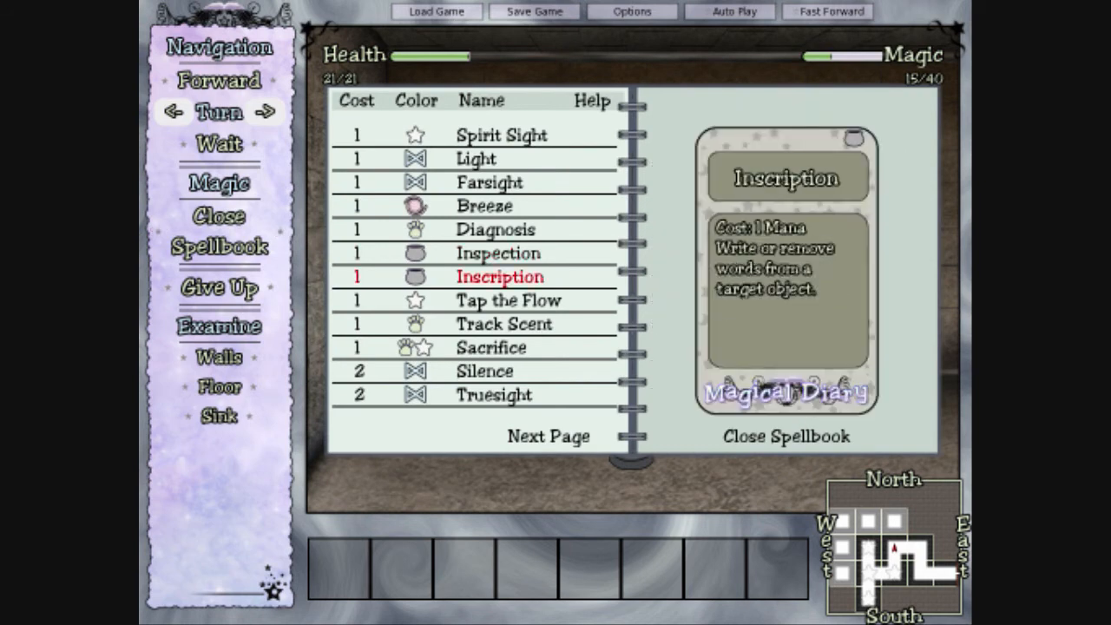
click(548, 435)
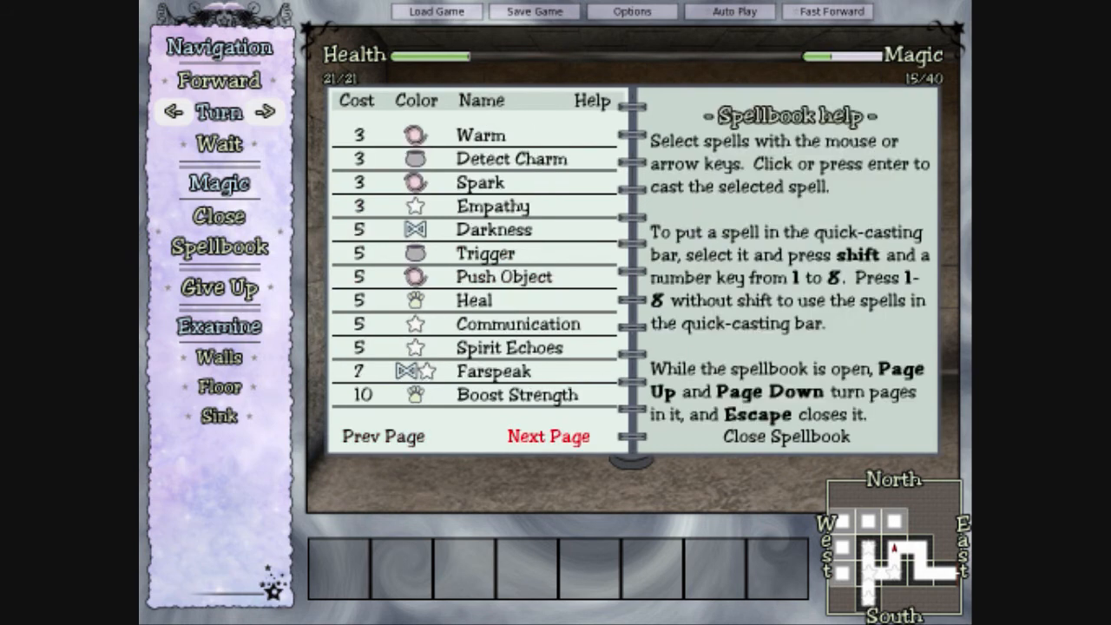
click(549, 436)
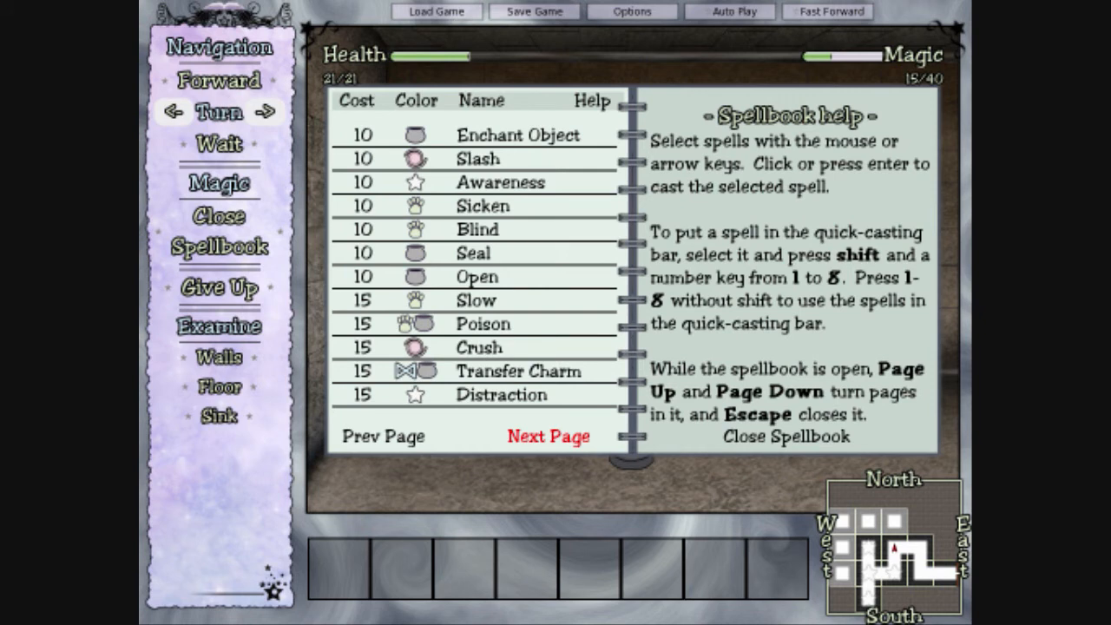
click(476, 276)
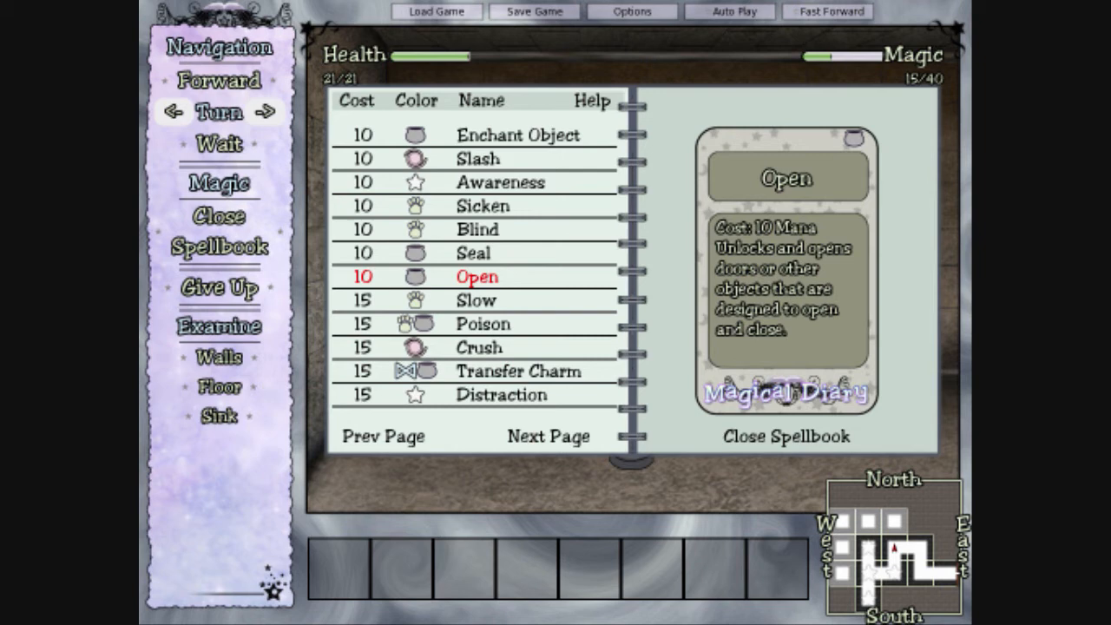
click(500, 394)
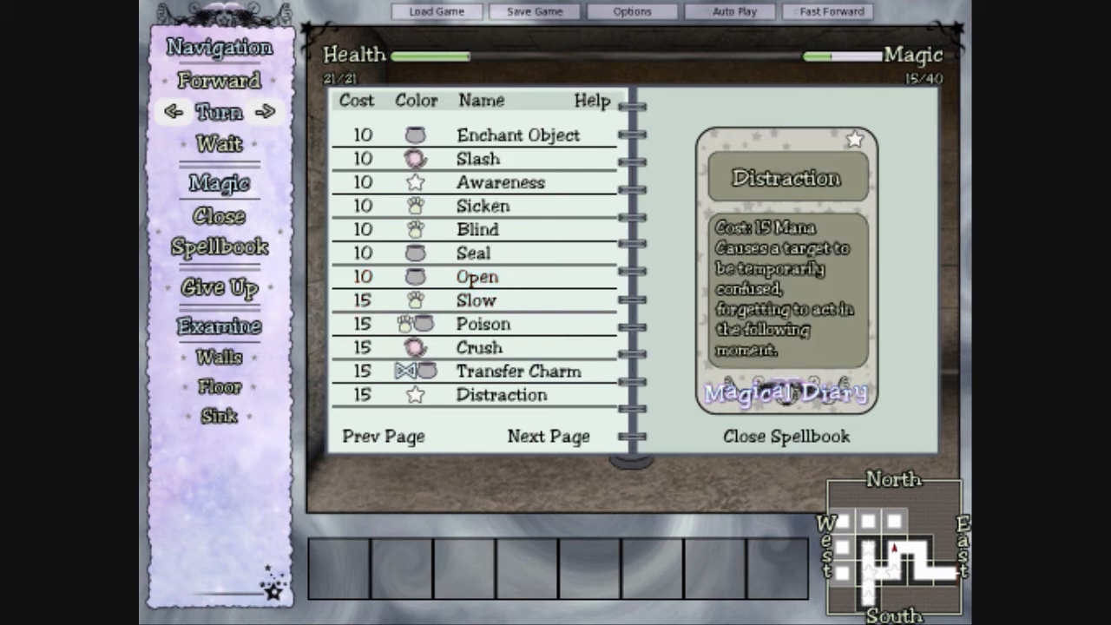
click(784, 436)
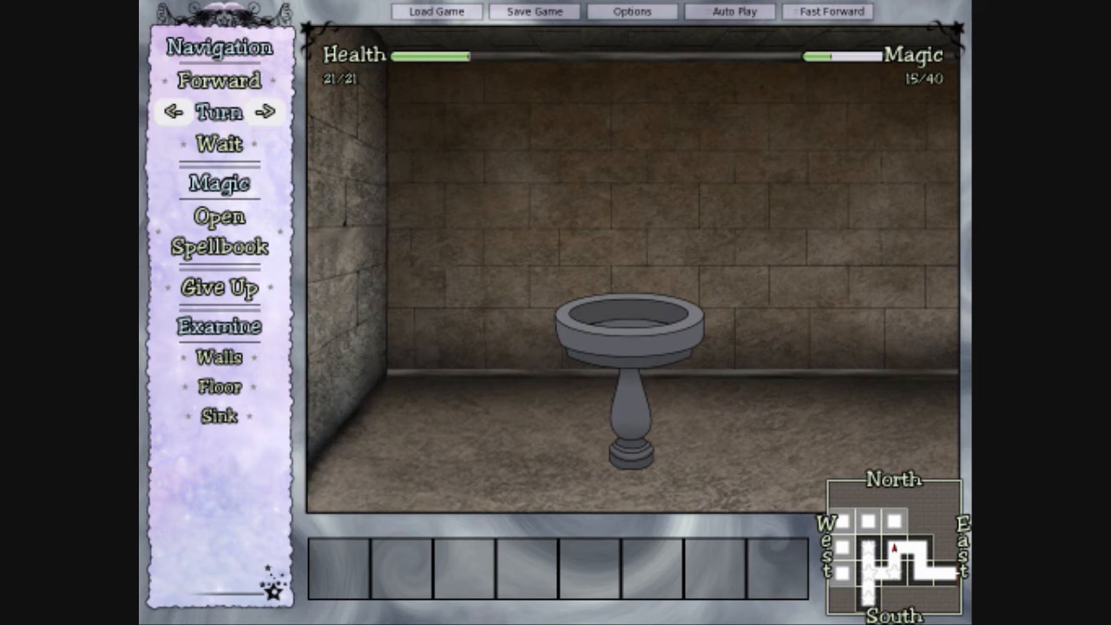
- Cast Open on the wooden doors, dropping magic to 5/40, and walk through
click(218, 81)
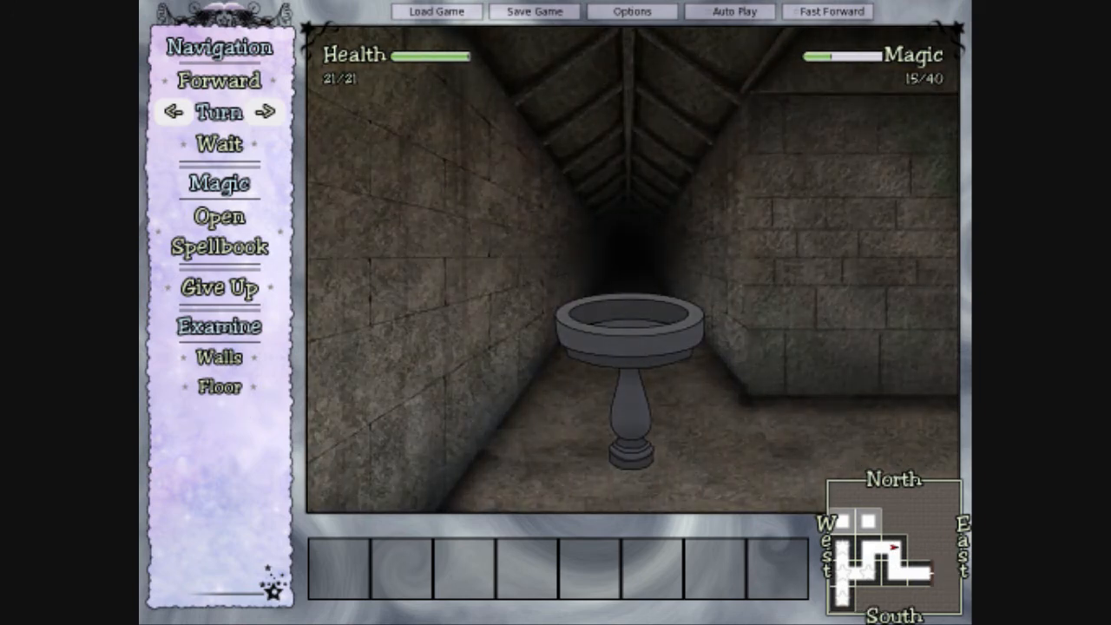
click(219, 80)
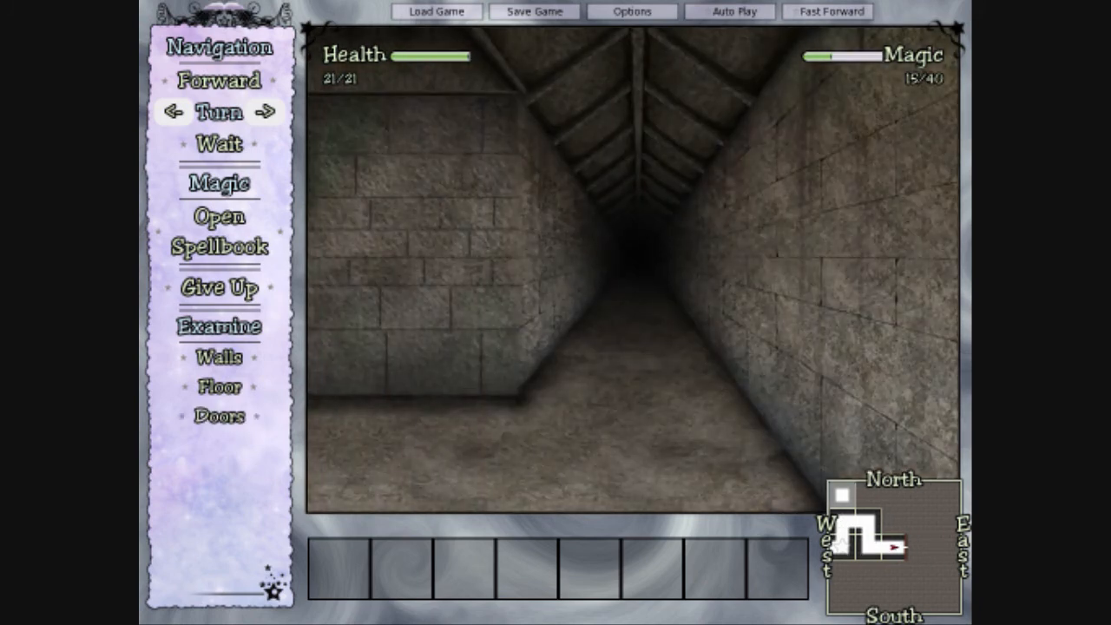
click(220, 230)
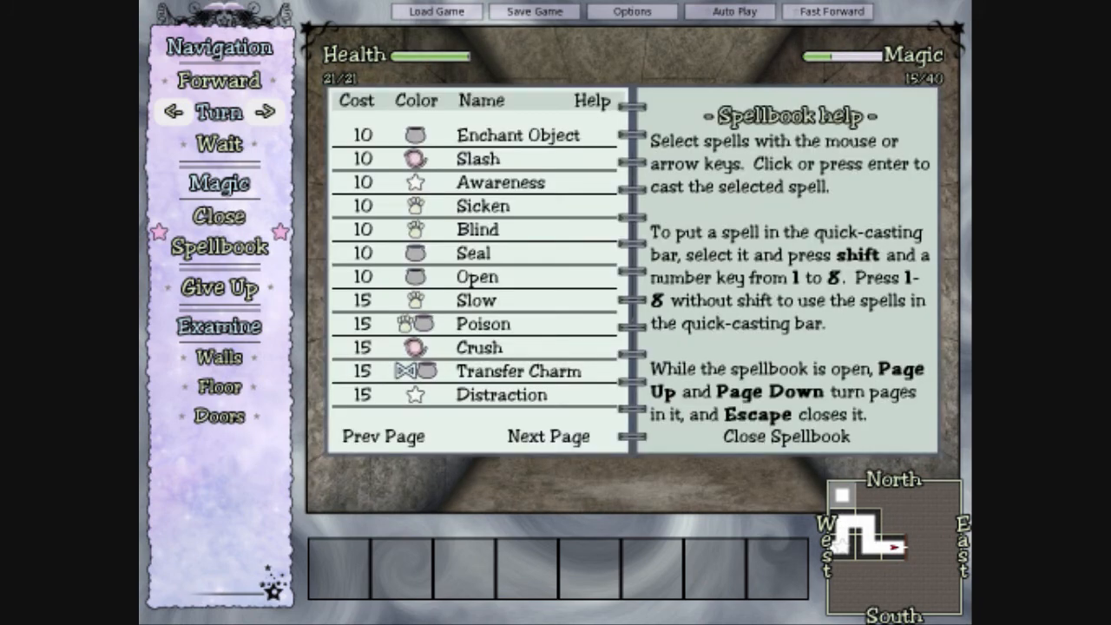
click(476, 276)
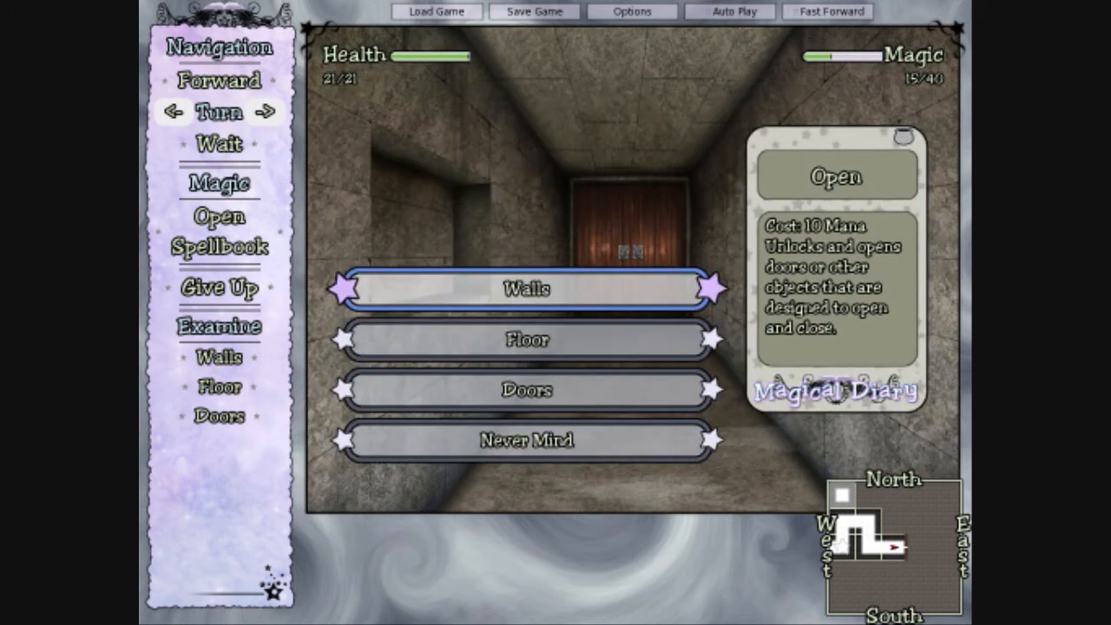
click(525, 288)
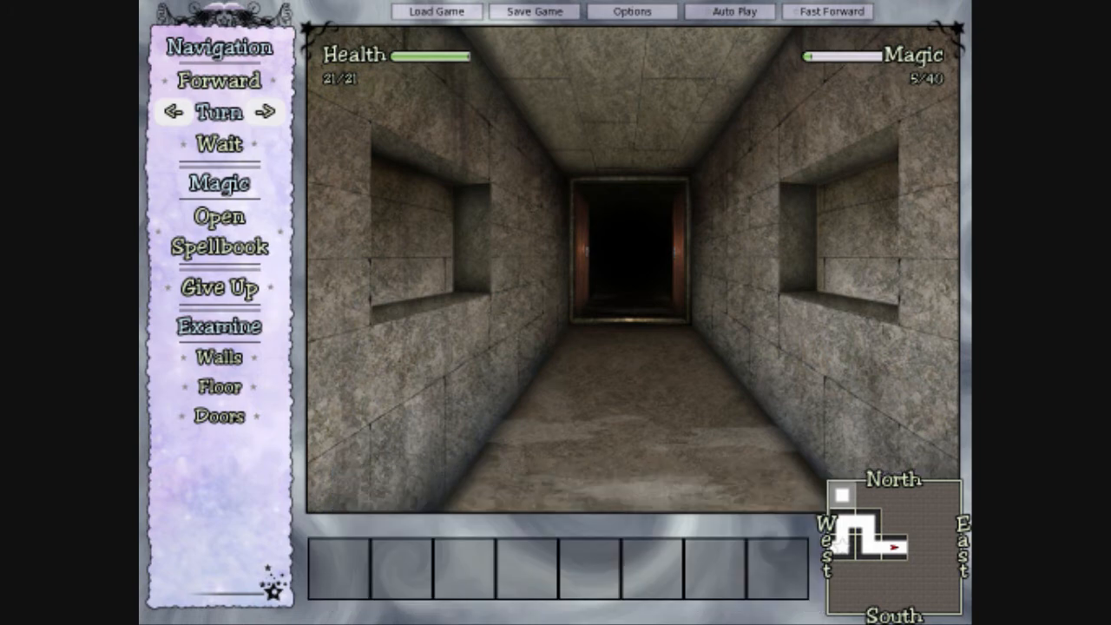
click(219, 82)
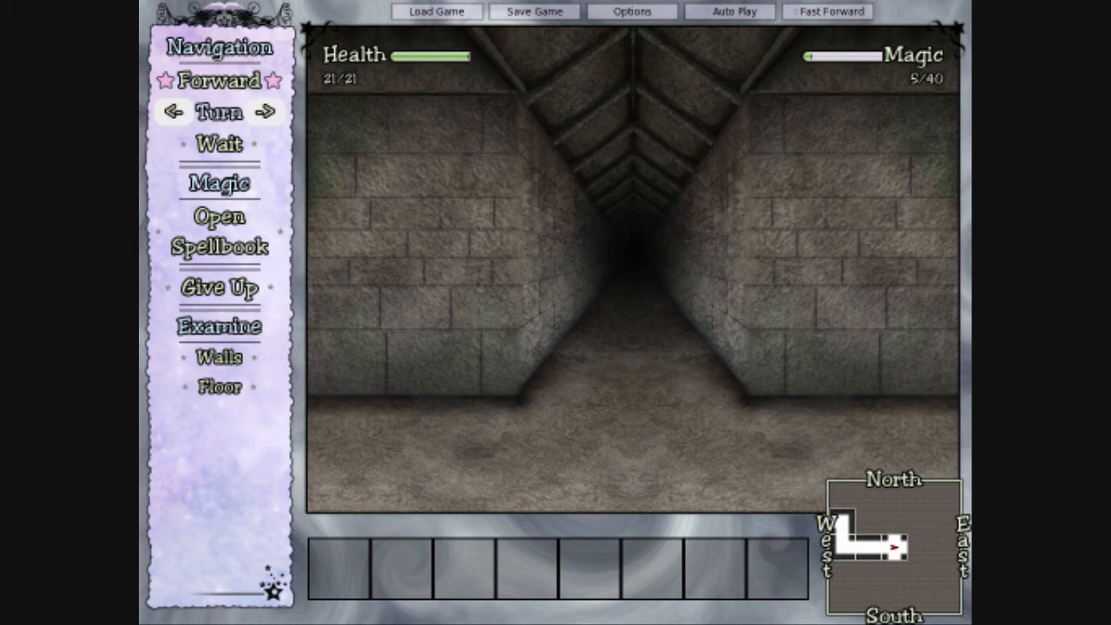
click(219, 79)
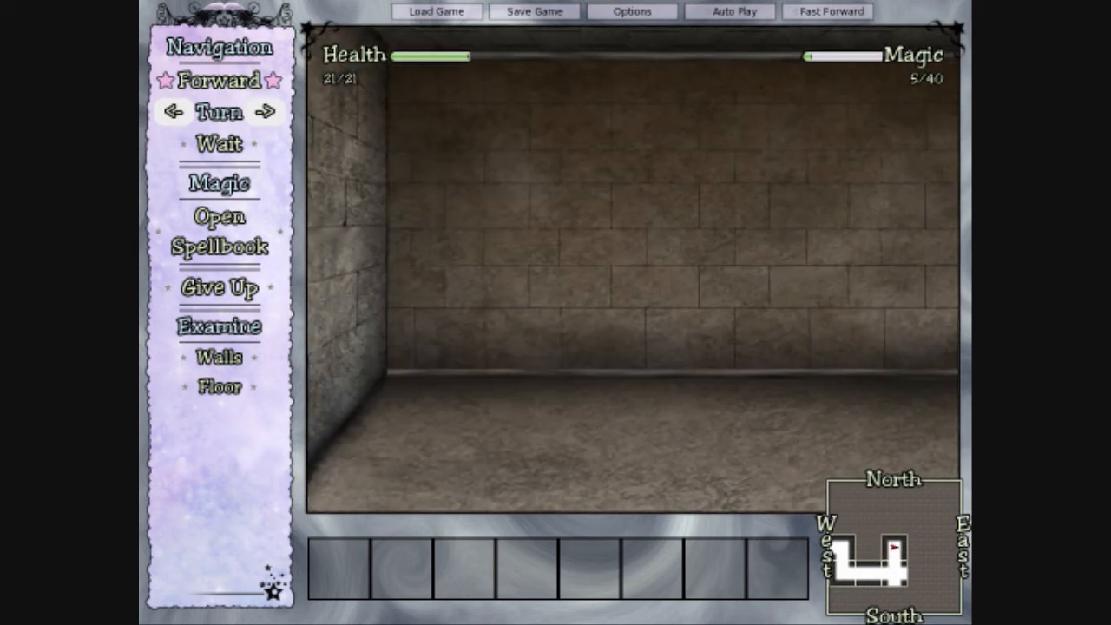
- Browse the spellbook pages until magic reaches 13, then walk forward into the small room
click(219, 230)
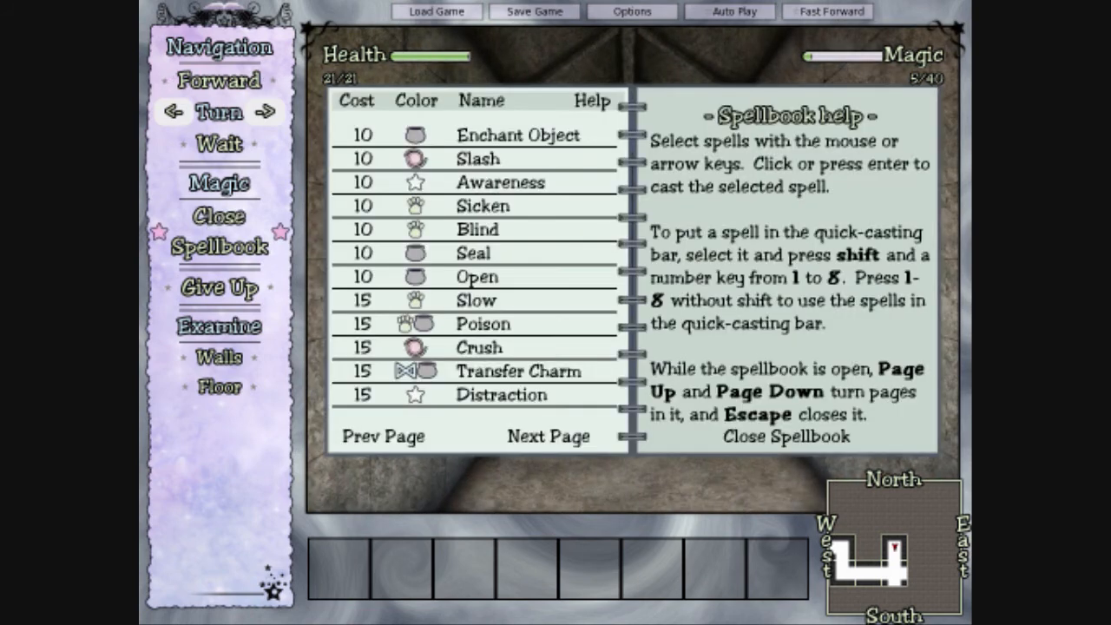
click(547, 436)
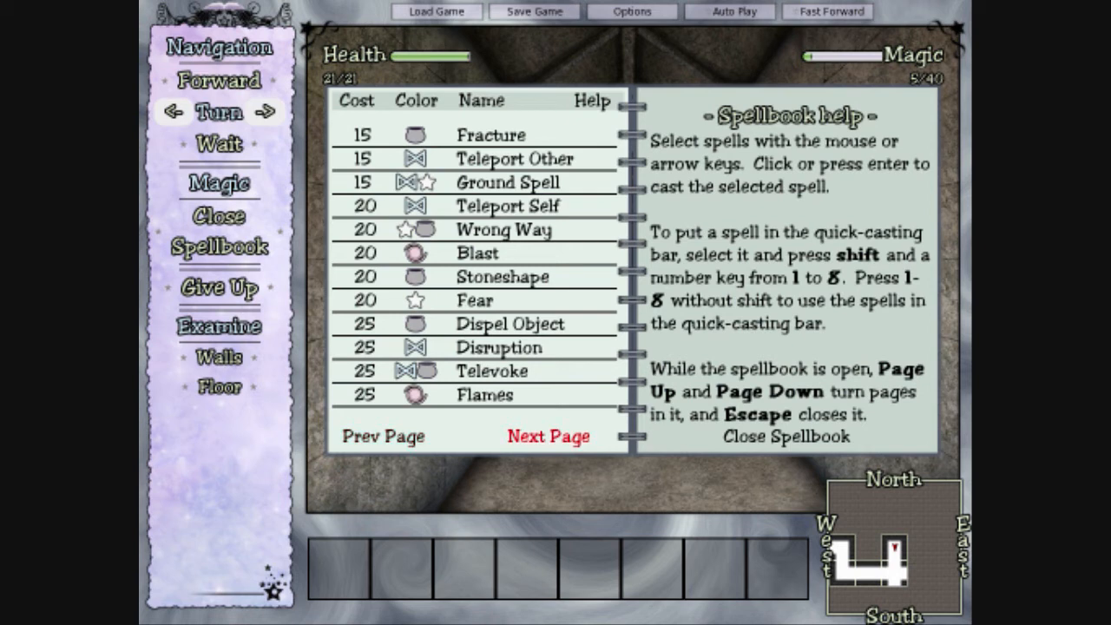
mouse_move(382, 435)
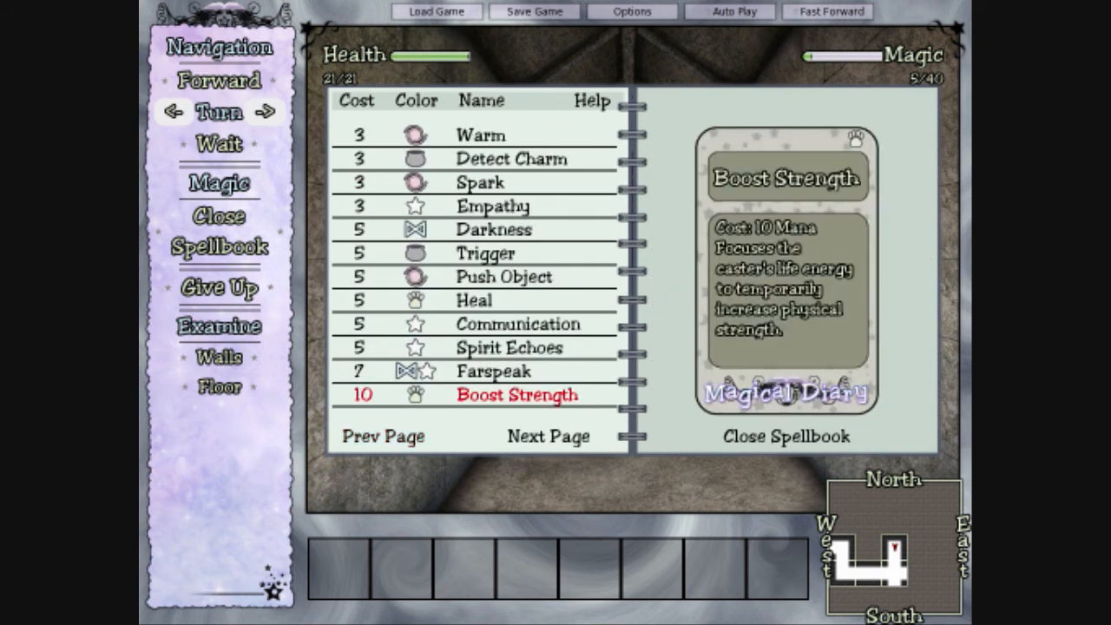
click(382, 435)
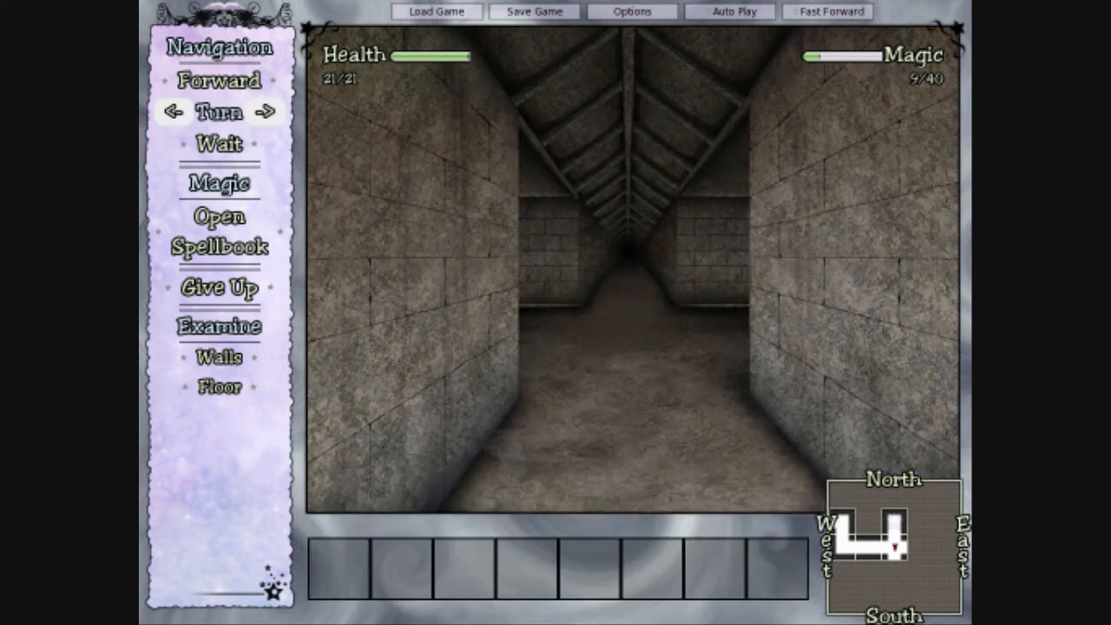
click(219, 229)
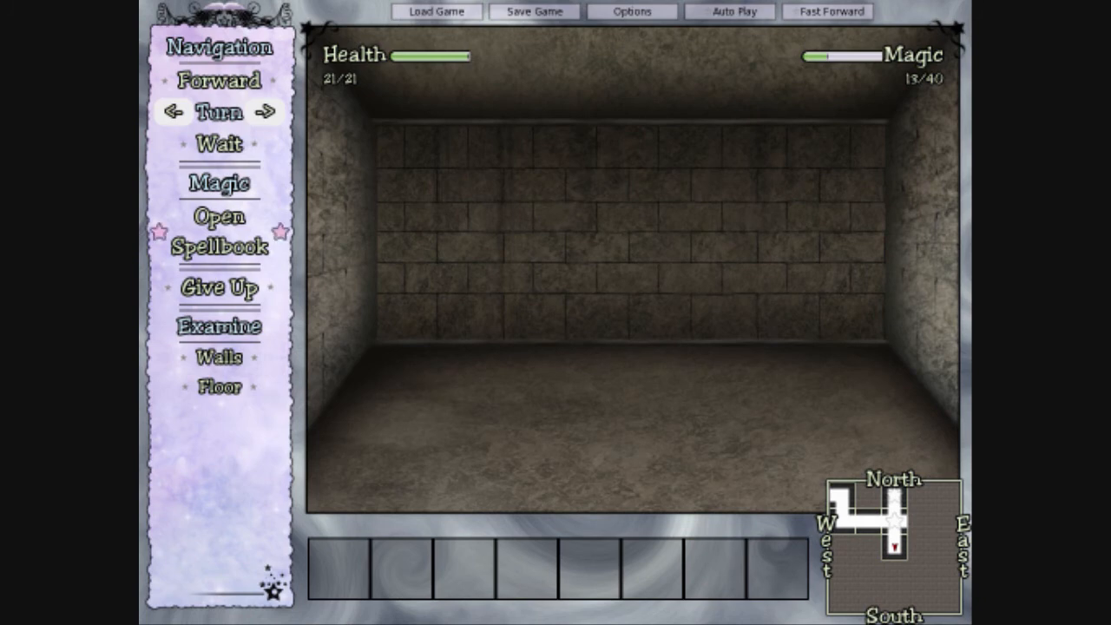
- Cast Tap the Flow from the spellbook to recharge mana
click(220, 232)
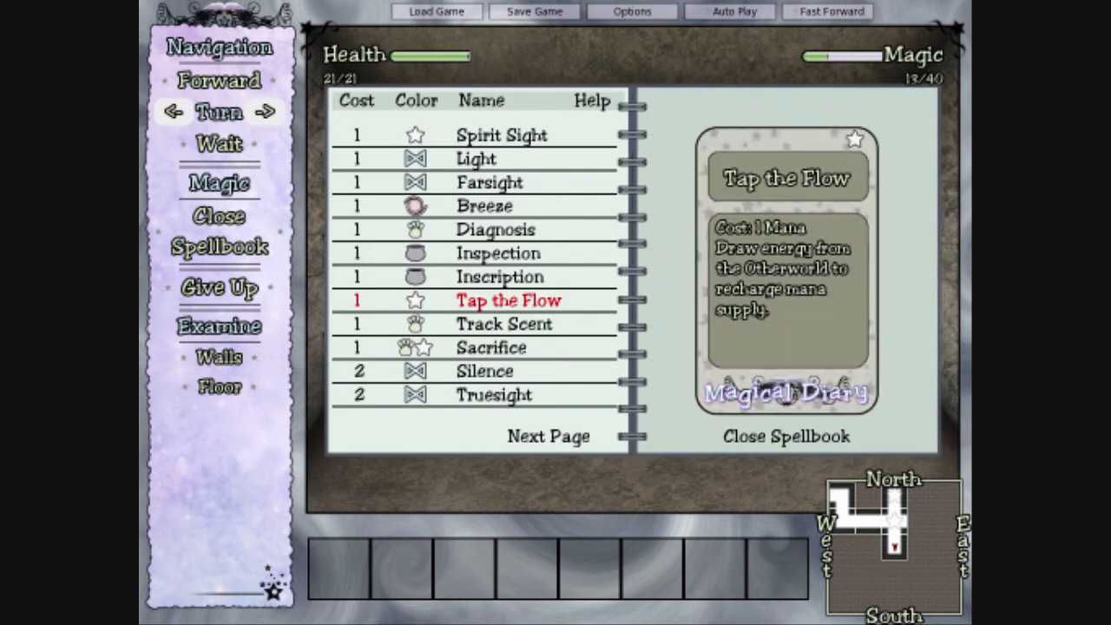
click(785, 435)
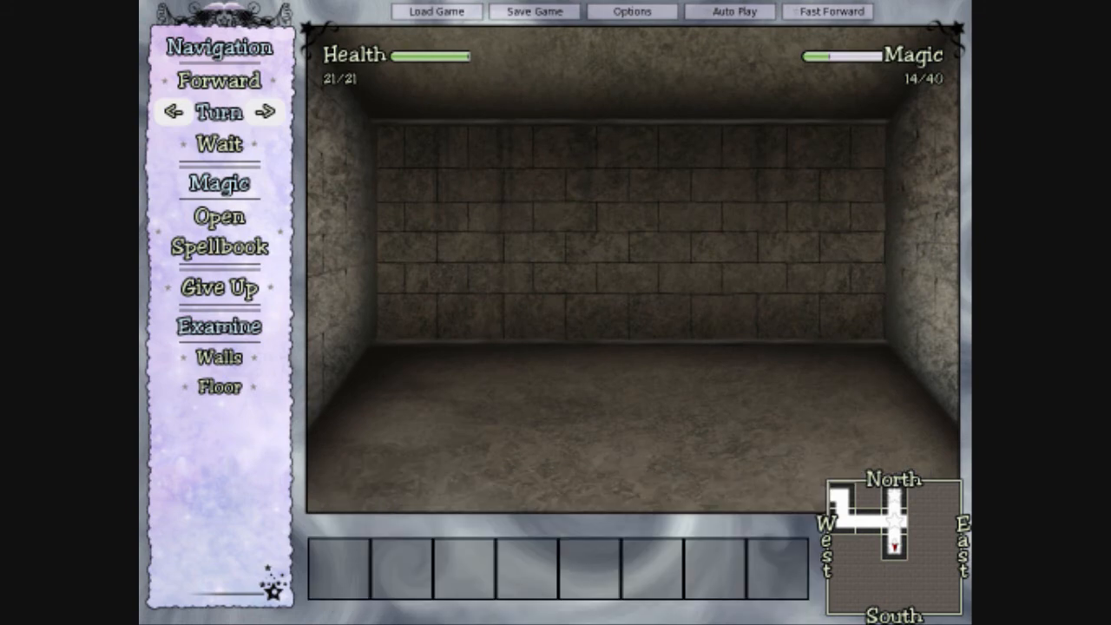
- Turn to face the long sloped corridor and step forward
click(220, 80)
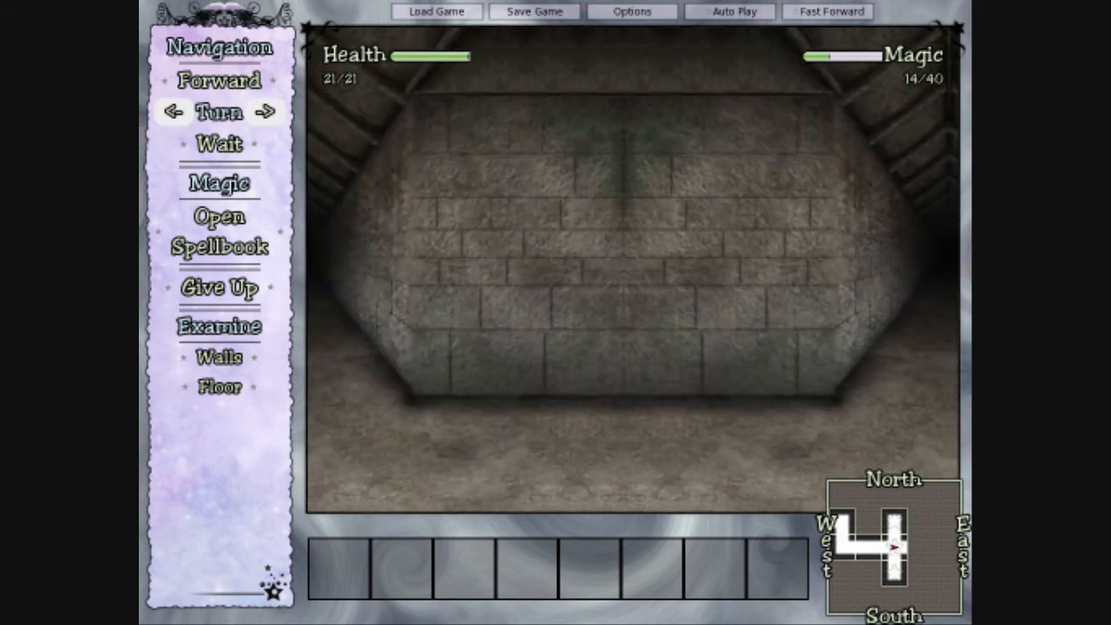
click(218, 79)
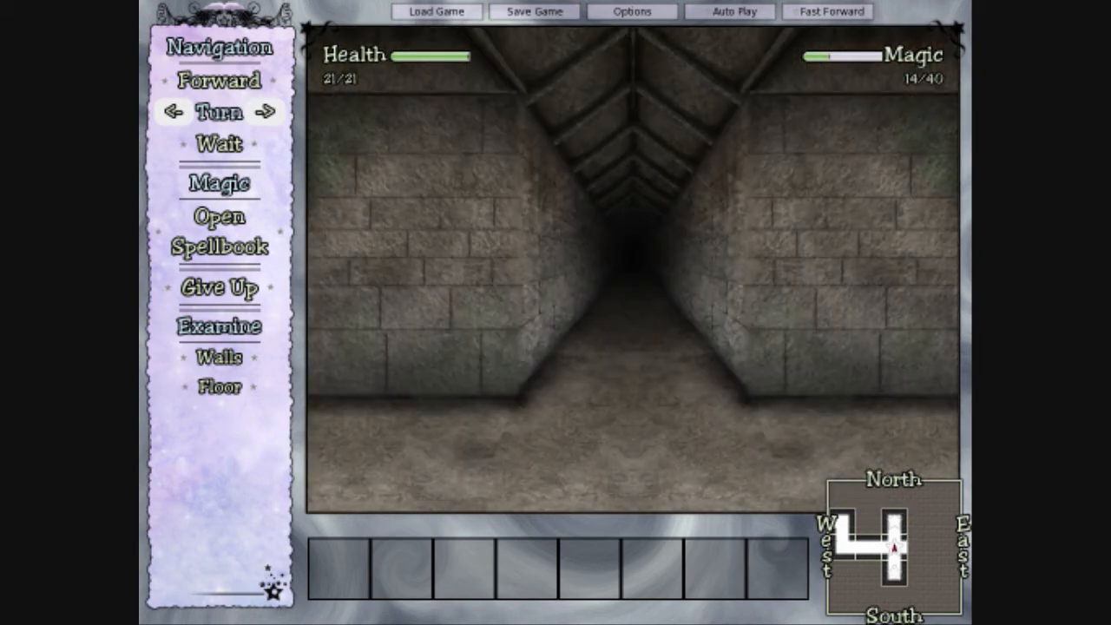
click(220, 81)
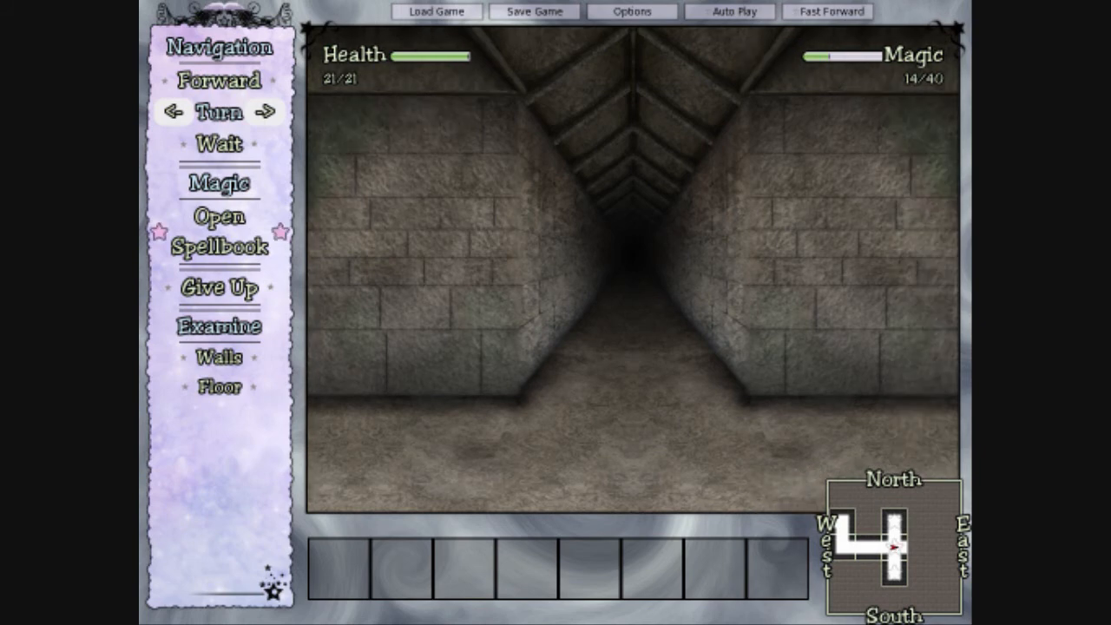
click(219, 230)
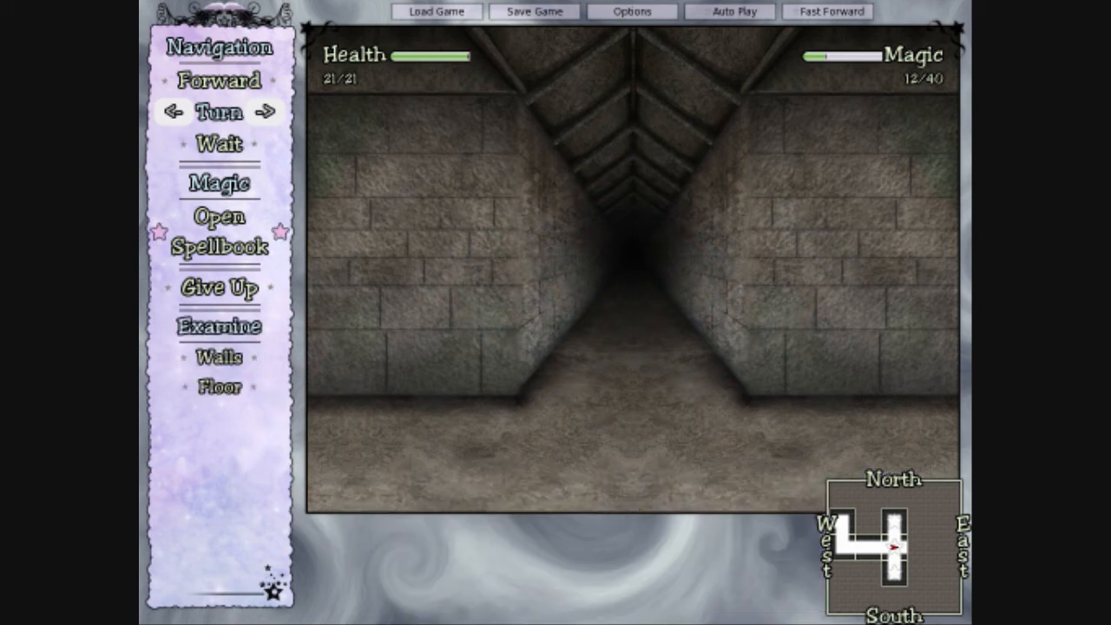
- Read the Diagnosis and Truesight spell descriptions, then put the spellbook away
click(220, 232)
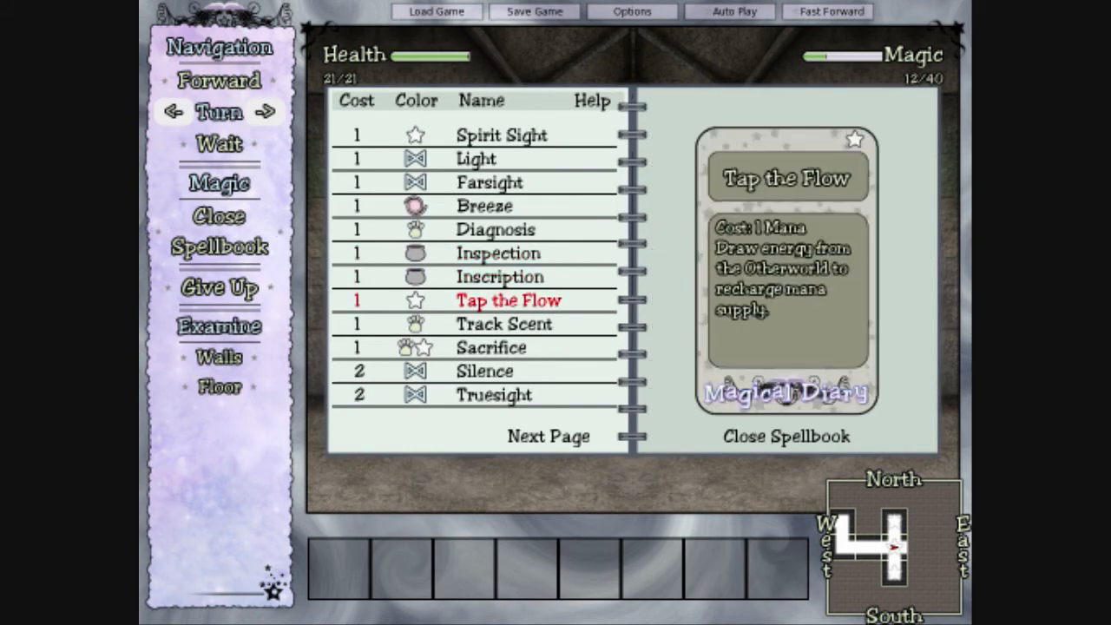
click(495, 229)
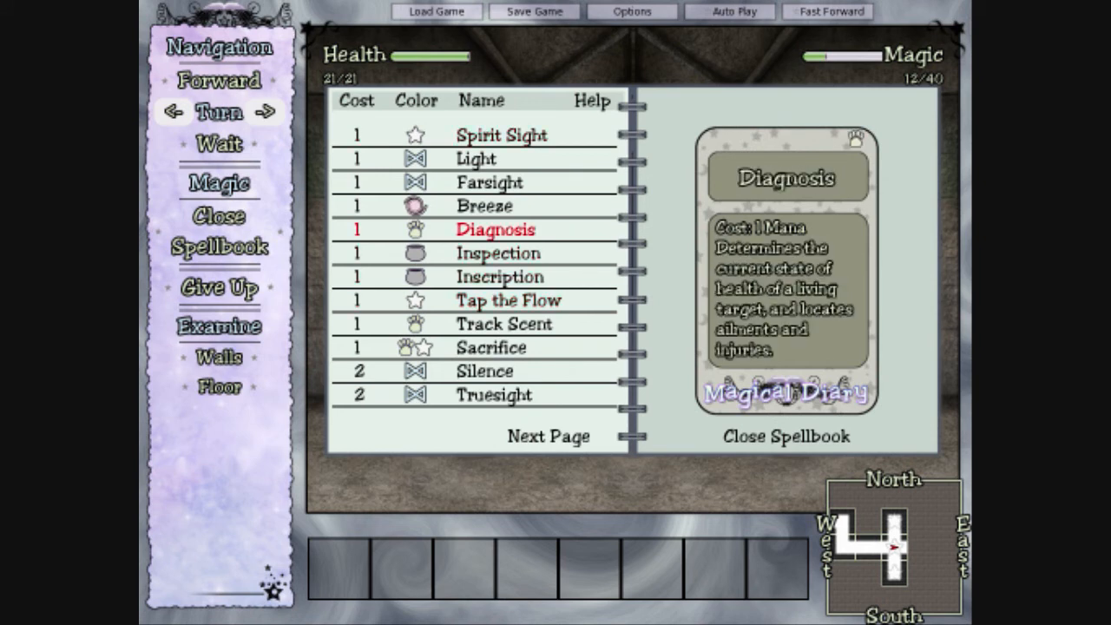
click(547, 435)
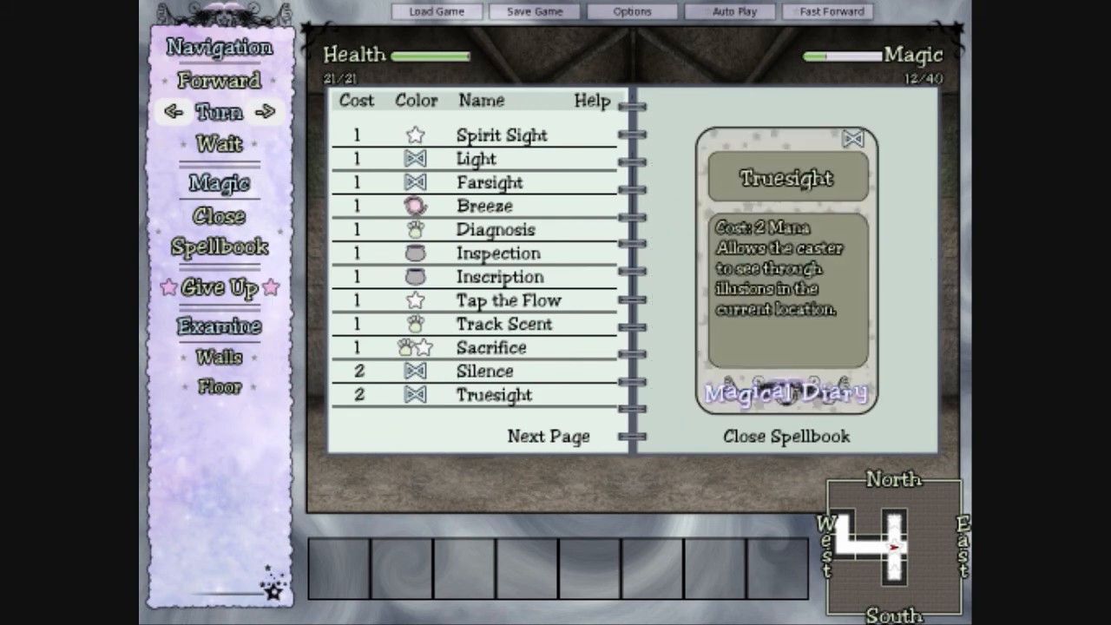
click(785, 435)
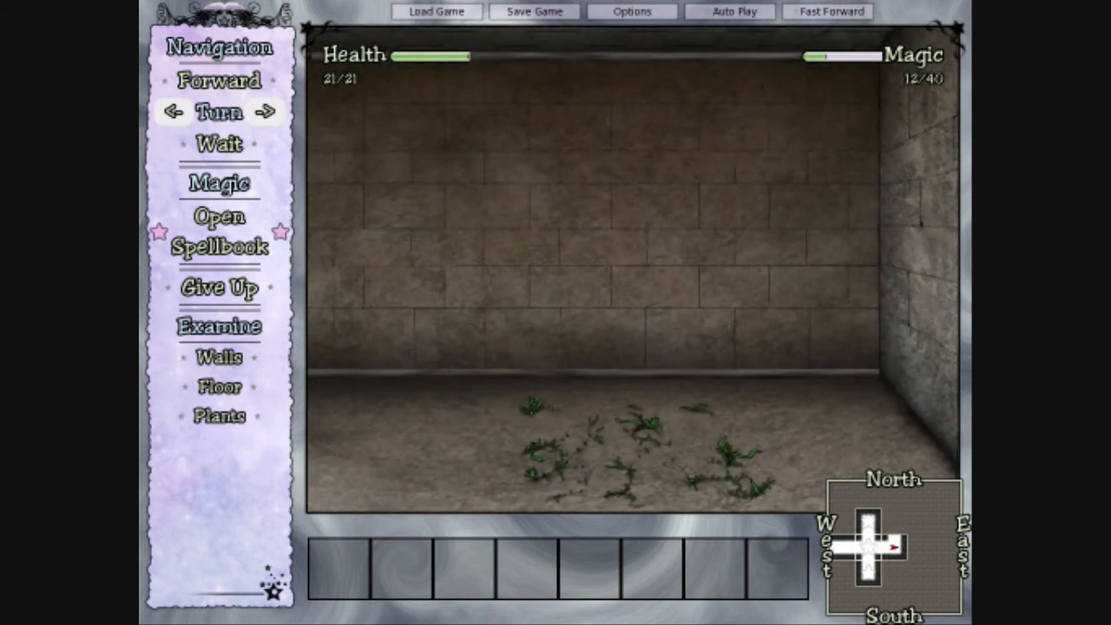
click(218, 415)
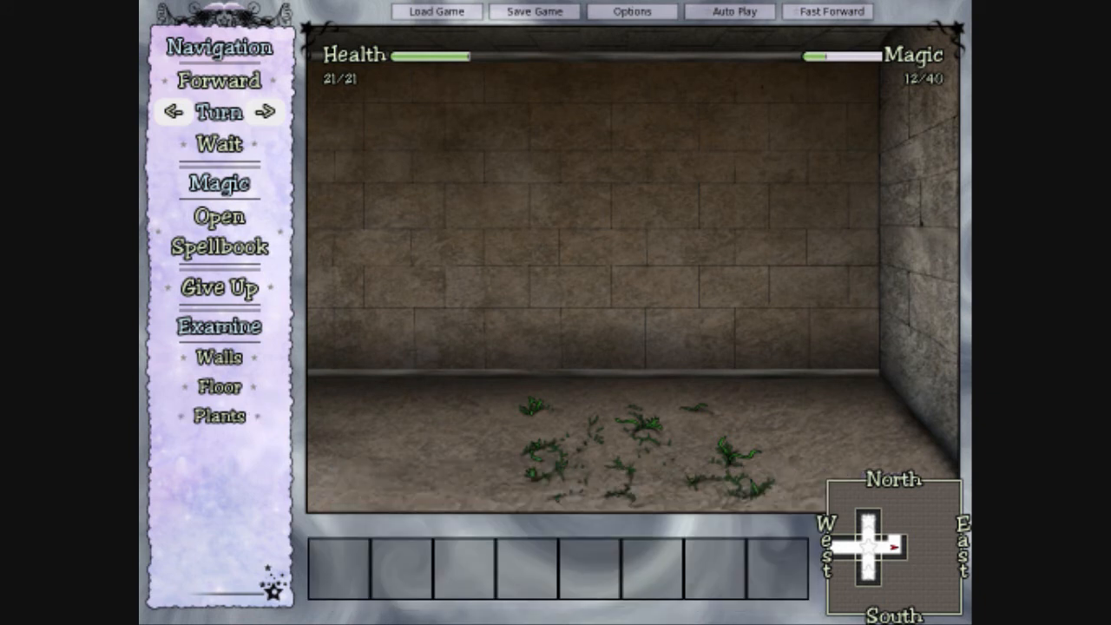
mouse_move(218, 230)
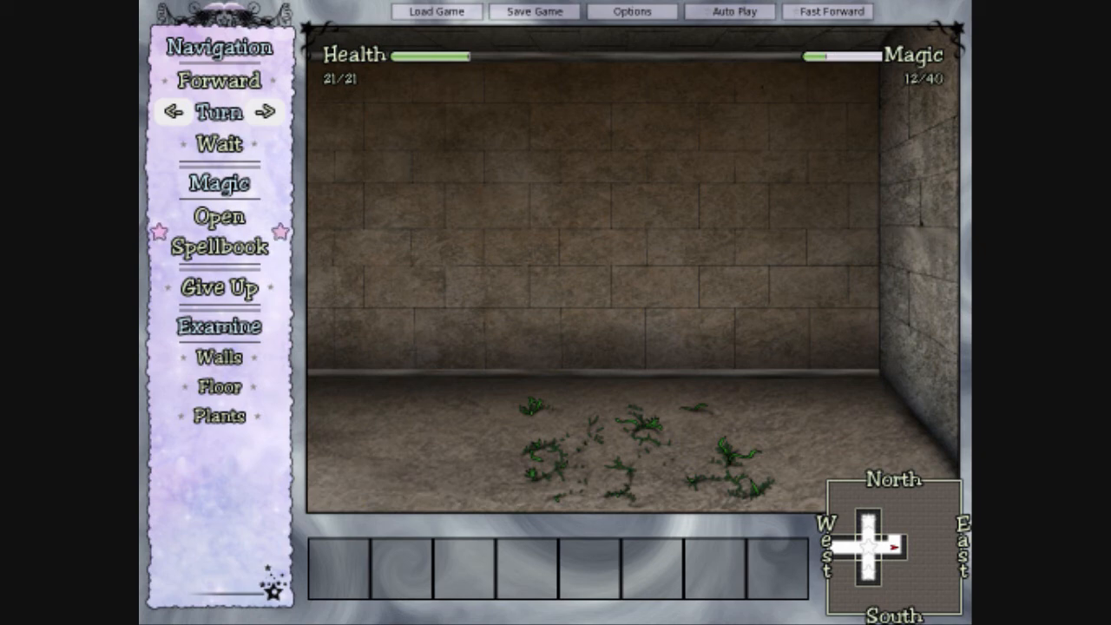
click(219, 231)
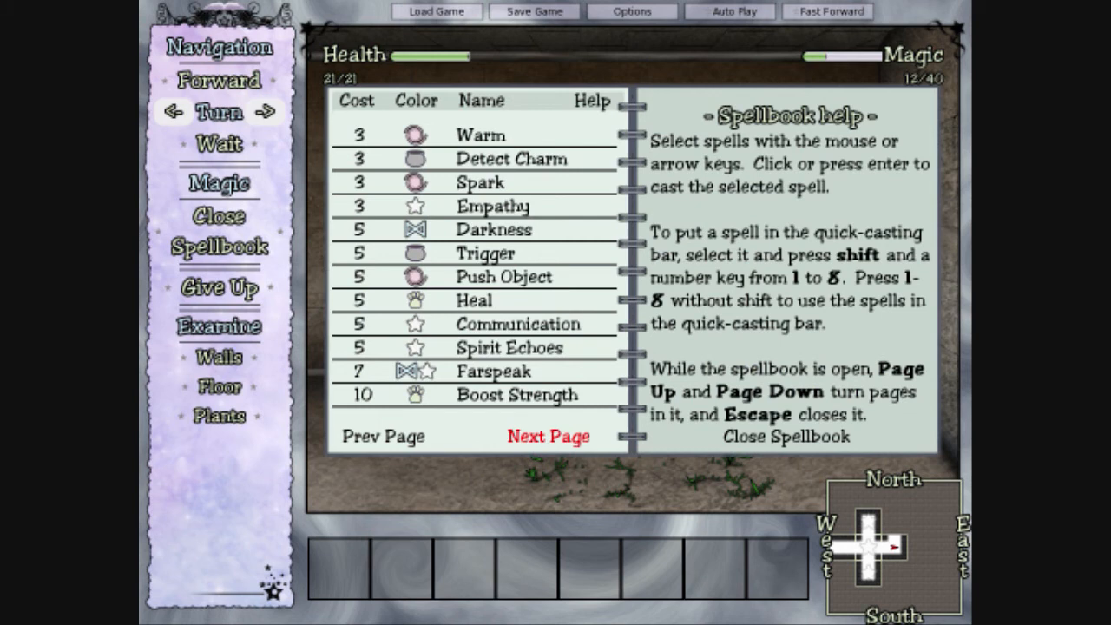
click(547, 436)
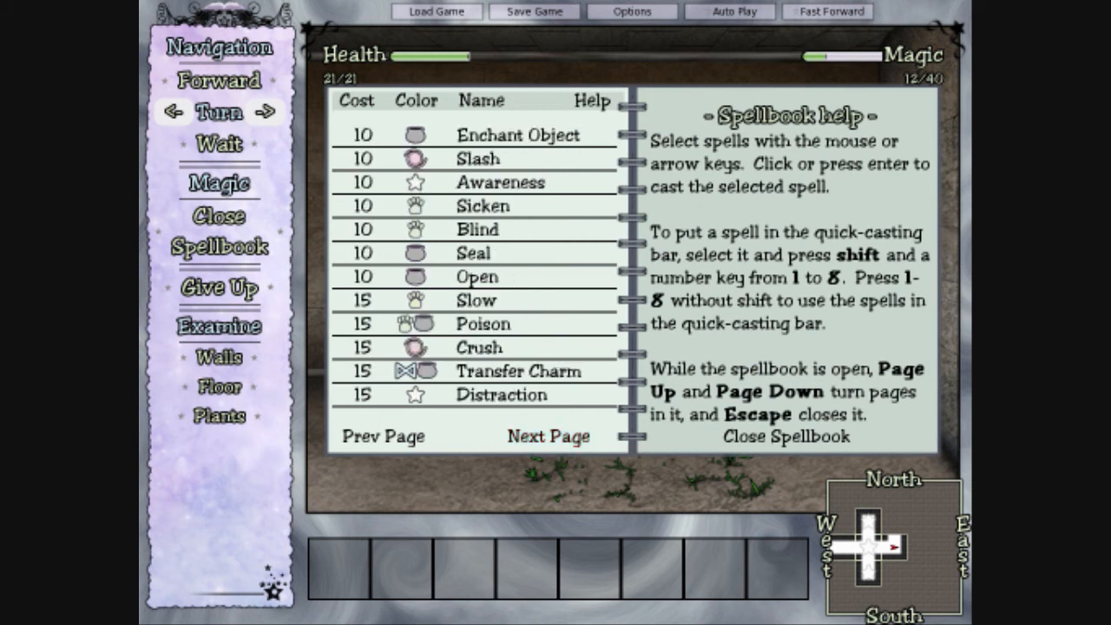
click(475, 275)
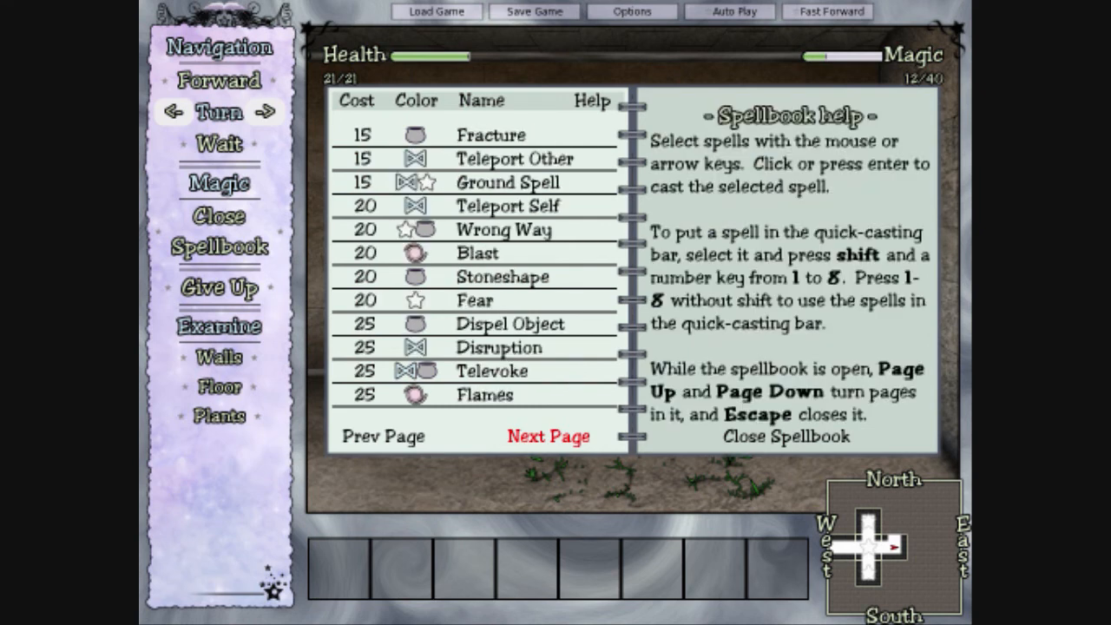
click(477, 253)
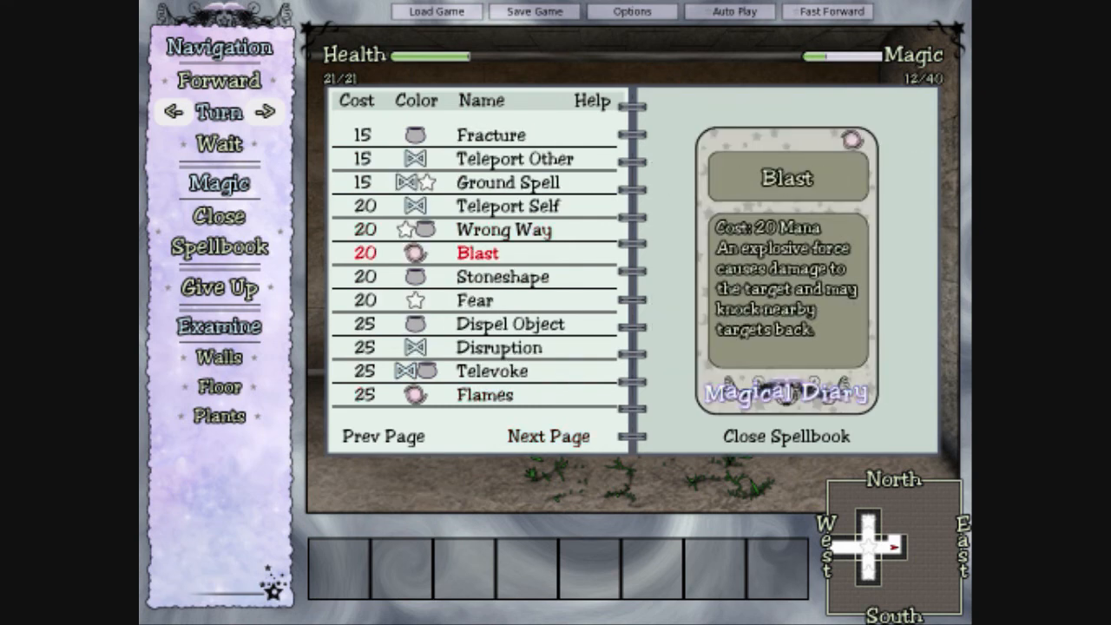
click(492, 370)
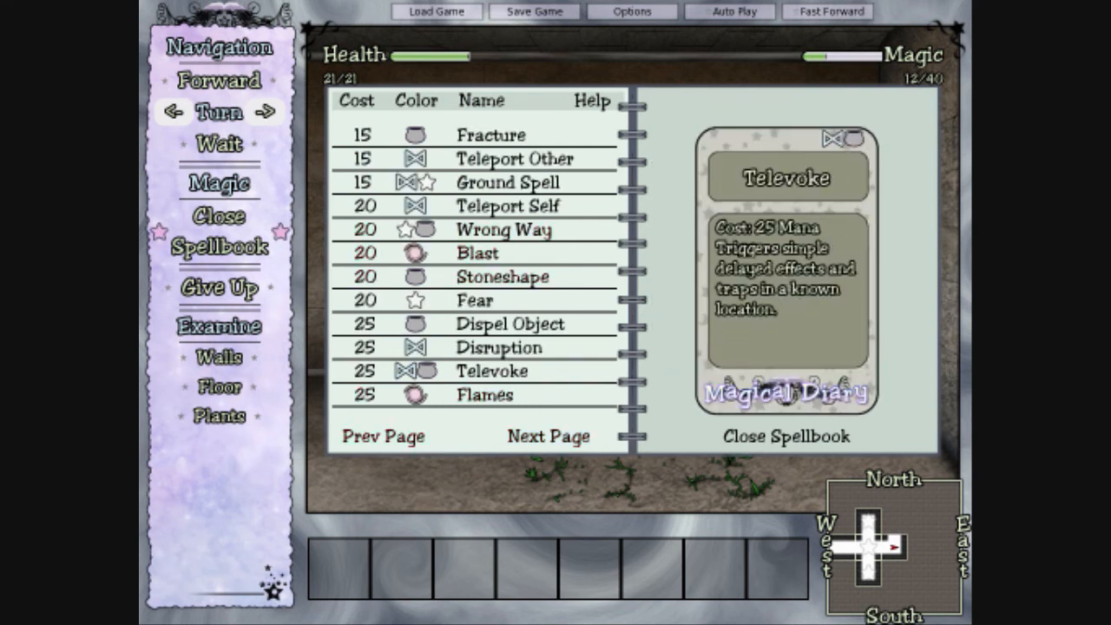
click(784, 435)
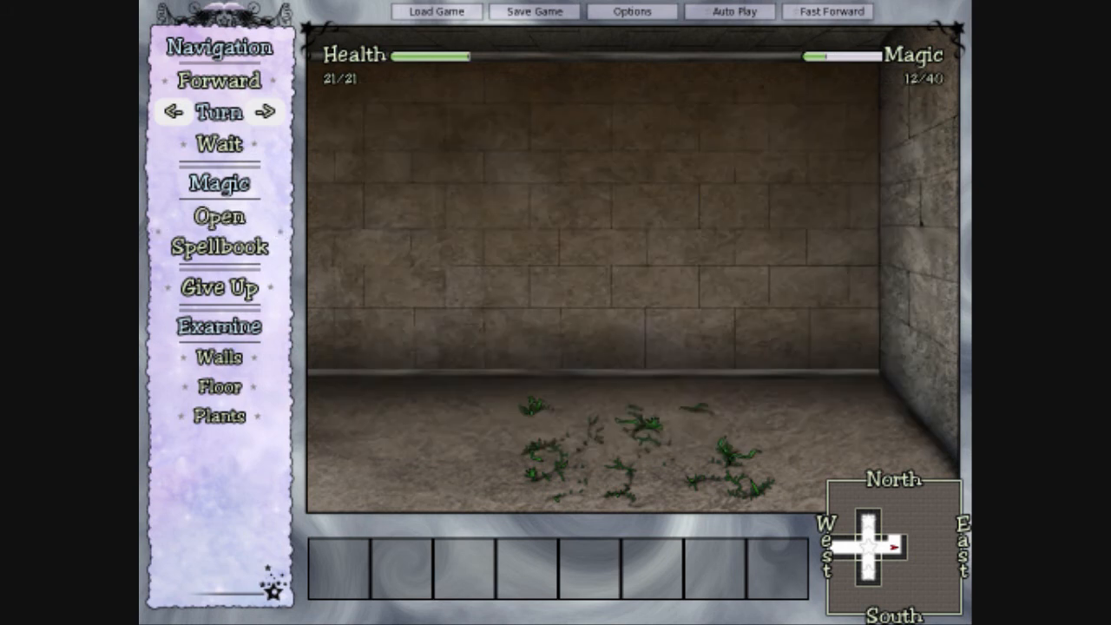
click(219, 231)
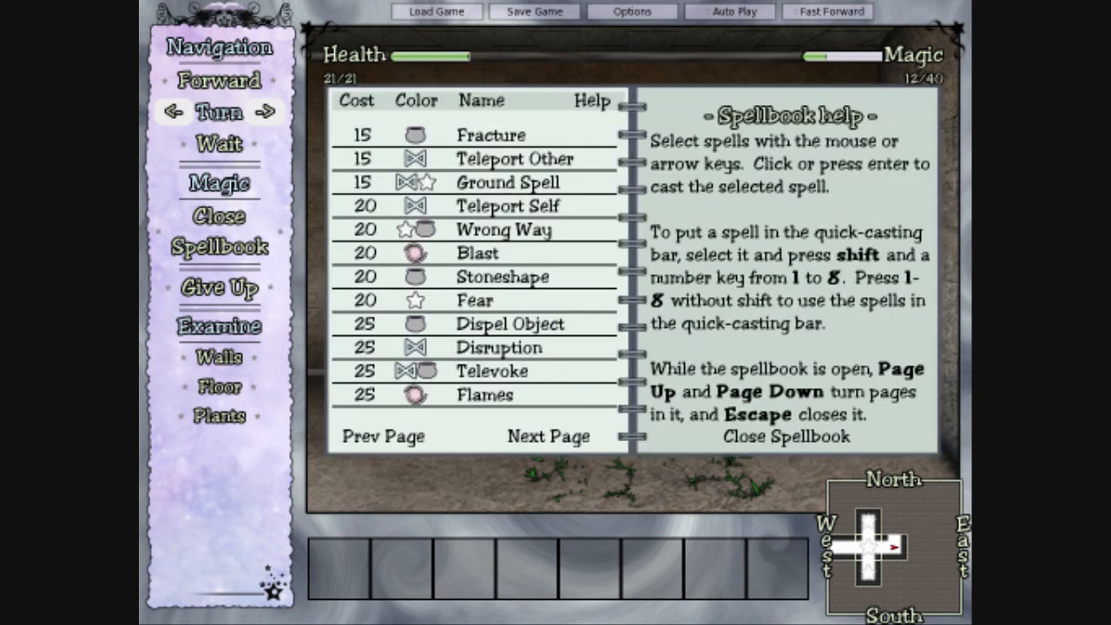
click(382, 435)
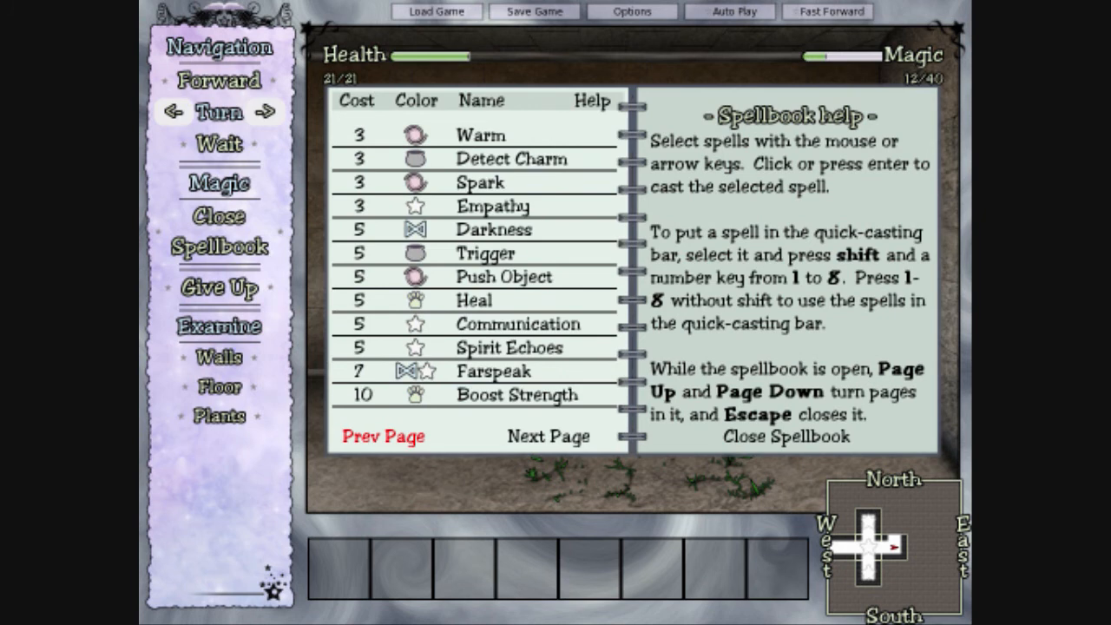
click(383, 435)
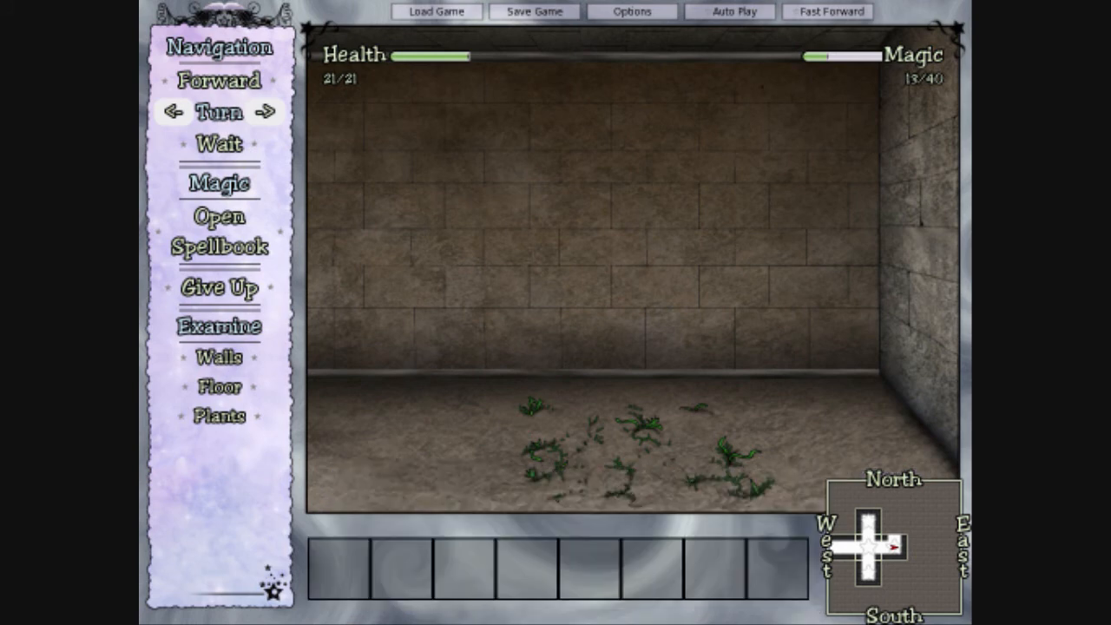
- Turn north, walk to the staircase, and climb out of the dungeon
click(218, 80)
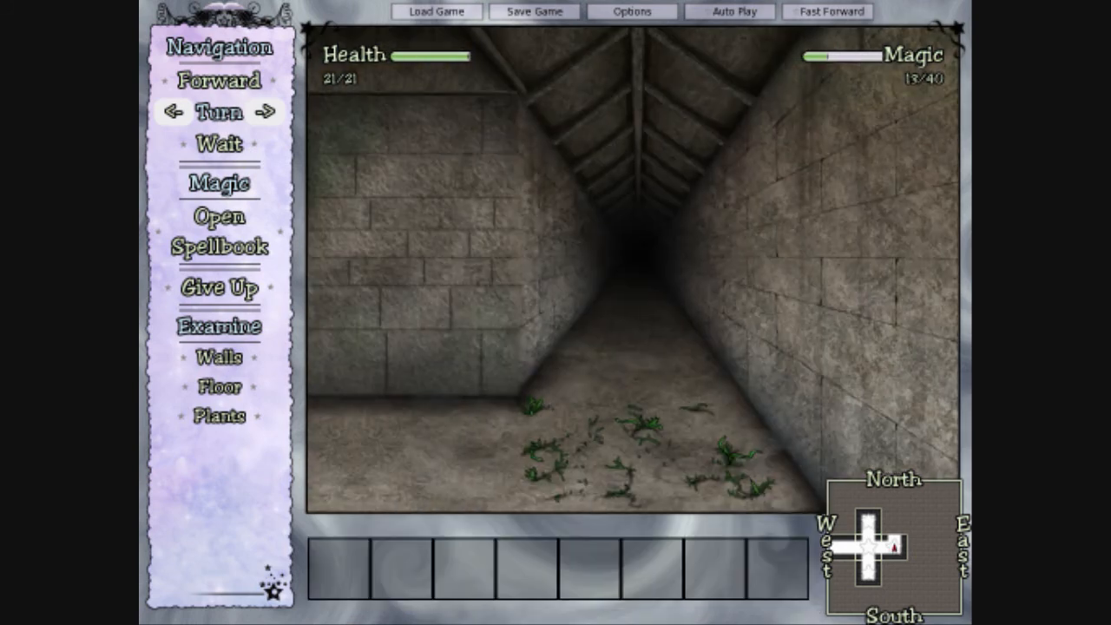
click(219, 80)
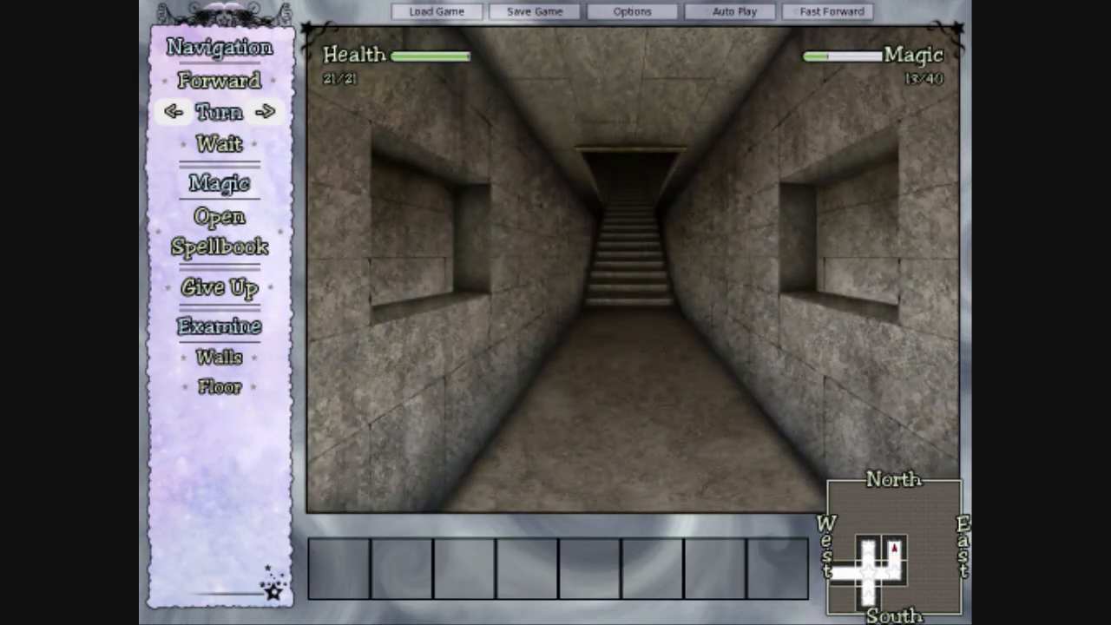
click(218, 80)
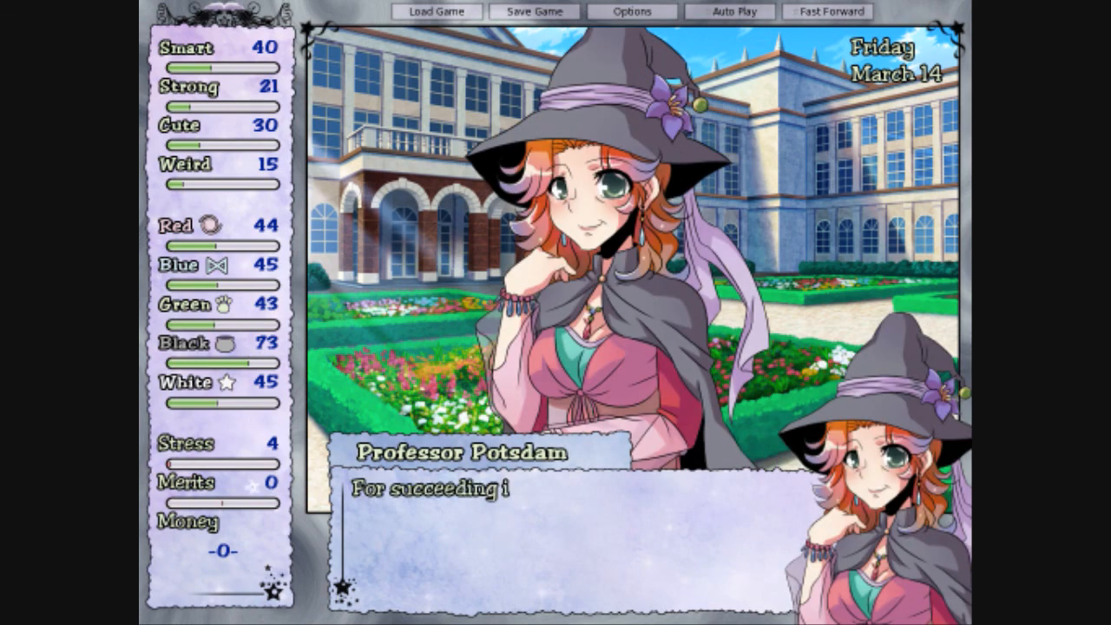
- Advance Professor Potsdam's garden dialogue to collect 5 merits
click(555, 520)
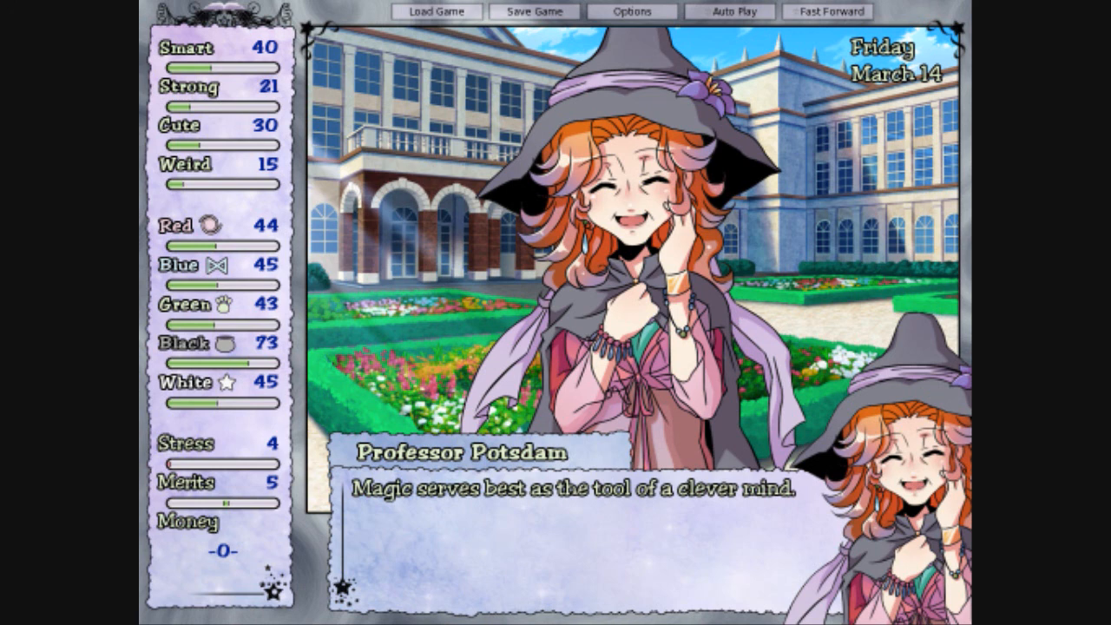
click(607, 503)
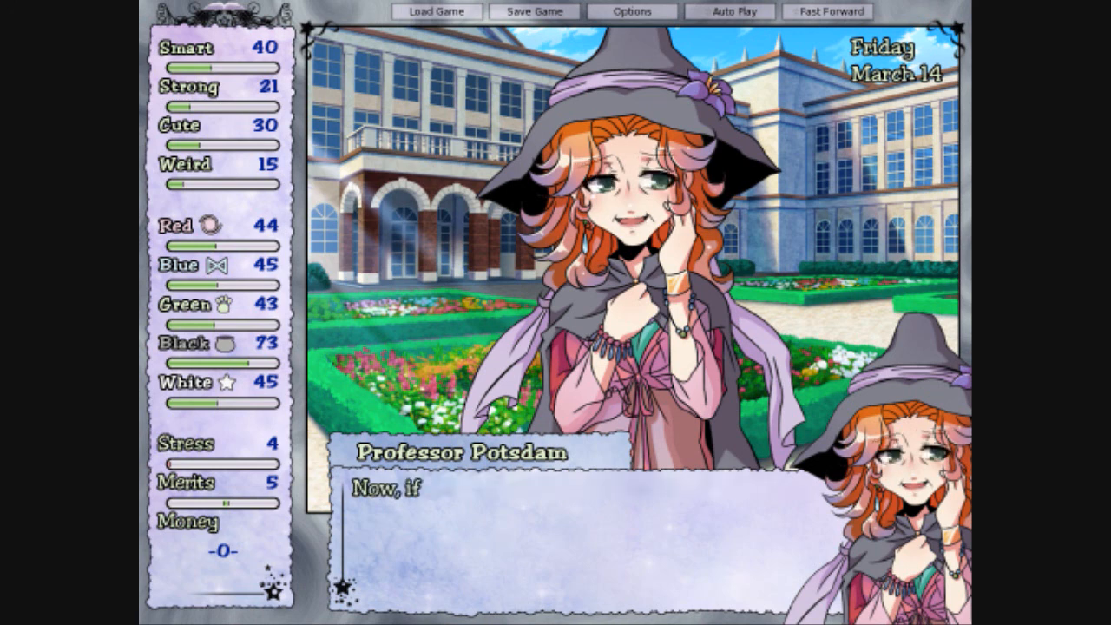